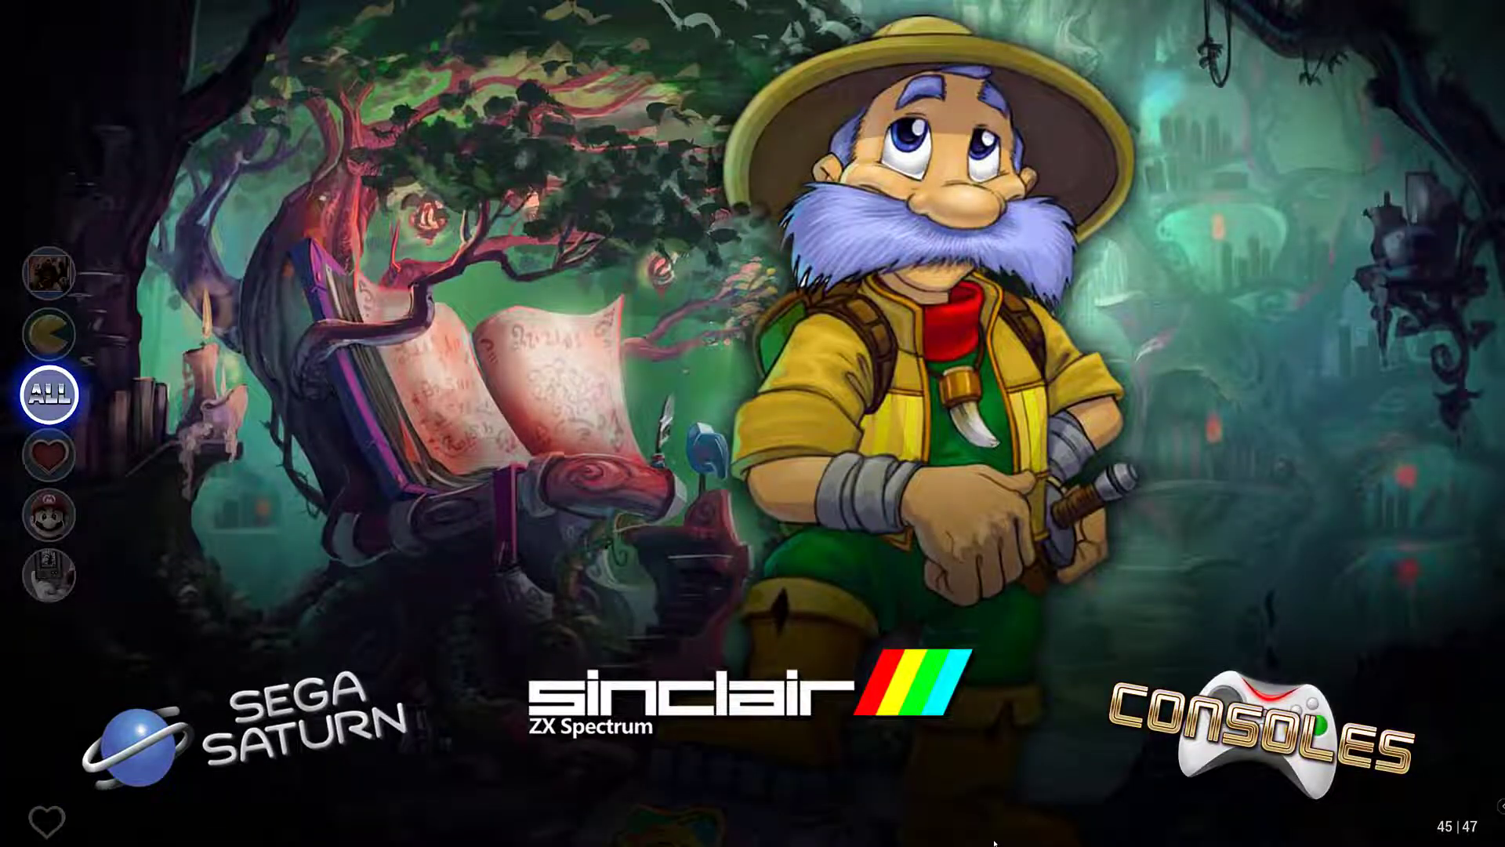
- Scroll the CoinOPS Collections carousel from ZX Spectrum to PlayStation 3
{"action": "scroll", "scroll_direction": "left", "scroll_amount": 3}
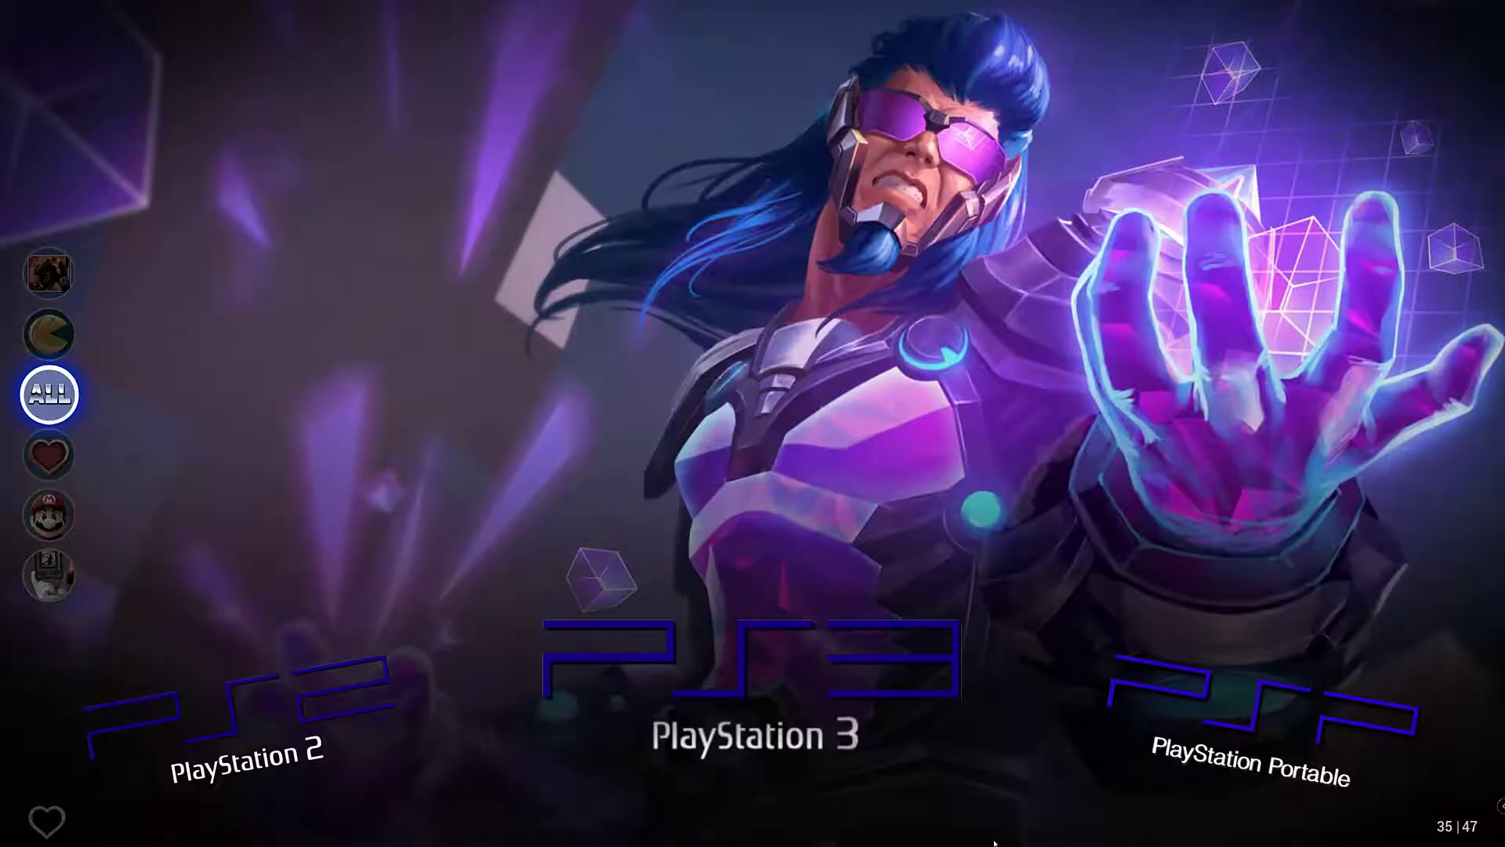
{"action": "scroll", "scroll_direction": "left", "scroll_amount": 3}
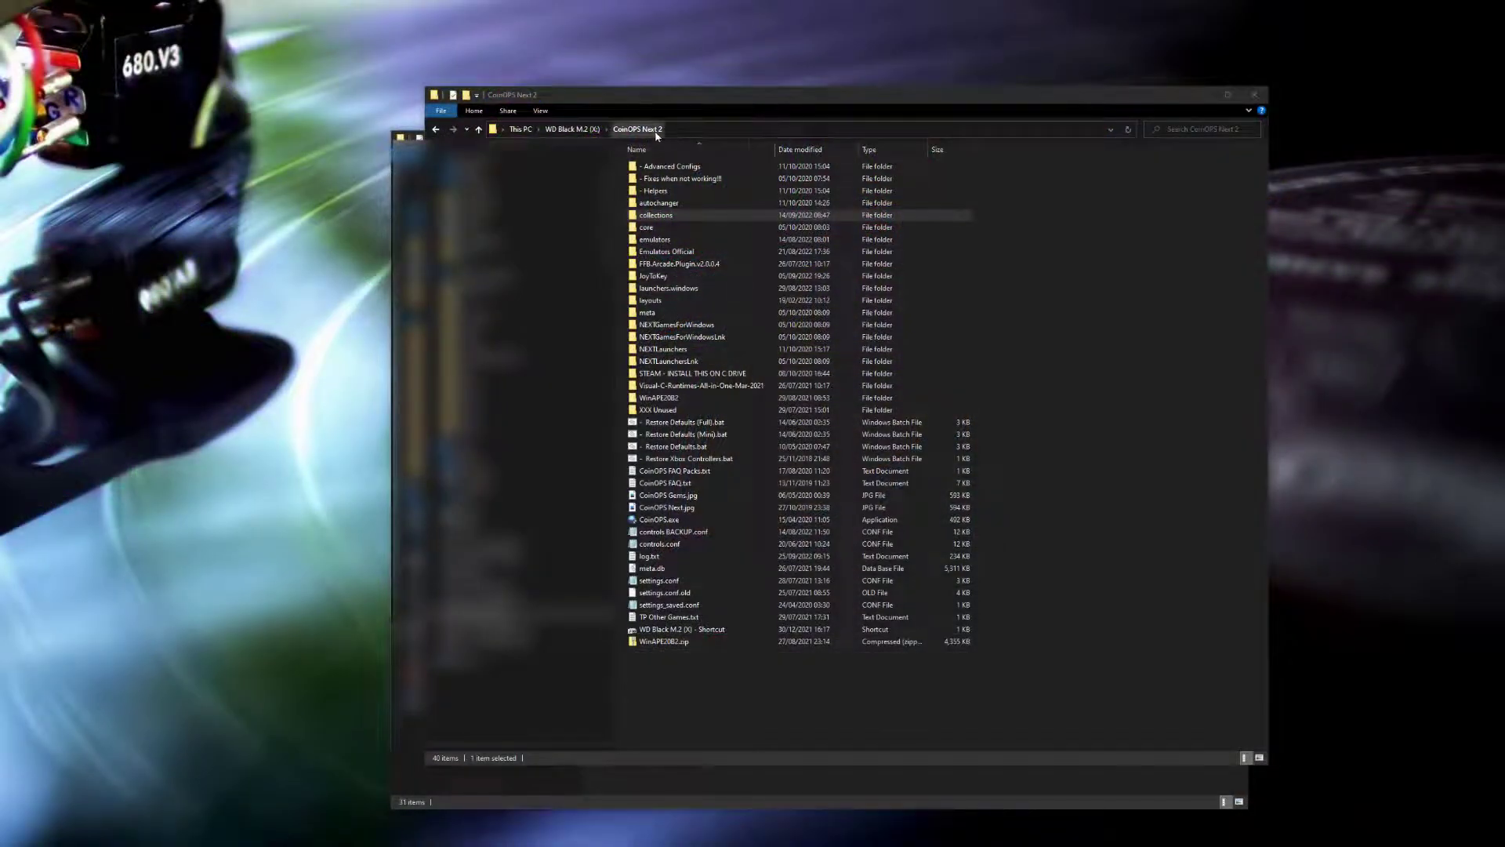
- Open the collections folder and then the Atari 520st UnOfficial collection
{"action": "left_click", "coordinate": [655, 215]}
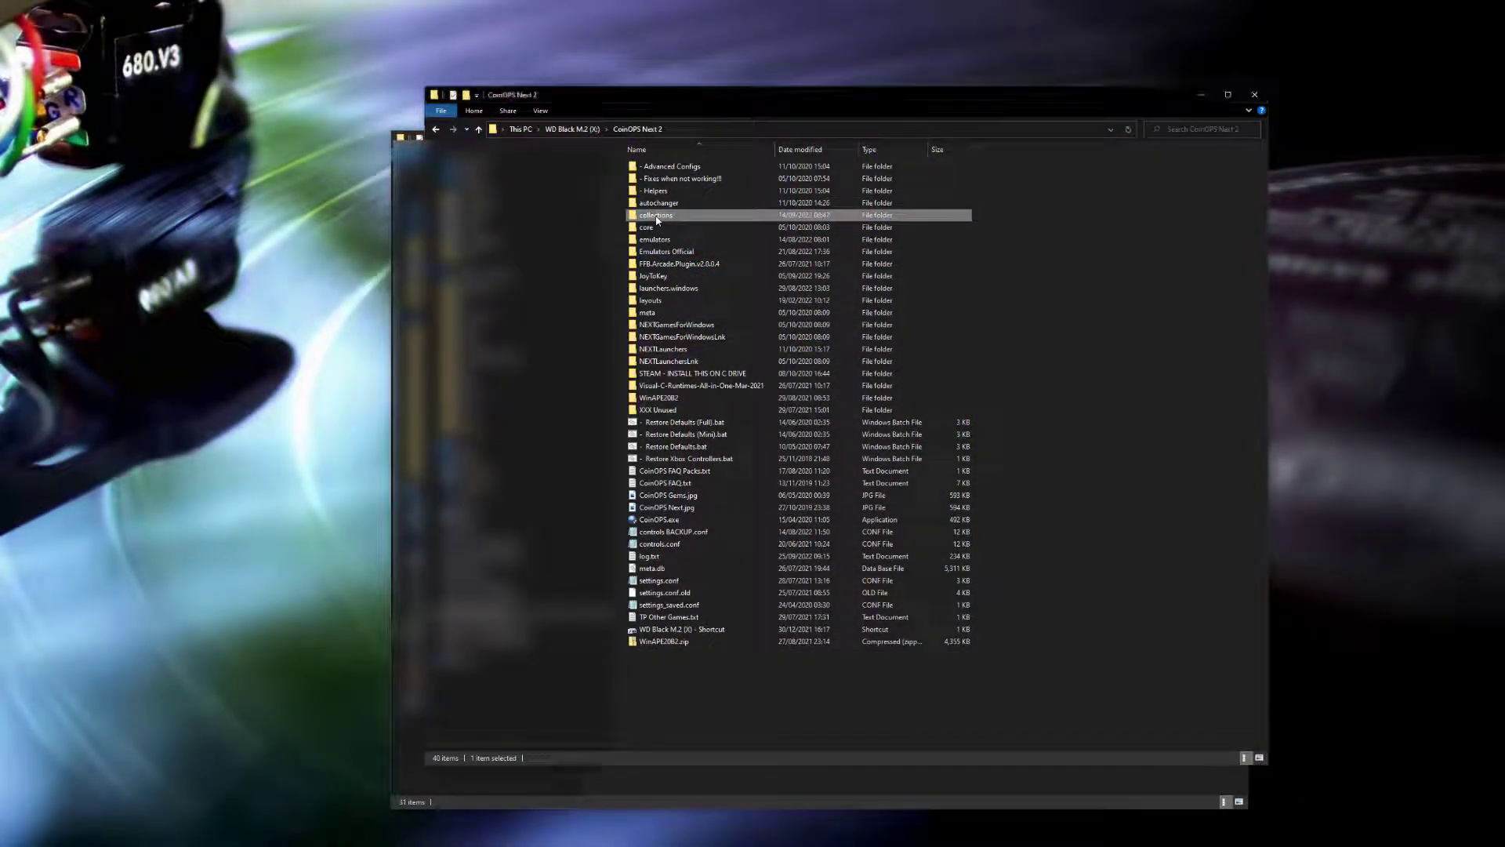
{"action": "double_click", "coordinate": [655, 215]}
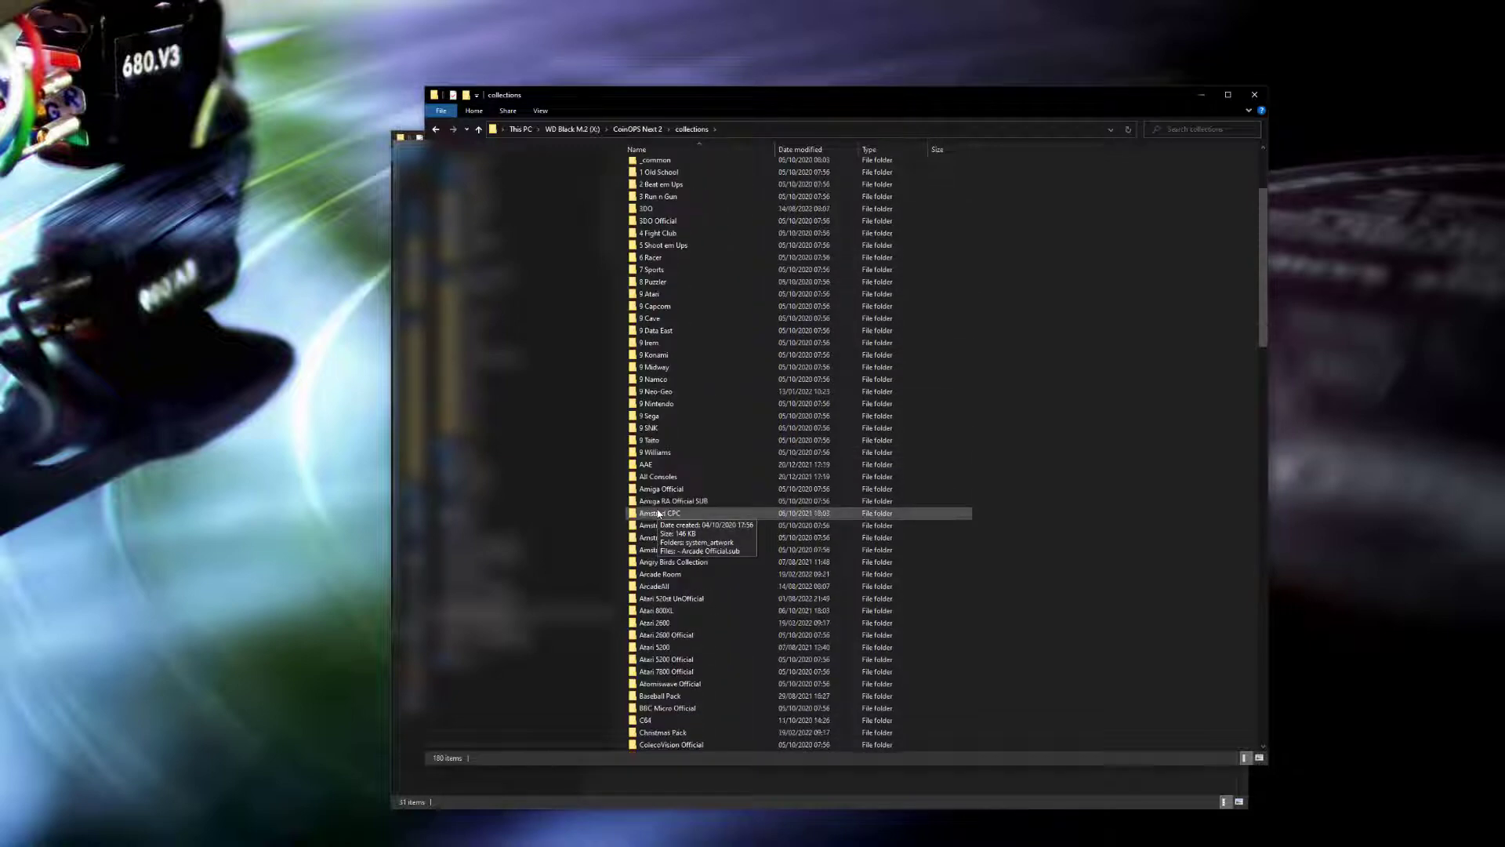
{"action": "scroll", "scroll_direction": "down", "scroll_amount": 3}
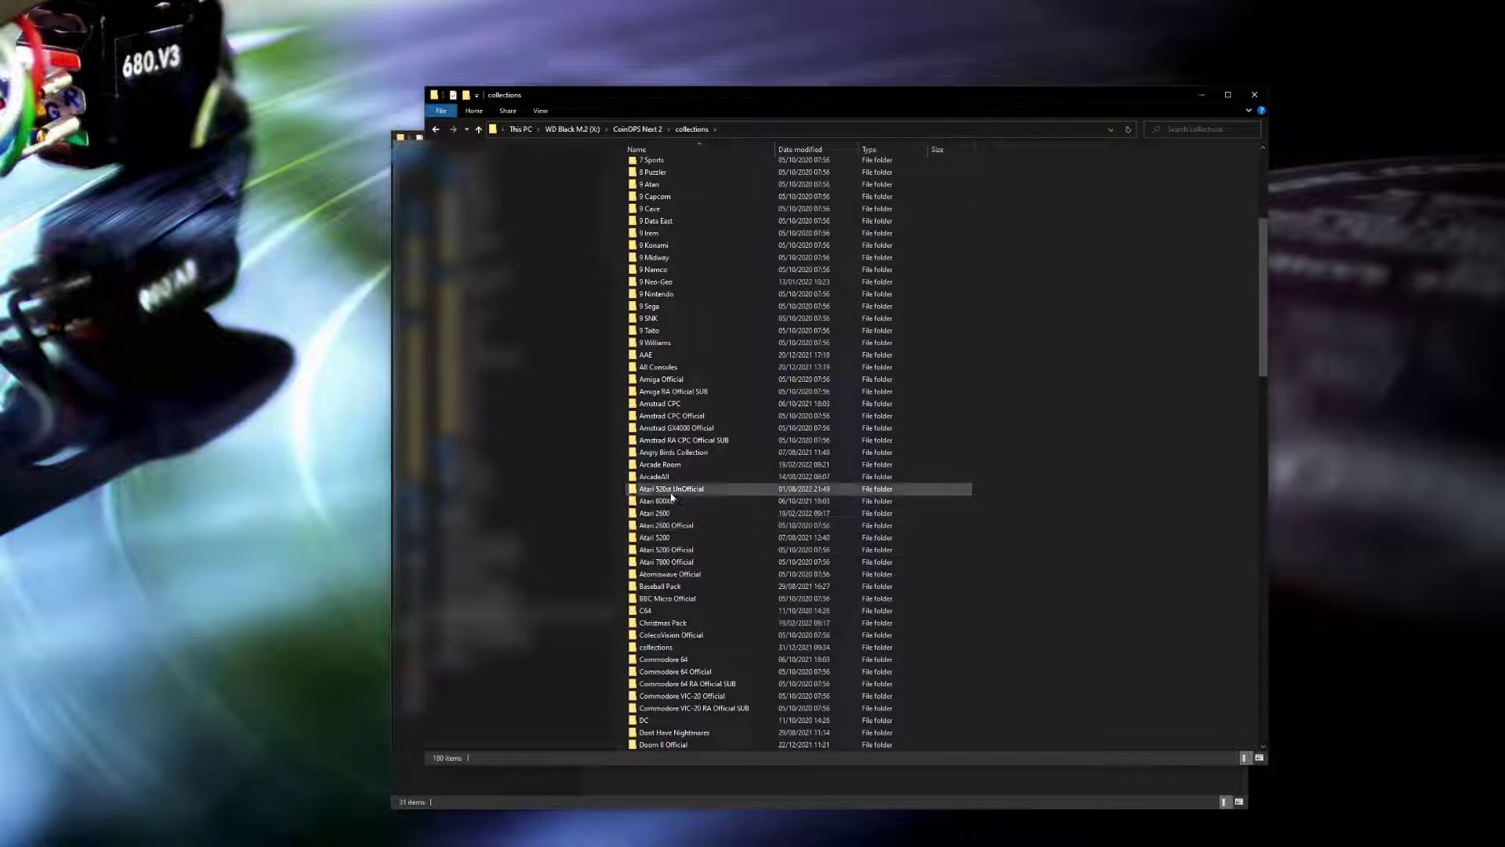
{"action": "left_click", "coordinate": [671, 489]}
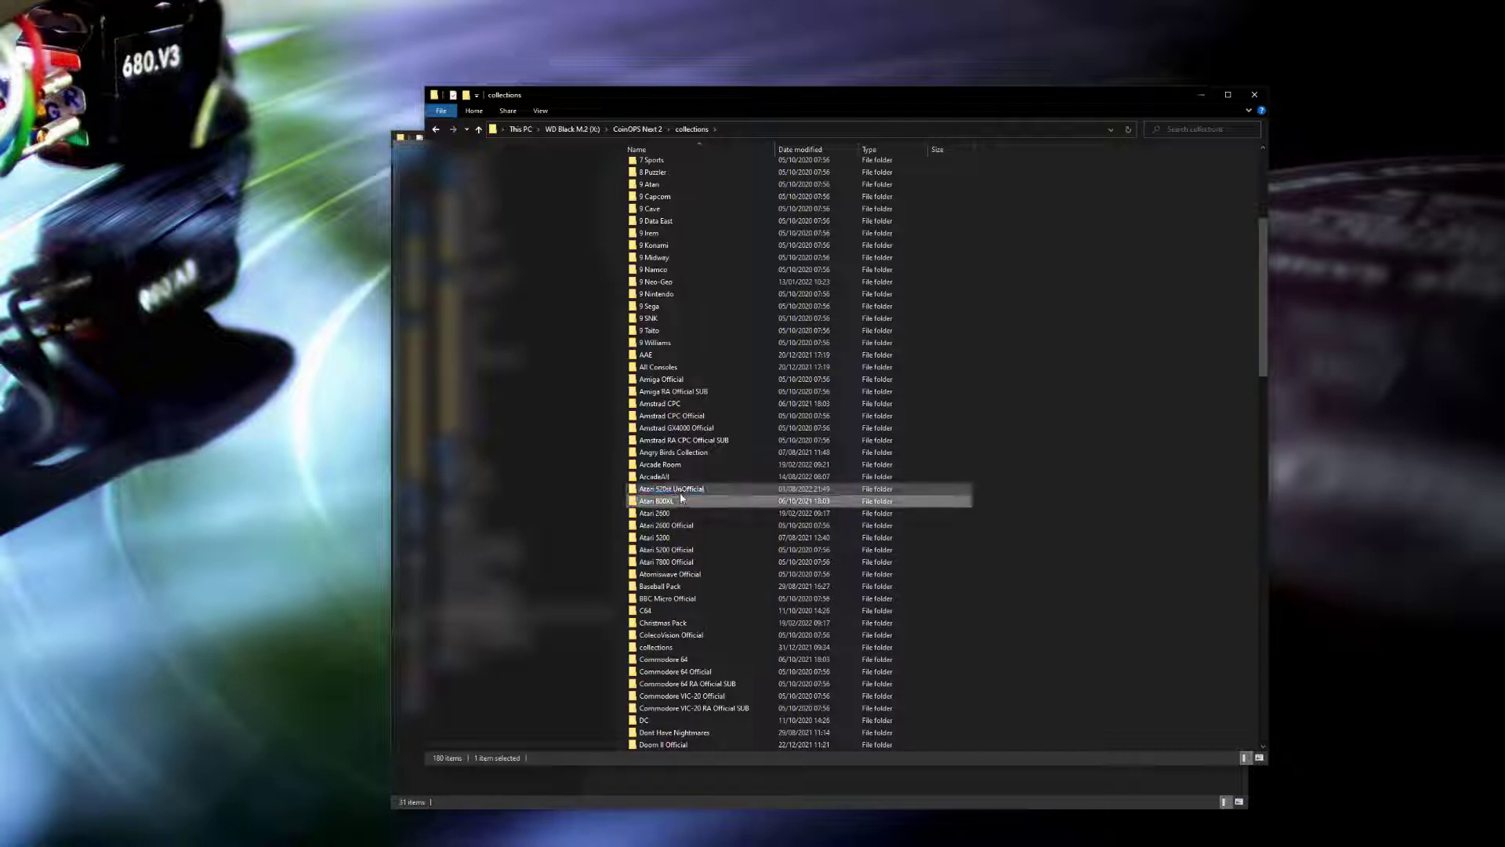
{"action": "left_click", "coordinate": [672, 489]}
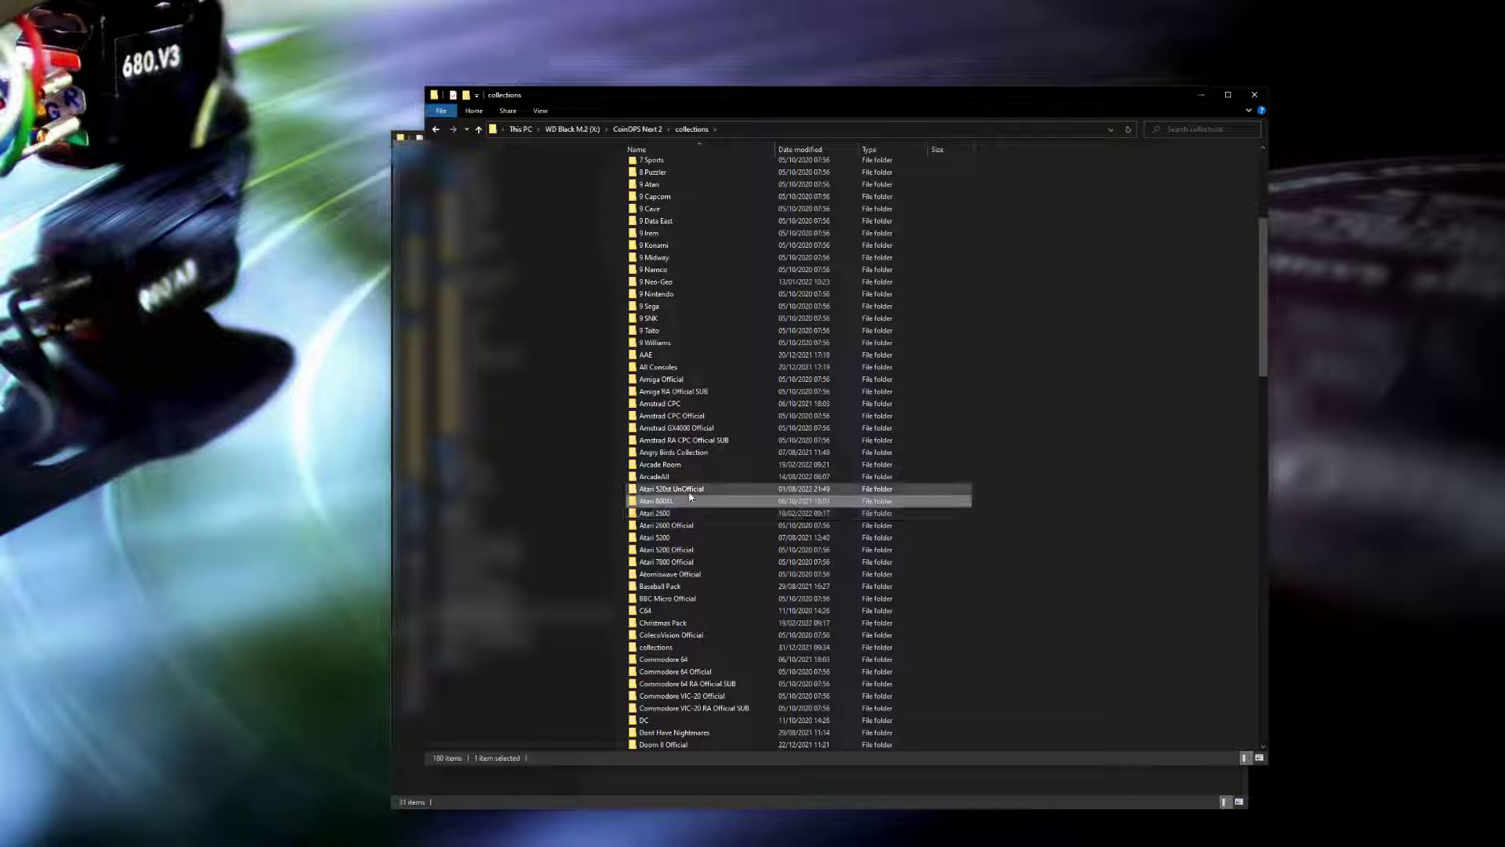
{"action": "double_click", "coordinate": [671, 488]}
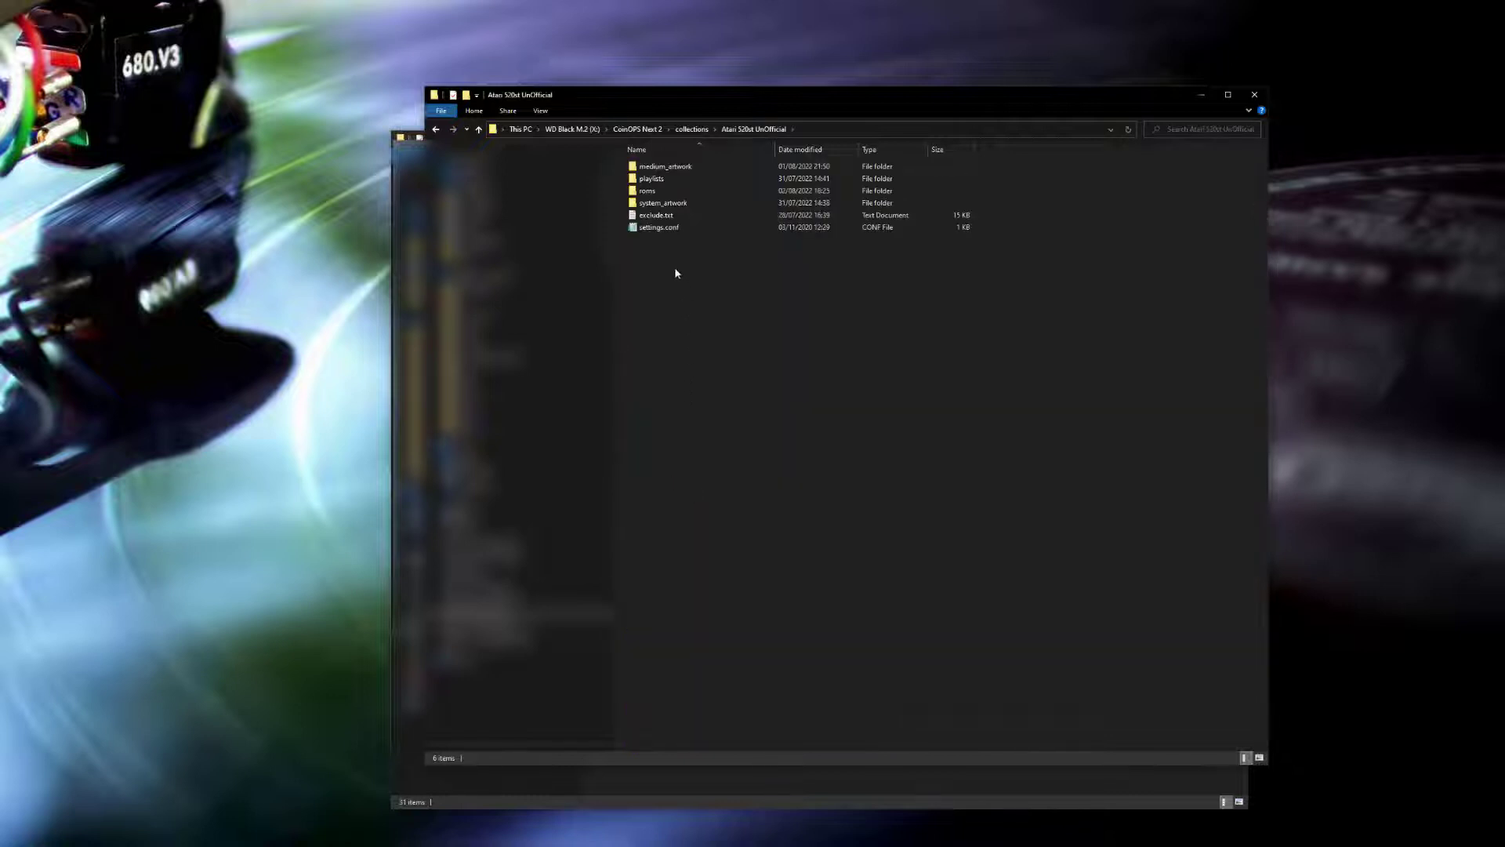
- Inspect its system_artwork and roms folders, then open medium_artwork
{"action": "left_click", "coordinate": [662, 202]}
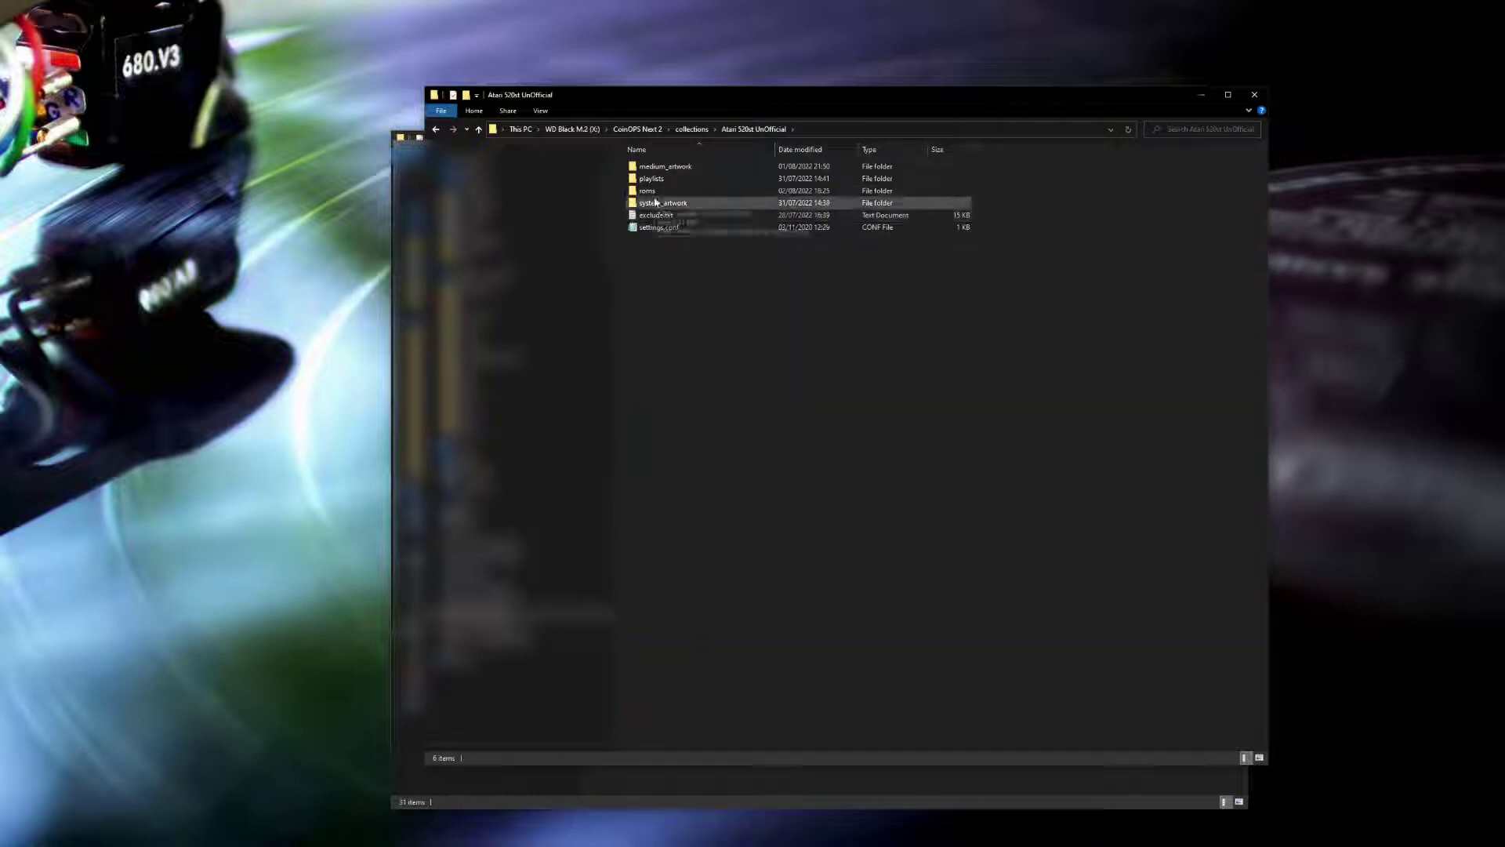
{"action": "double_click", "coordinate": [662, 203]}
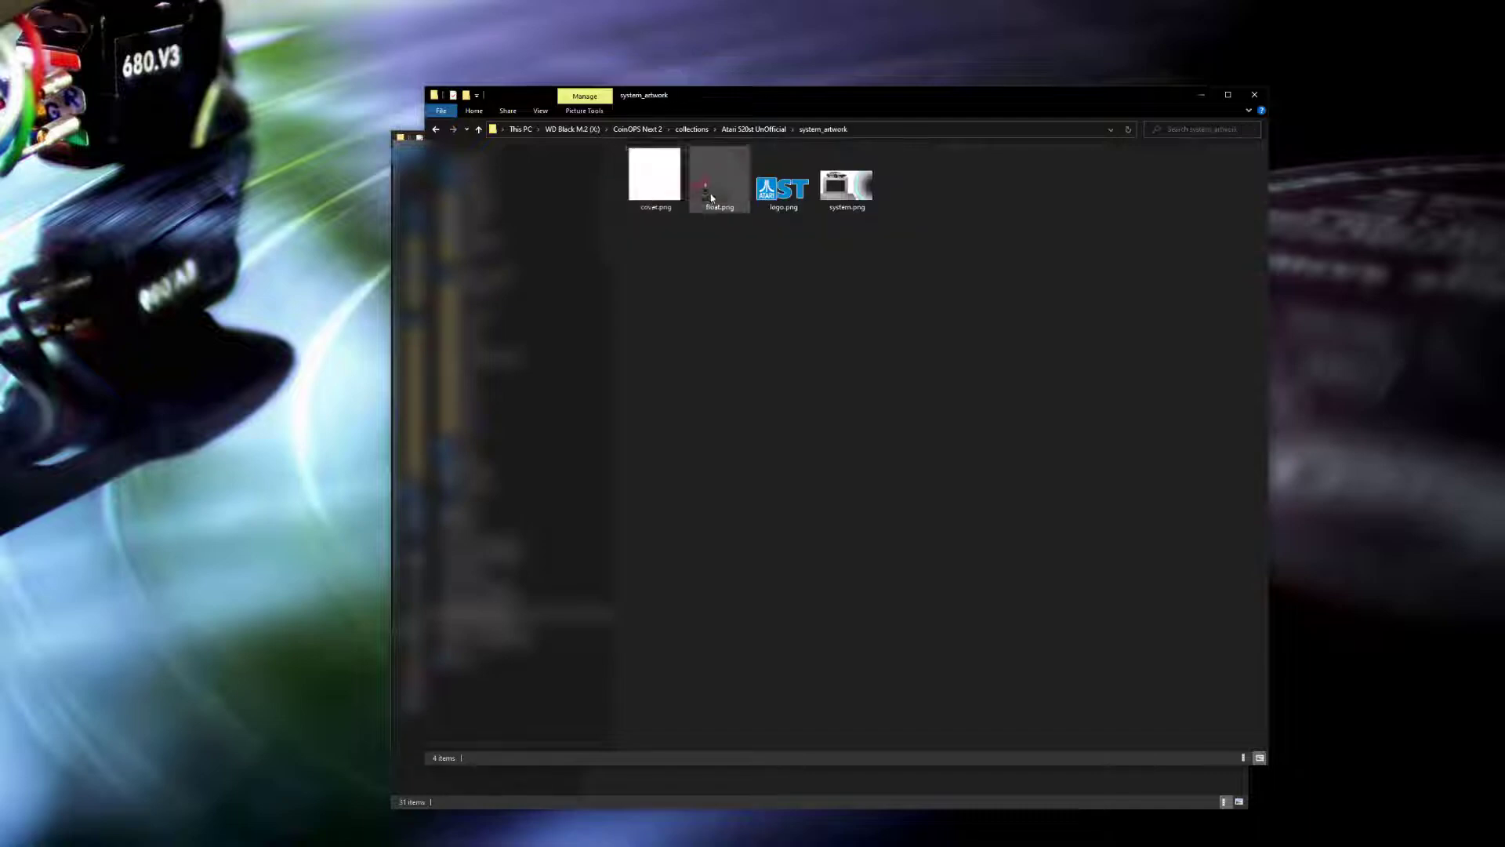
{"action": "left_click", "coordinate": [479, 130]}
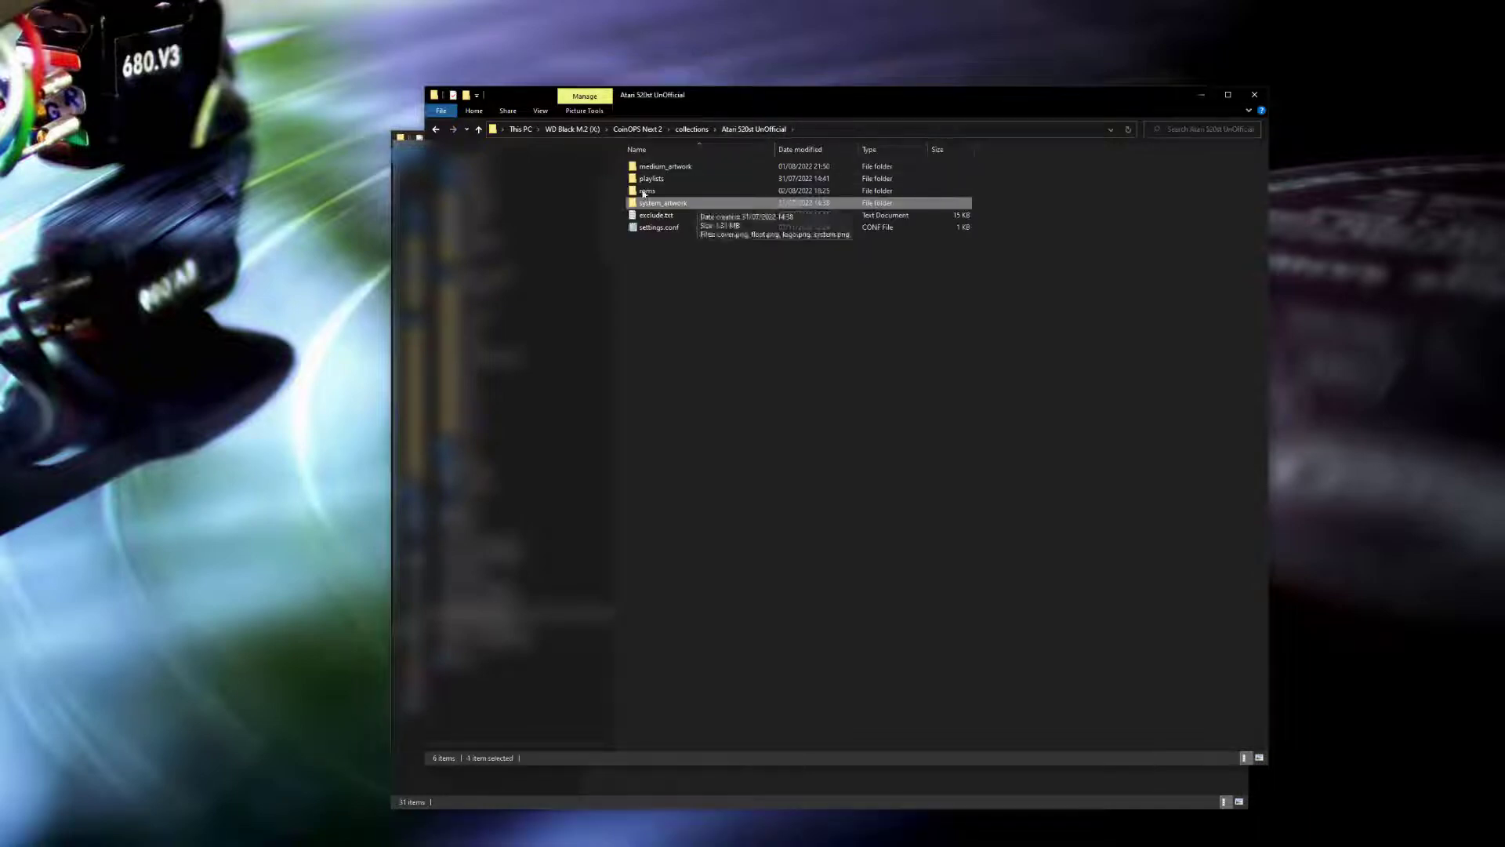
{"action": "double_click", "coordinate": [646, 192]}
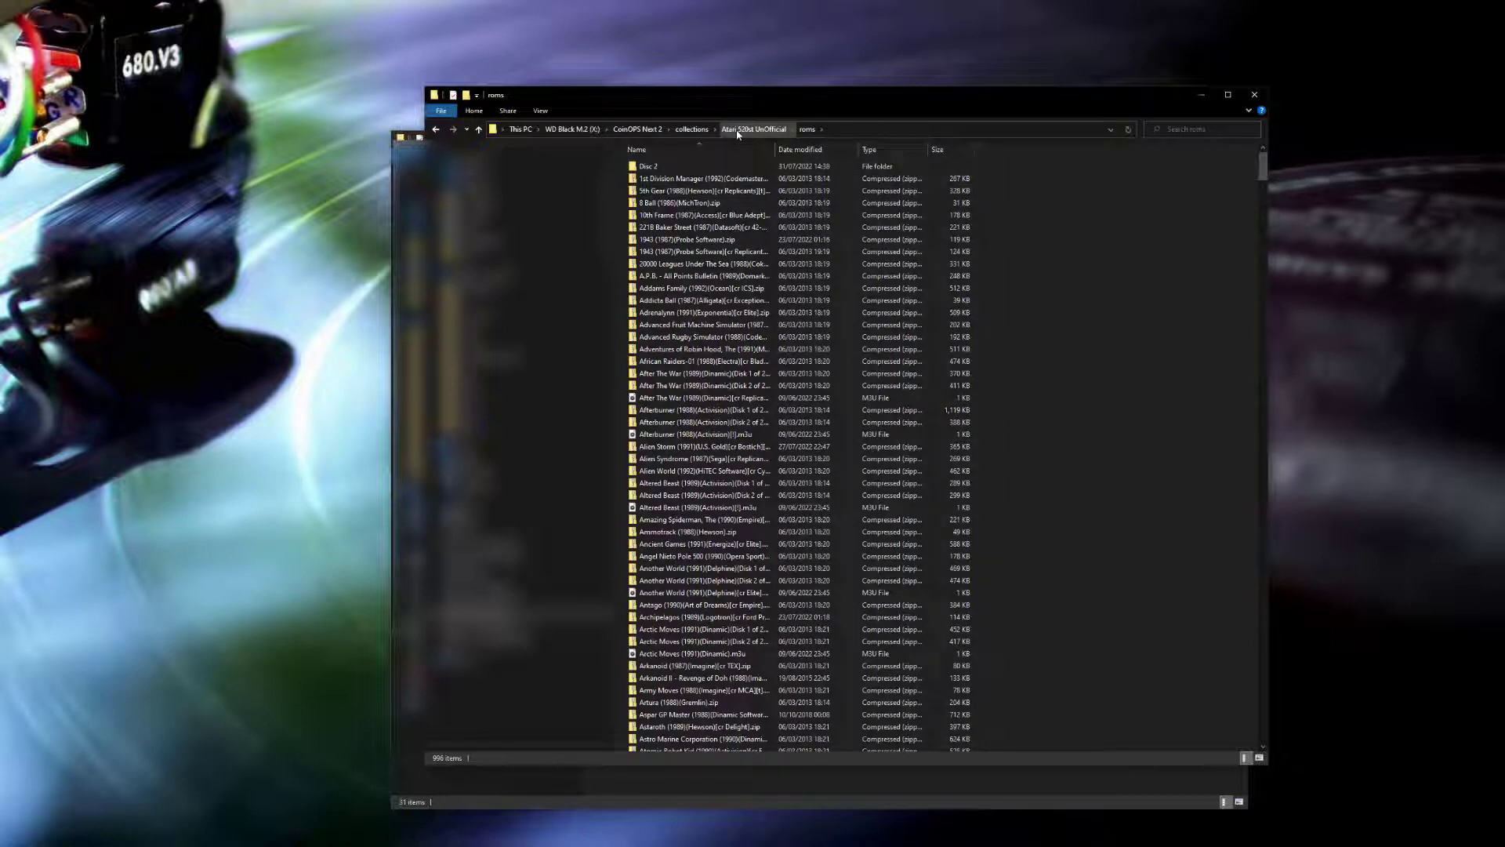
{"action": "left_click", "coordinate": [755, 129]}
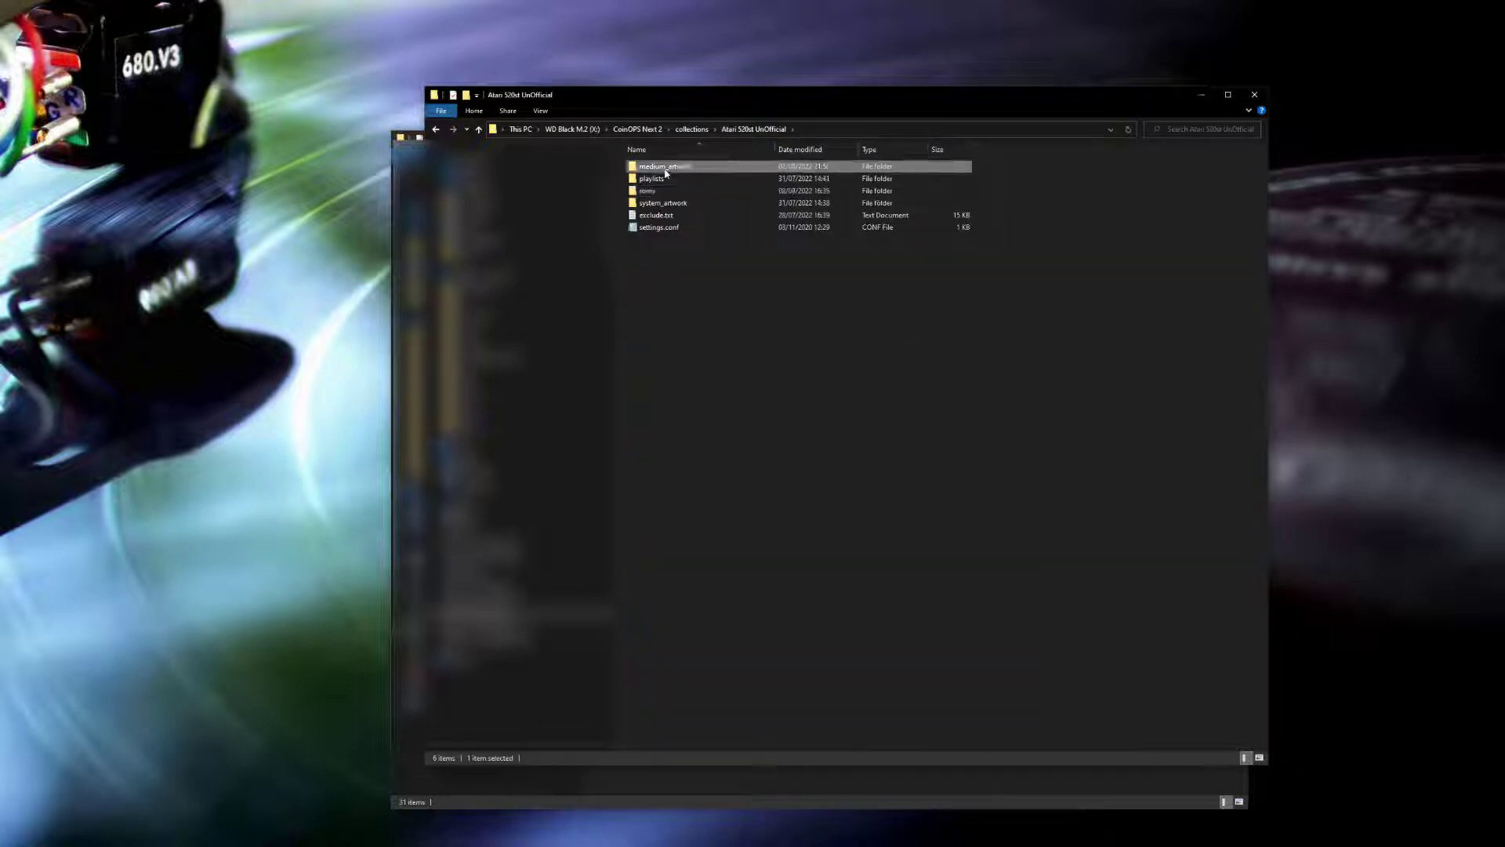
{"action": "double_click", "coordinate": [657, 166]}
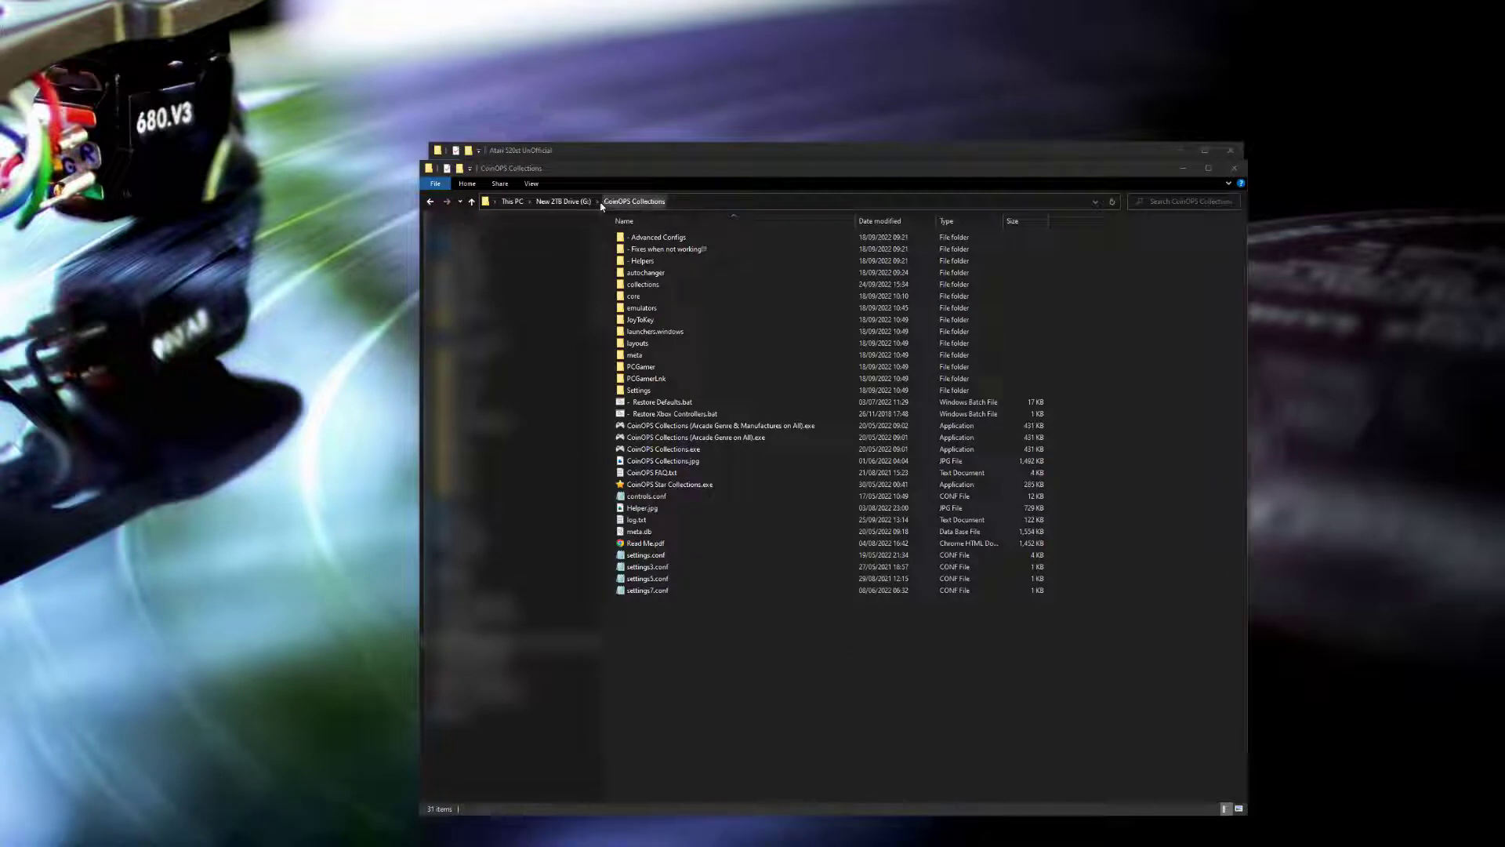
- Browse both launchers.windows folders and select Atari ST.conf in CoinOPS Next 2
{"action": "left_click", "coordinate": [642, 284]}
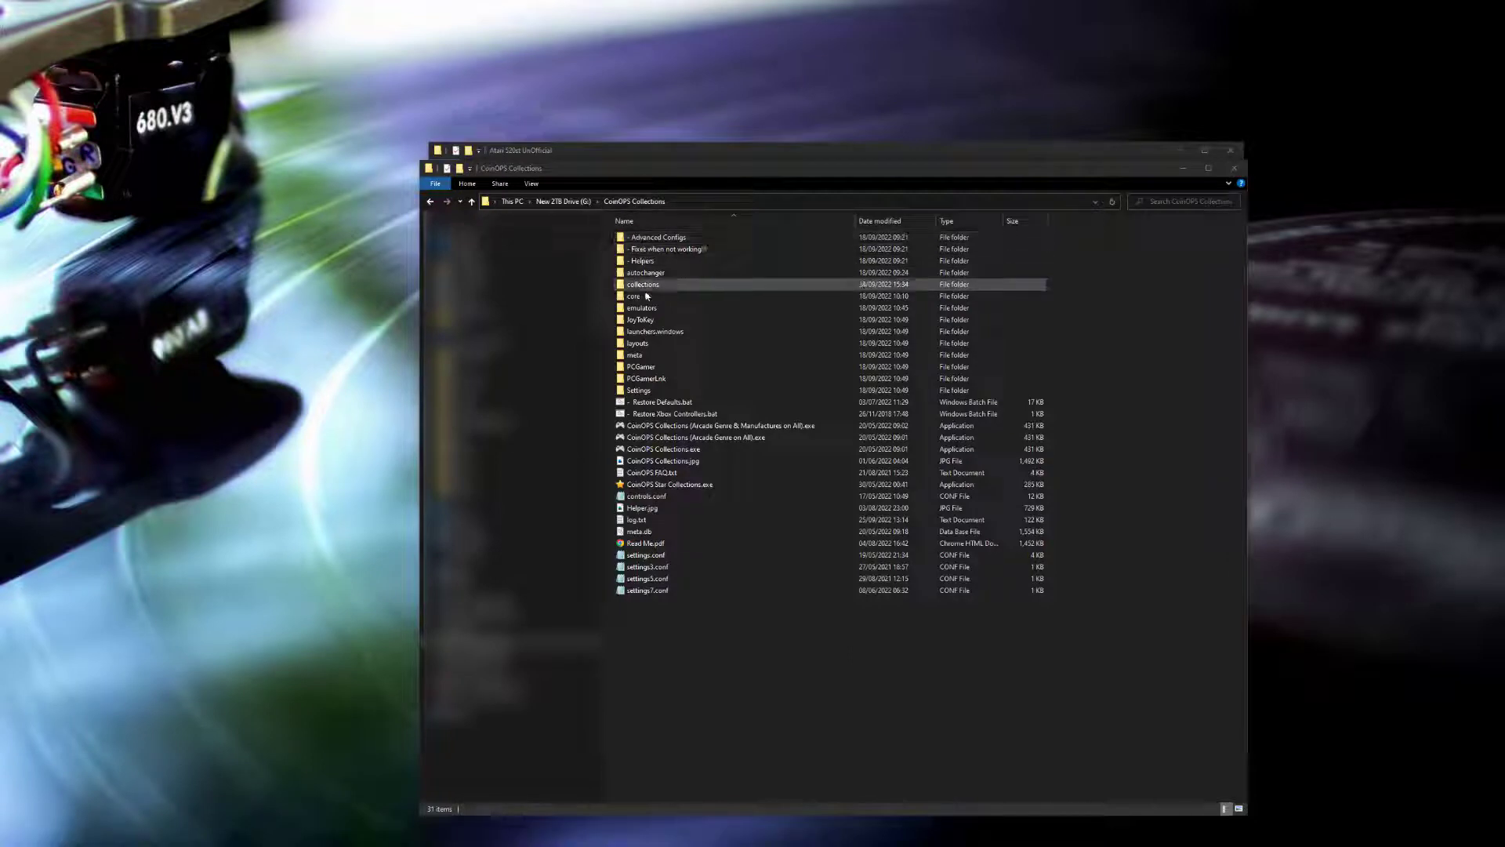
{"action": "double_click", "coordinate": [655, 331]}
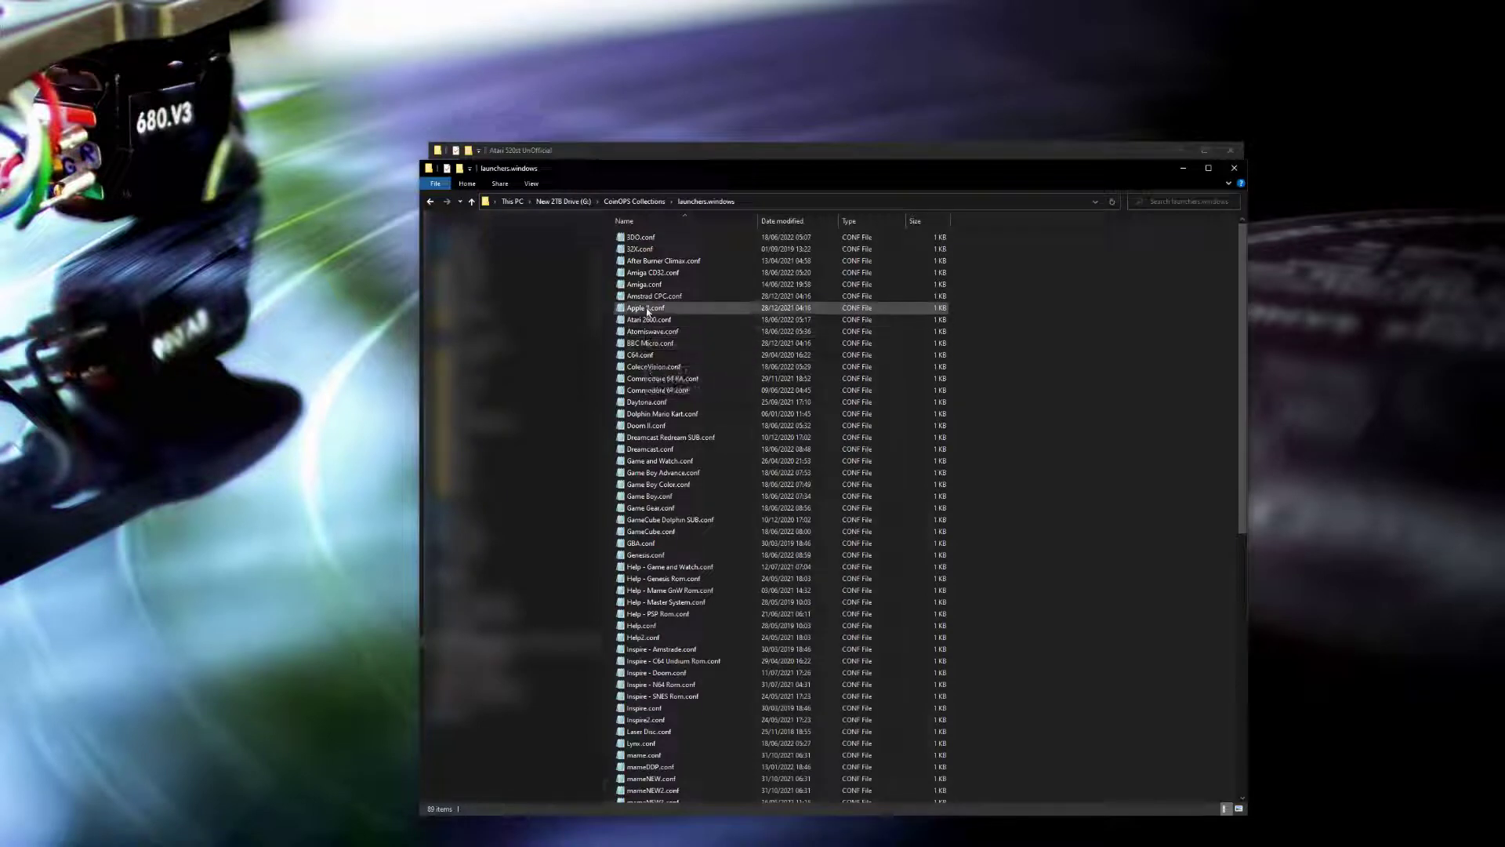
{"action": "left_click", "coordinate": [640, 248]}
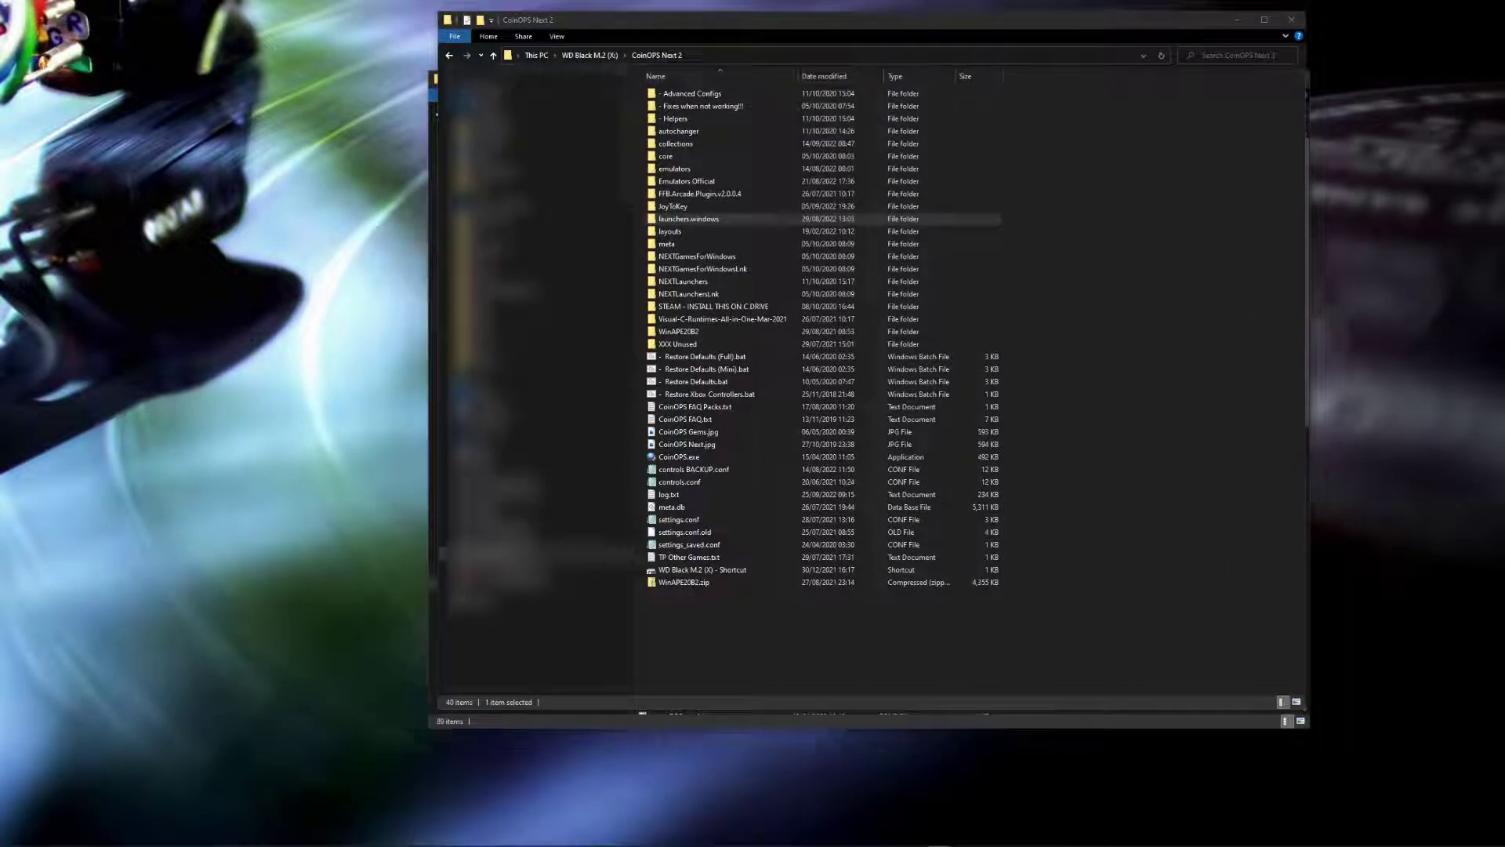
{"action": "double_click", "coordinate": [687, 218]}
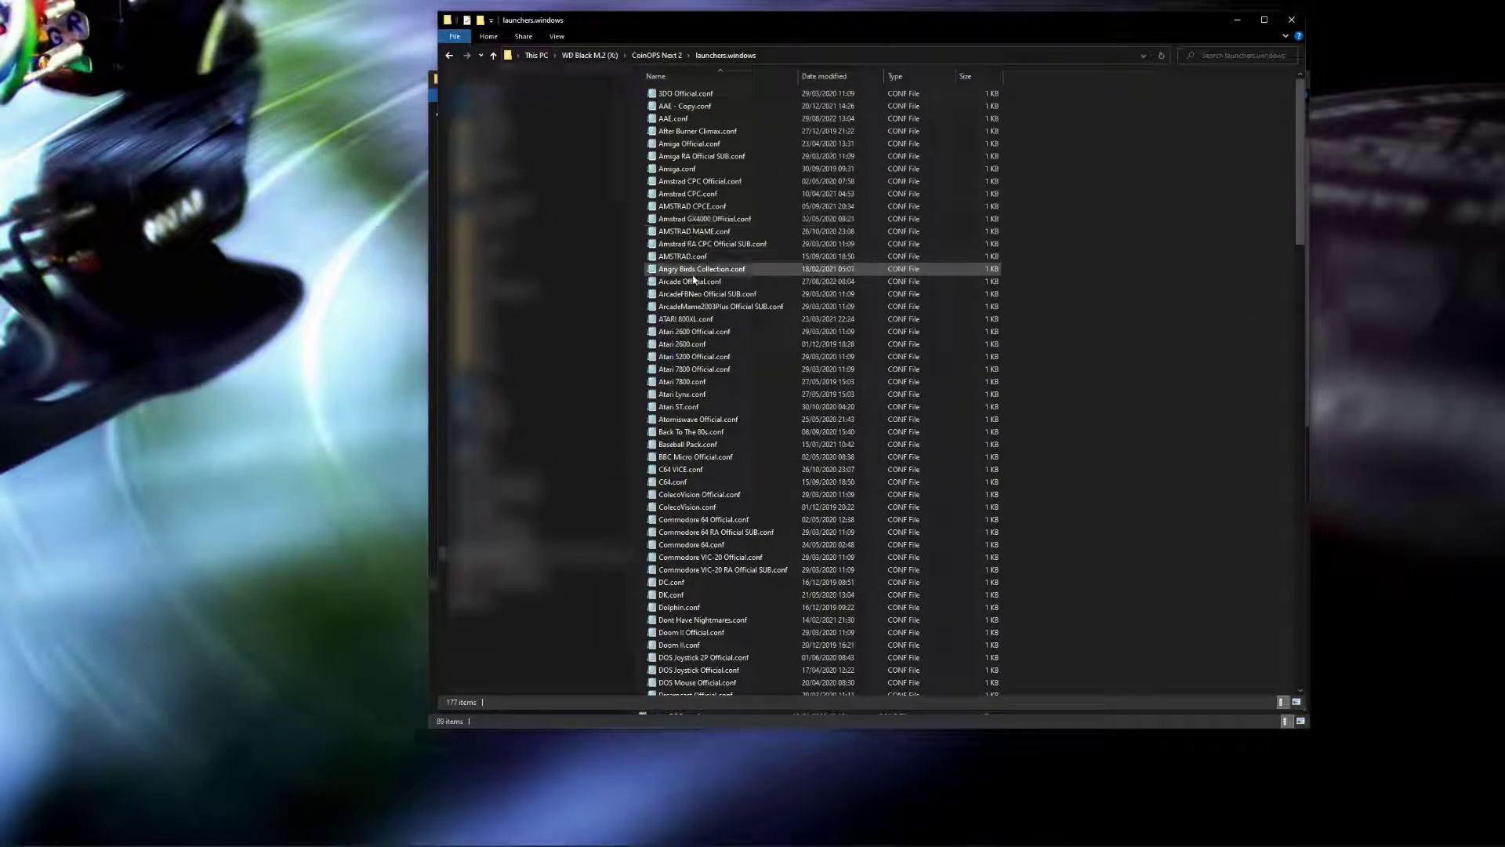
{"action": "left_click", "coordinate": [677, 406]}
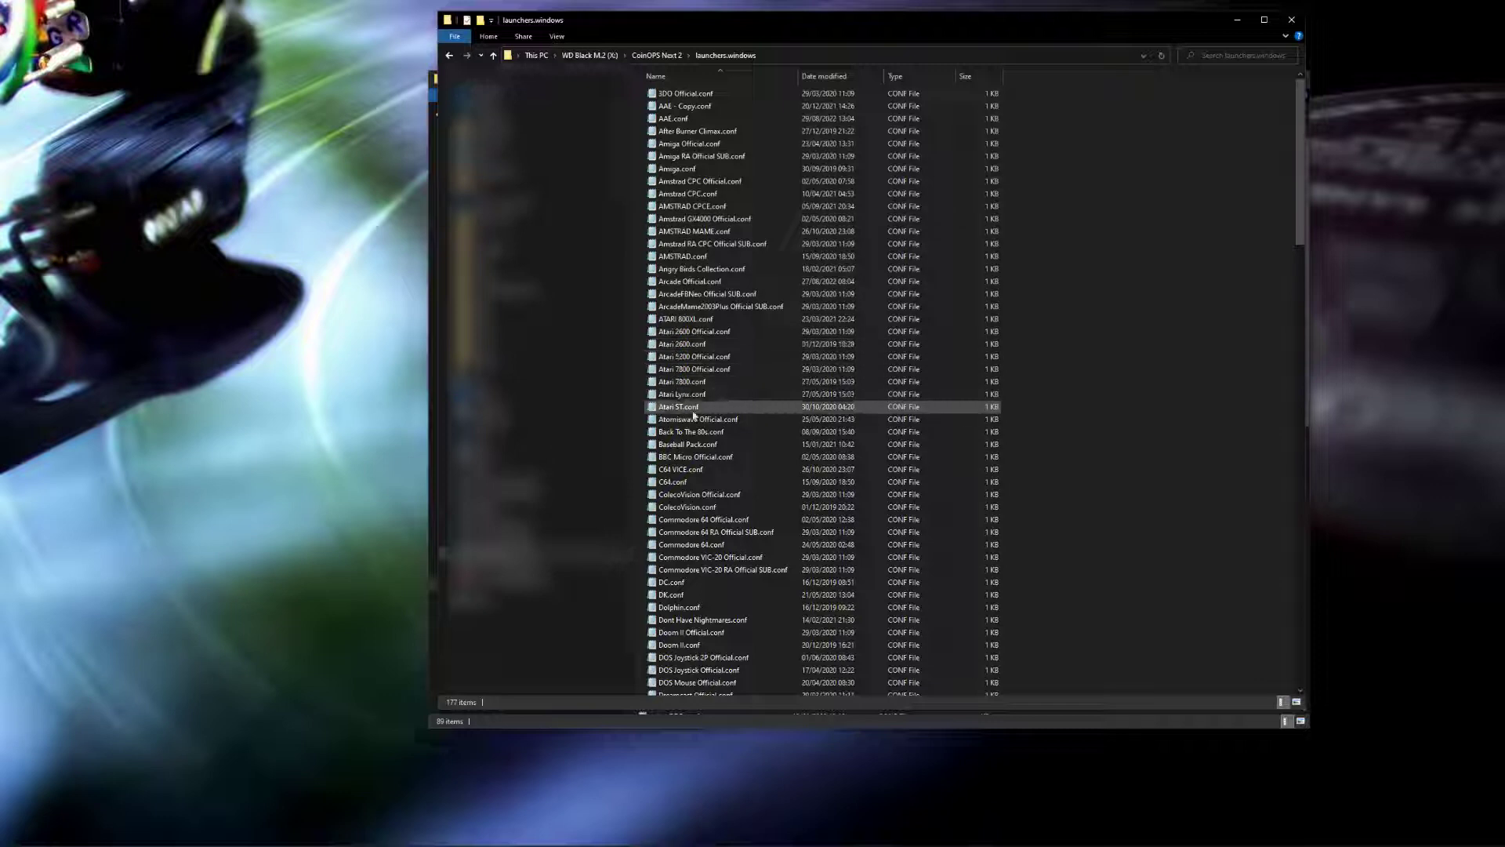
{"action": "mouse_move", "coordinate": [681, 407]}
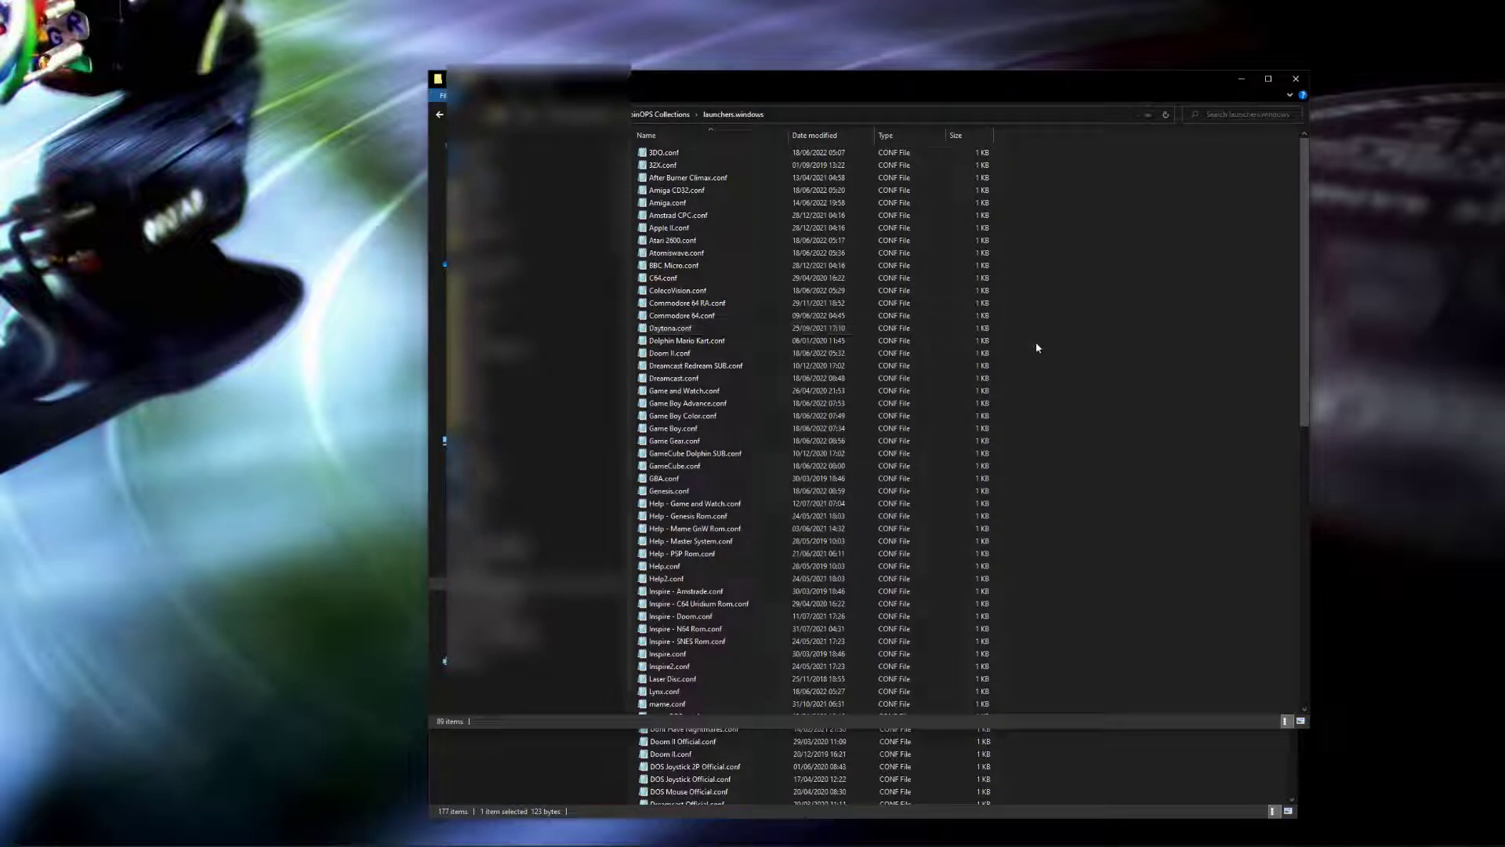
{"action": "left_click", "coordinate": [672, 428]}
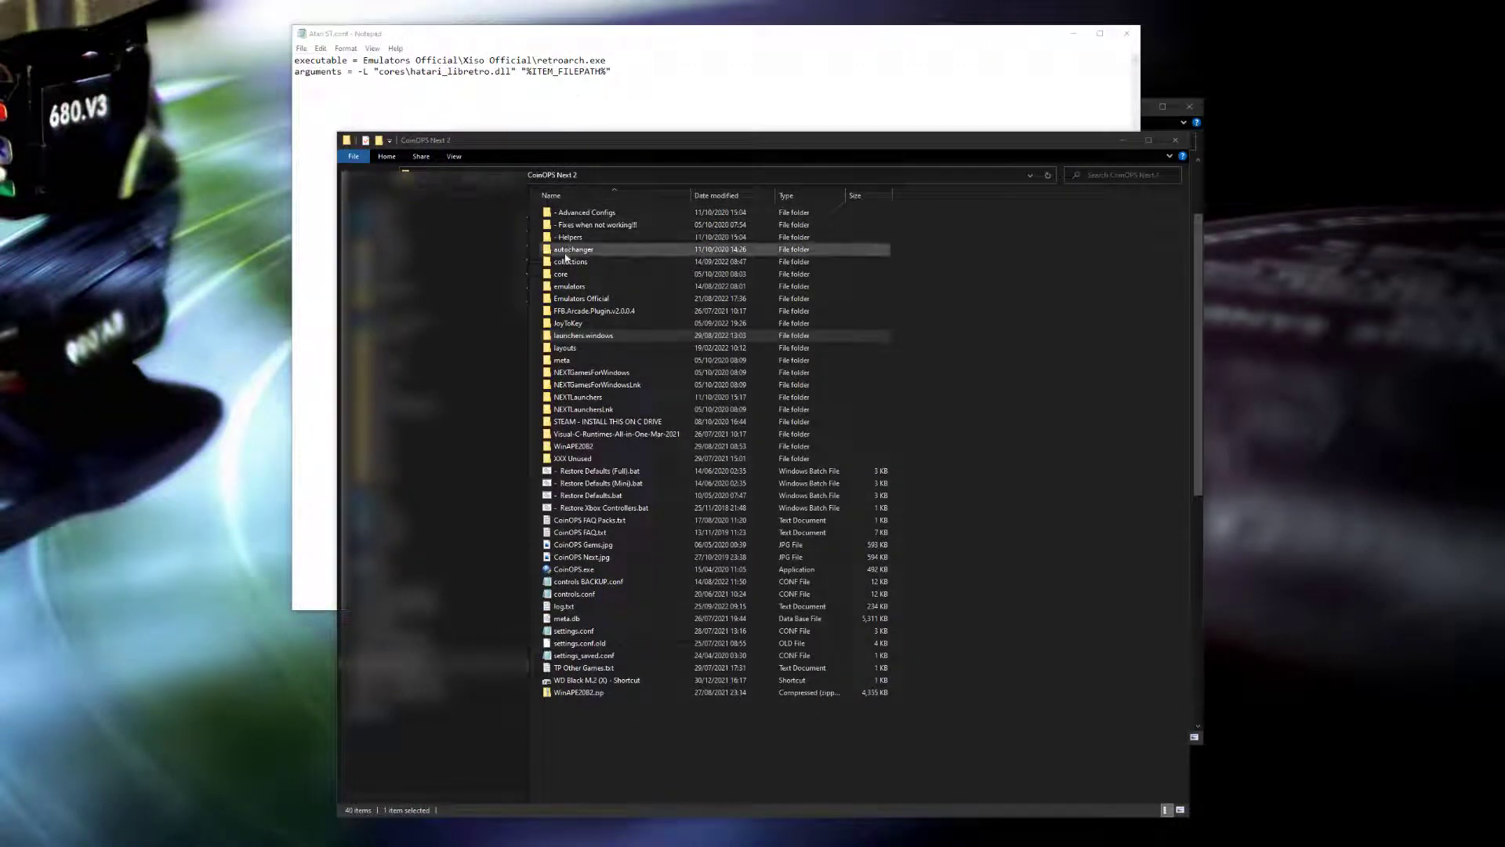
- Check the Xiso Official emulator folder, add the missing backslash before retroarch.exe, and save
{"action": "double_click", "coordinate": [580, 298]}
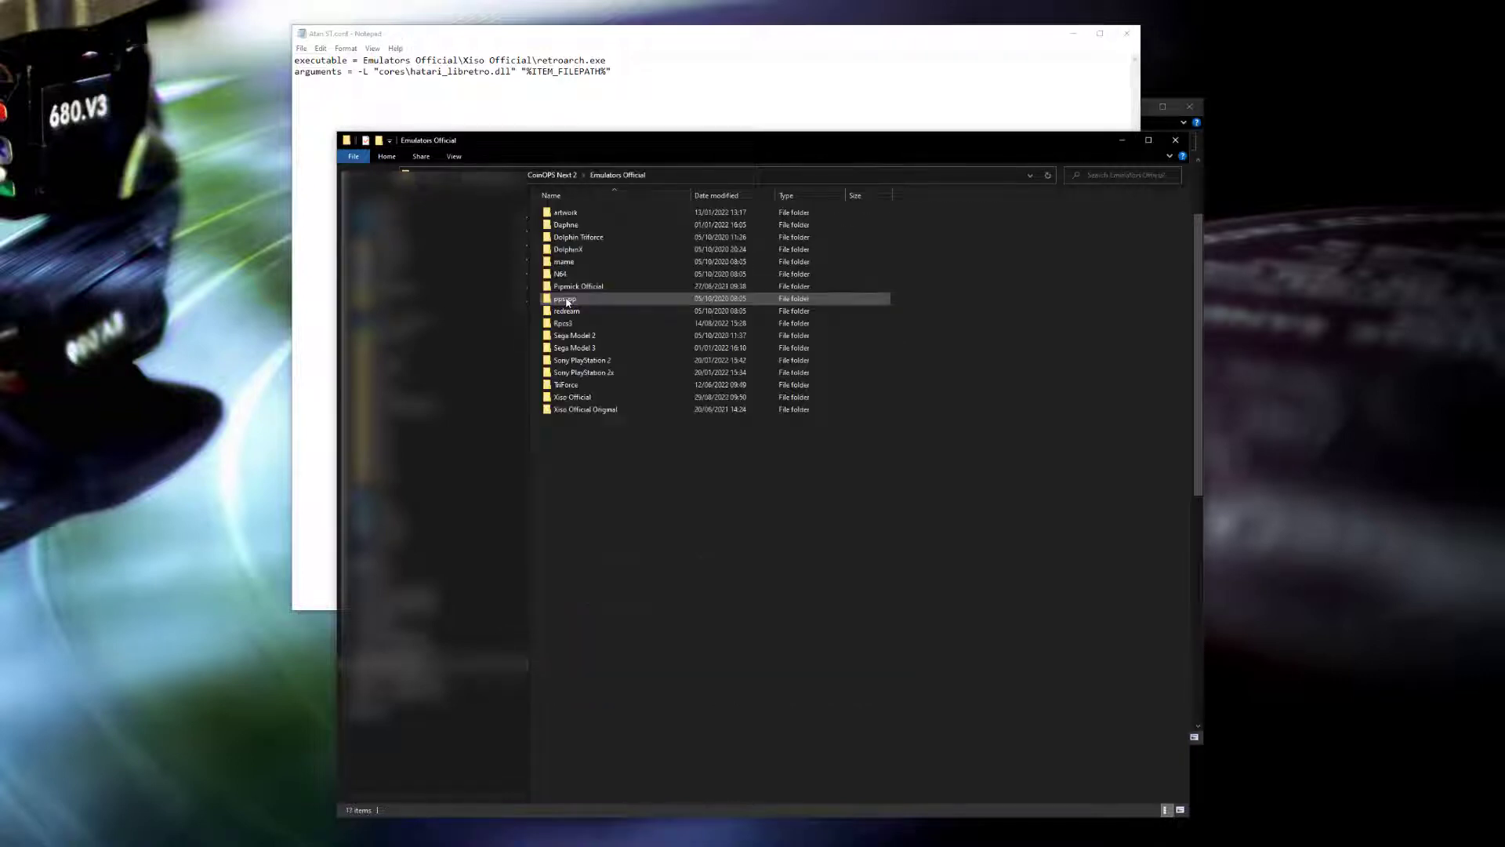
{"action": "left_click", "coordinate": [572, 397]}
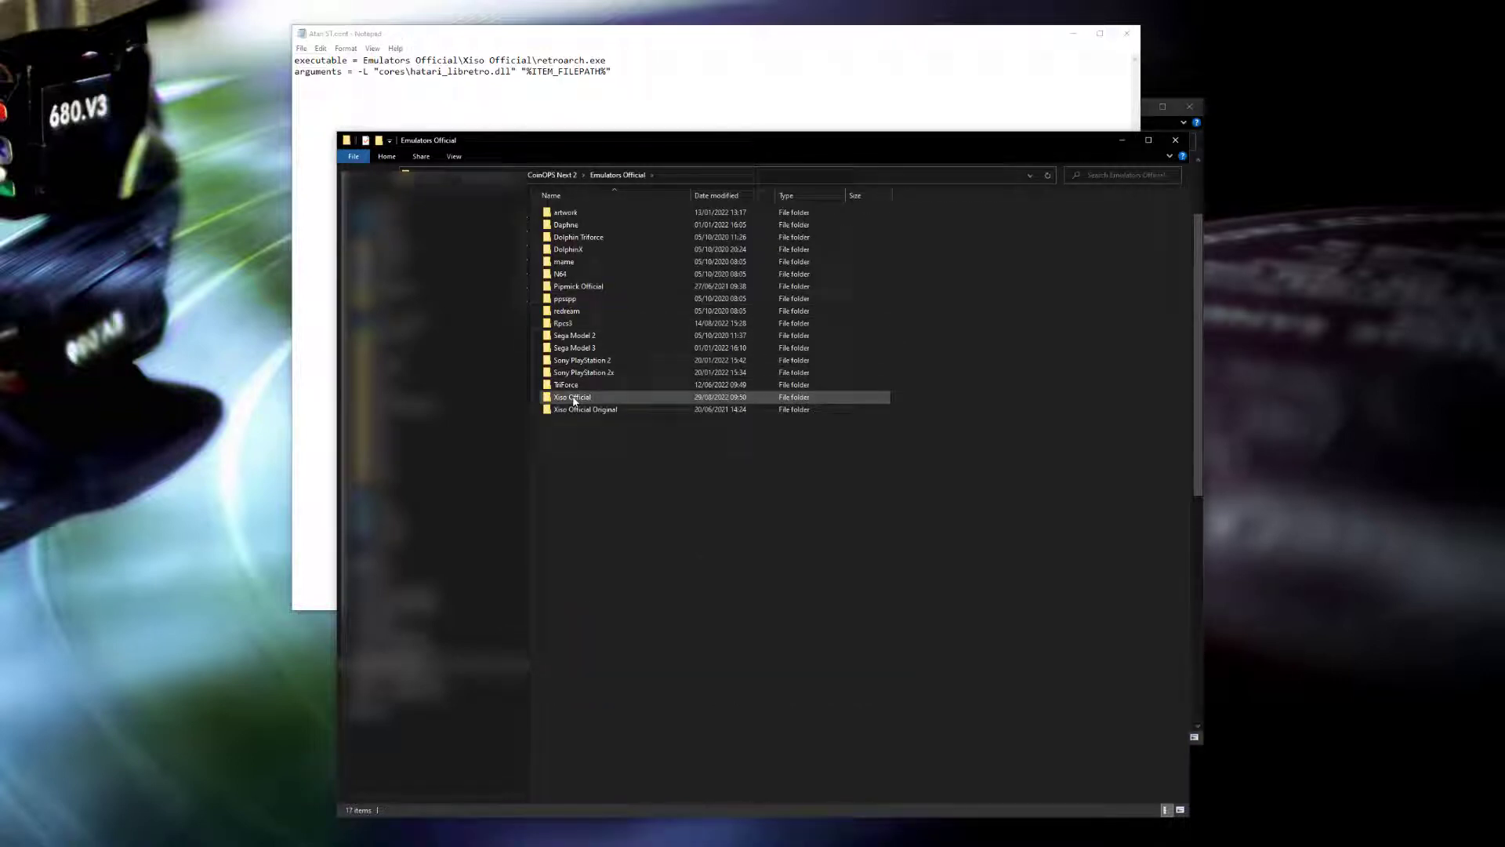
{"action": "double_click", "coordinate": [572, 397]}
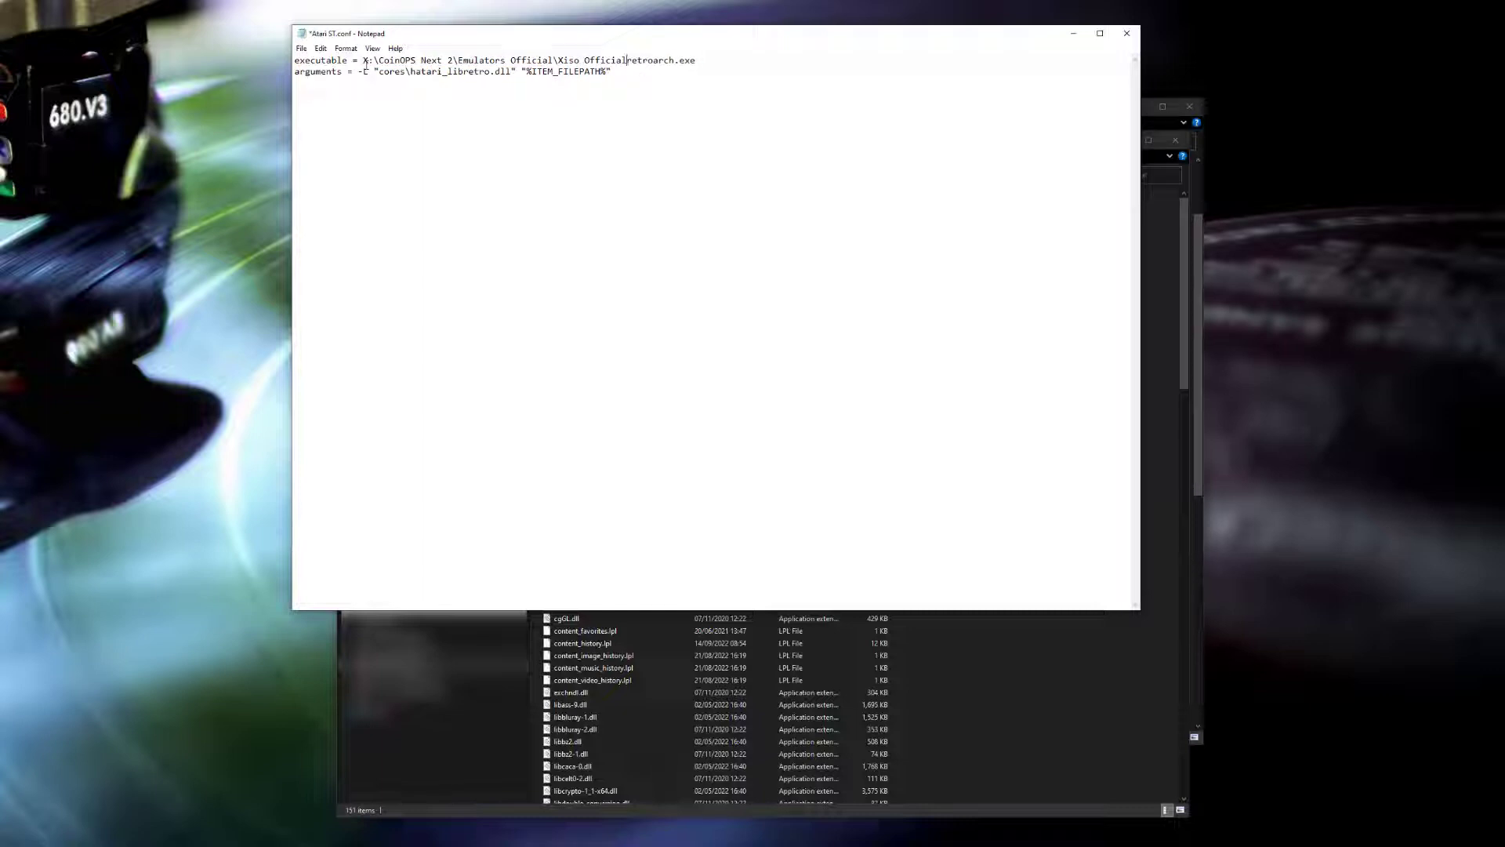
{"action": "type", "text": "\\"}
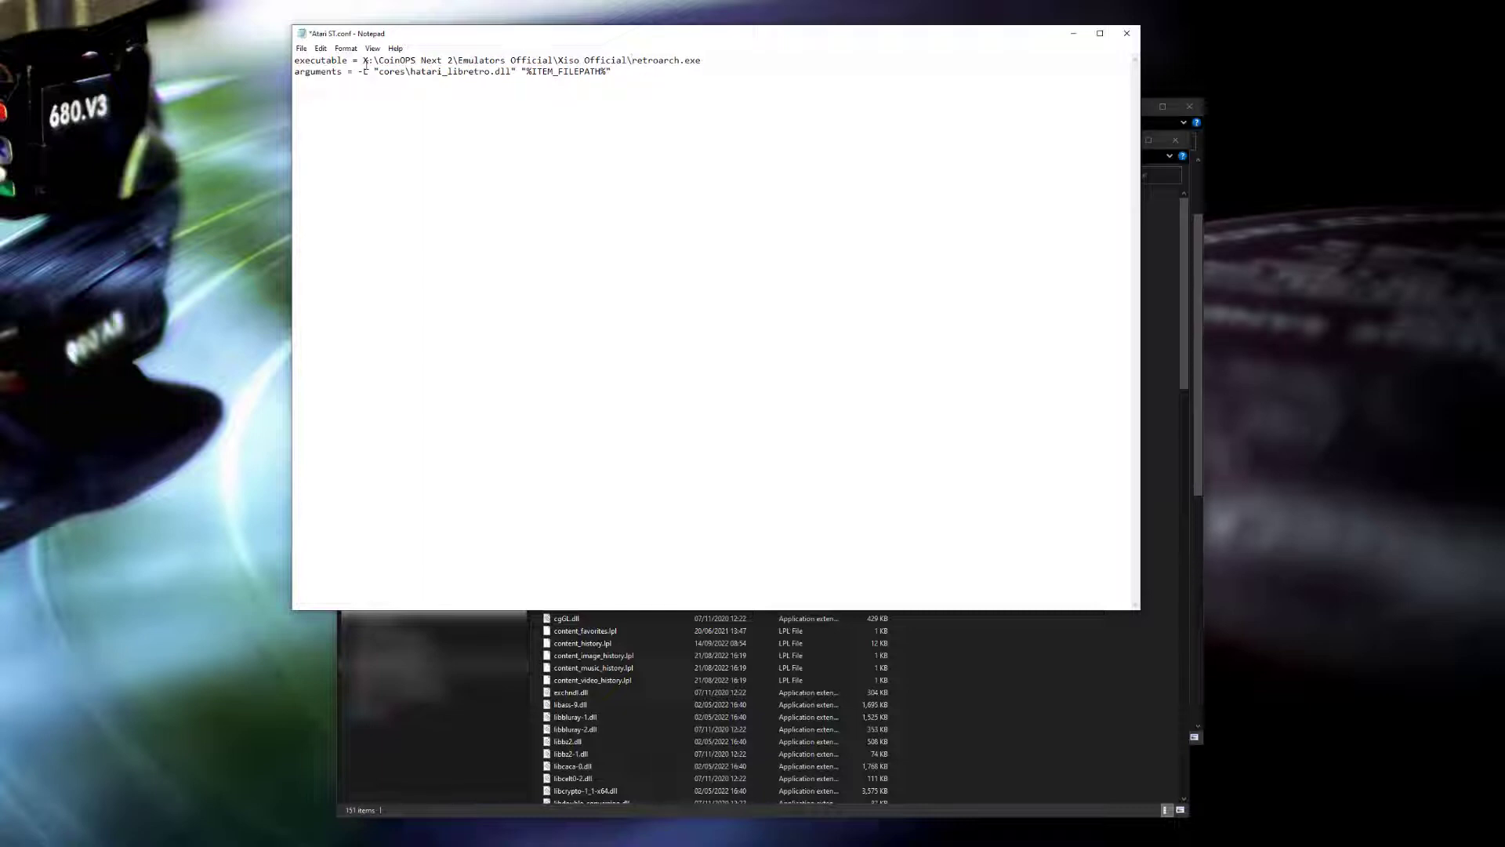
{"action": "key", "text": "ctrl+s"}
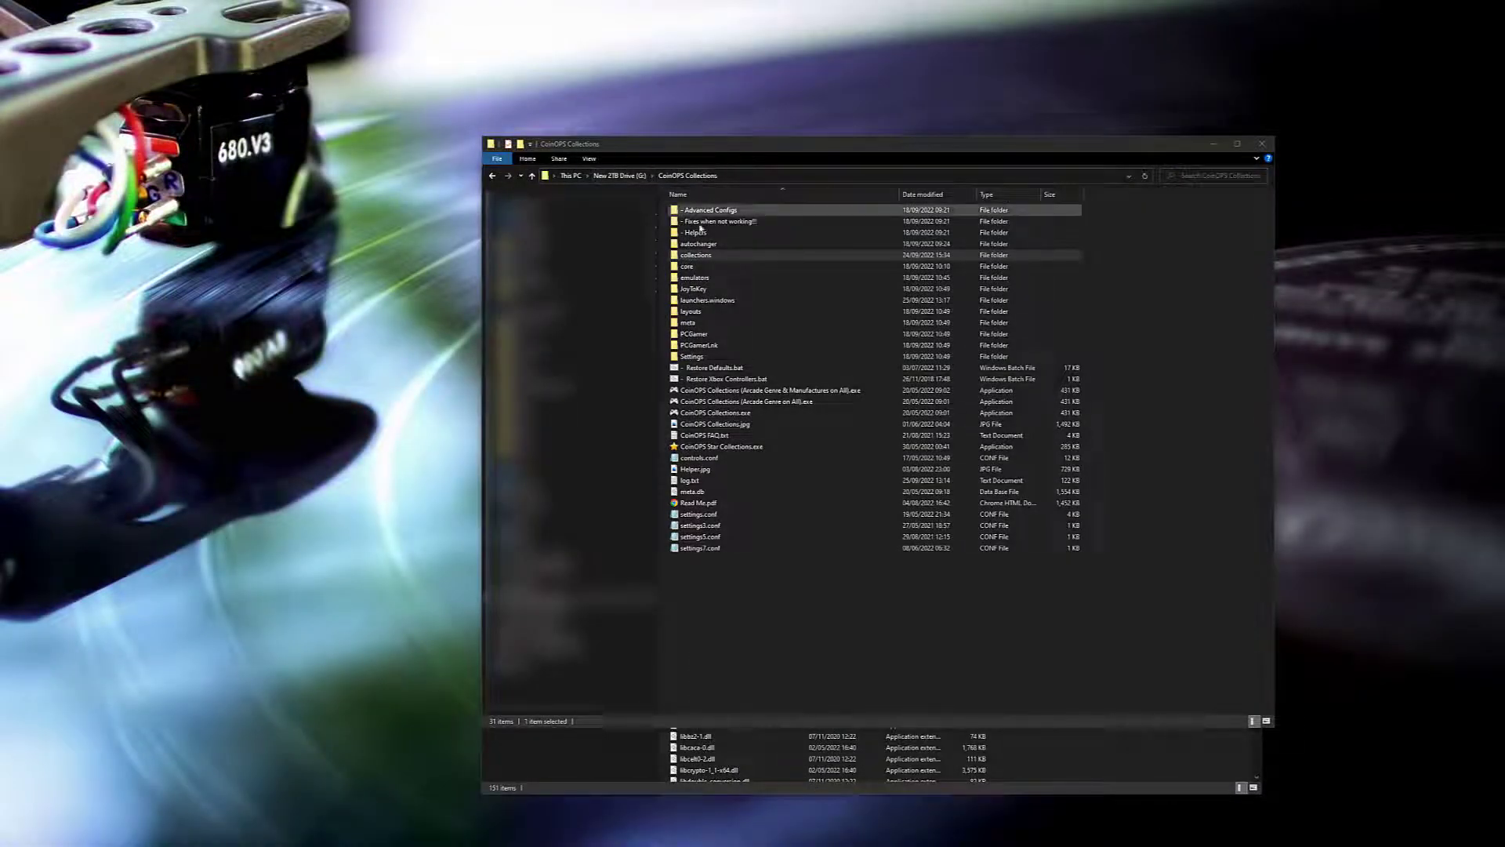
- Create an Atari ST folder in collections and copy in settings.conf and system_artwork
{"action": "double_click", "coordinate": [696, 254]}
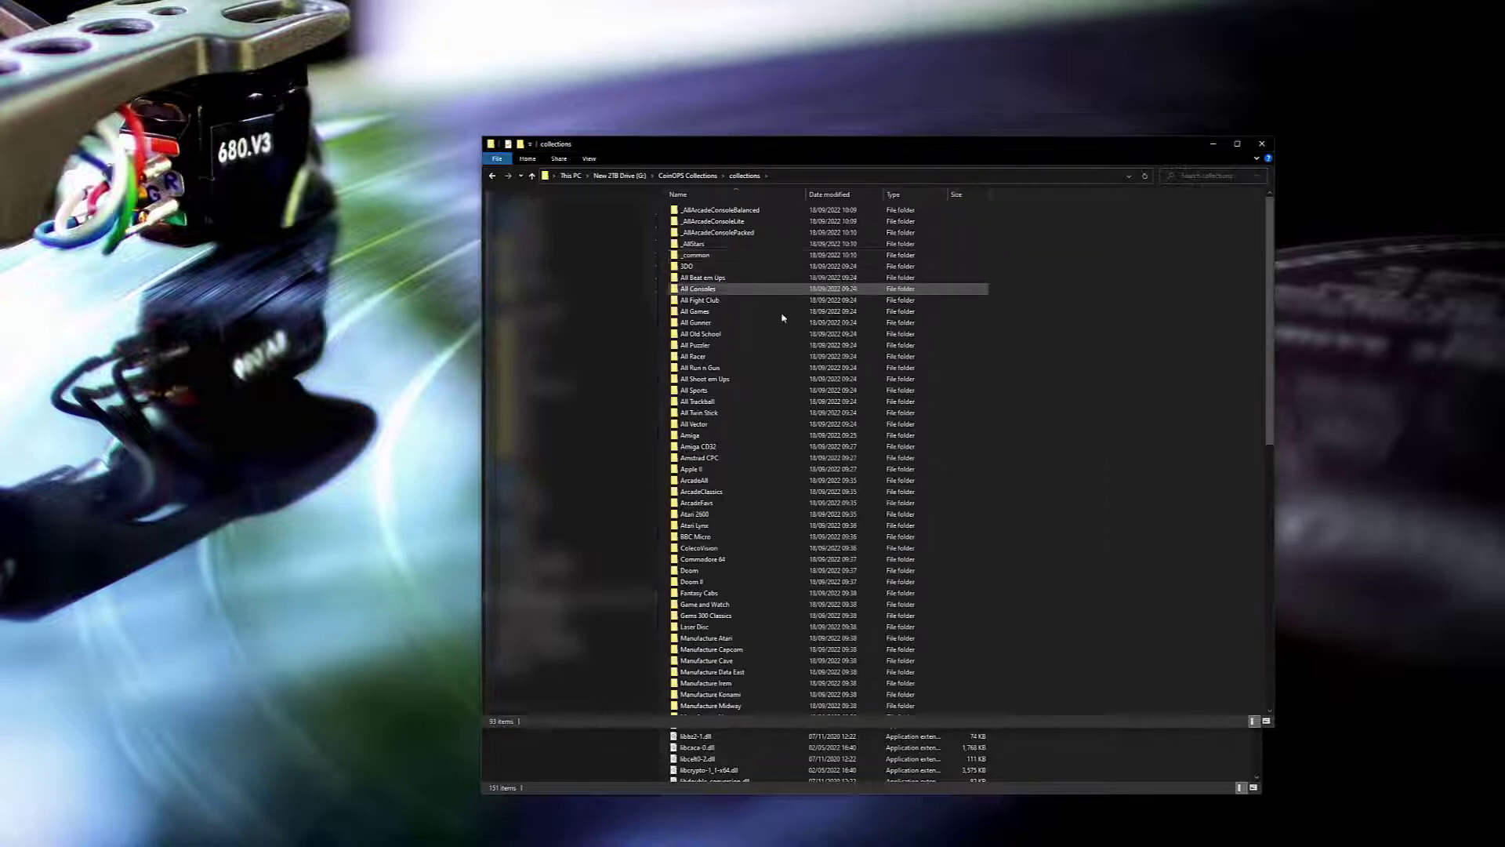
{"action": "right_click", "coordinate": [782, 432]}
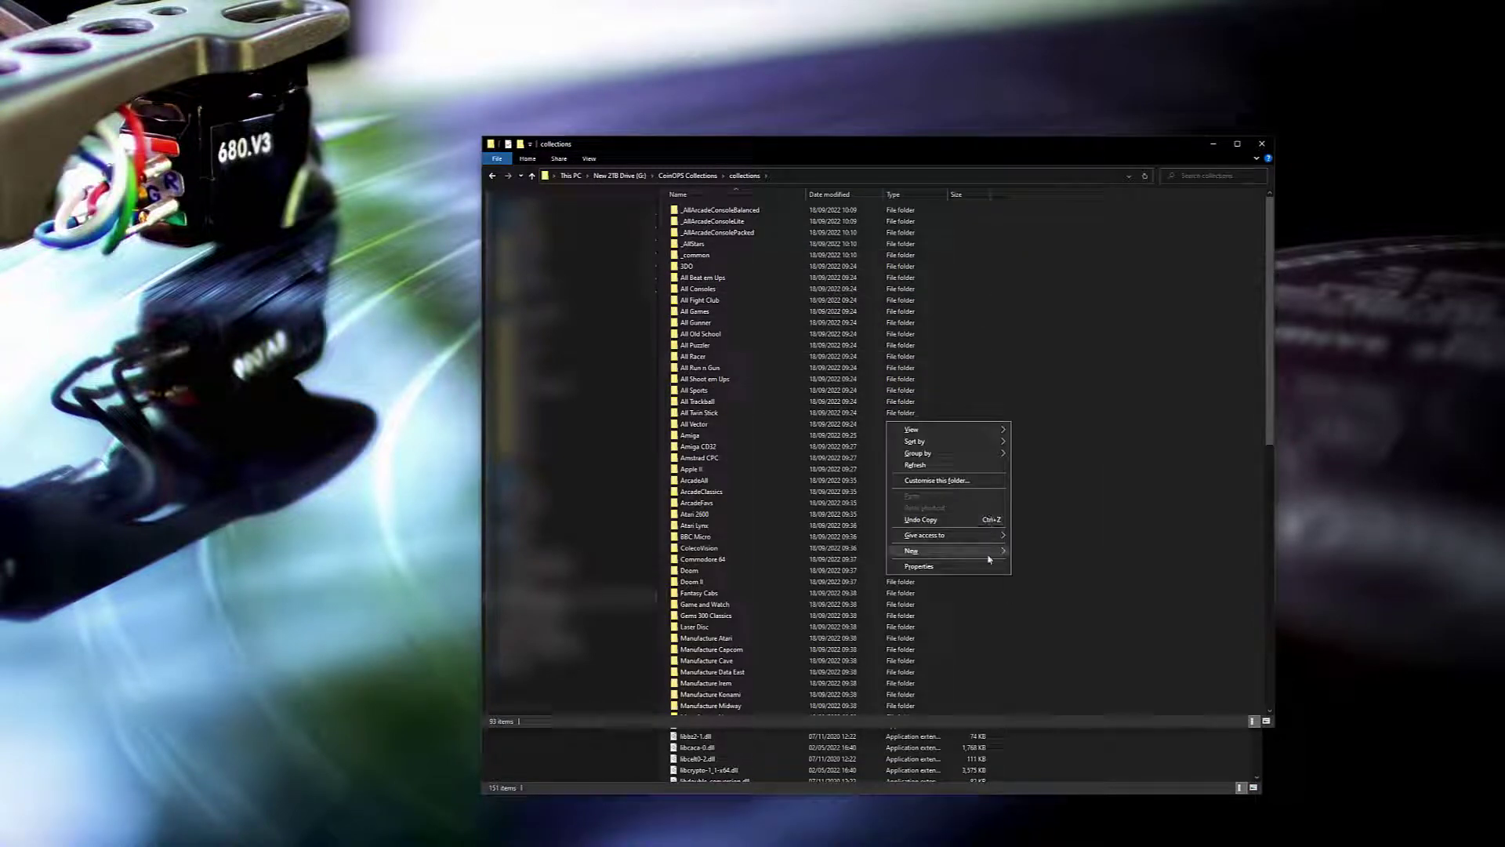
{"action": "left_click", "coordinate": [910, 550]}
{"action": "type", "text": "Atari ST"}
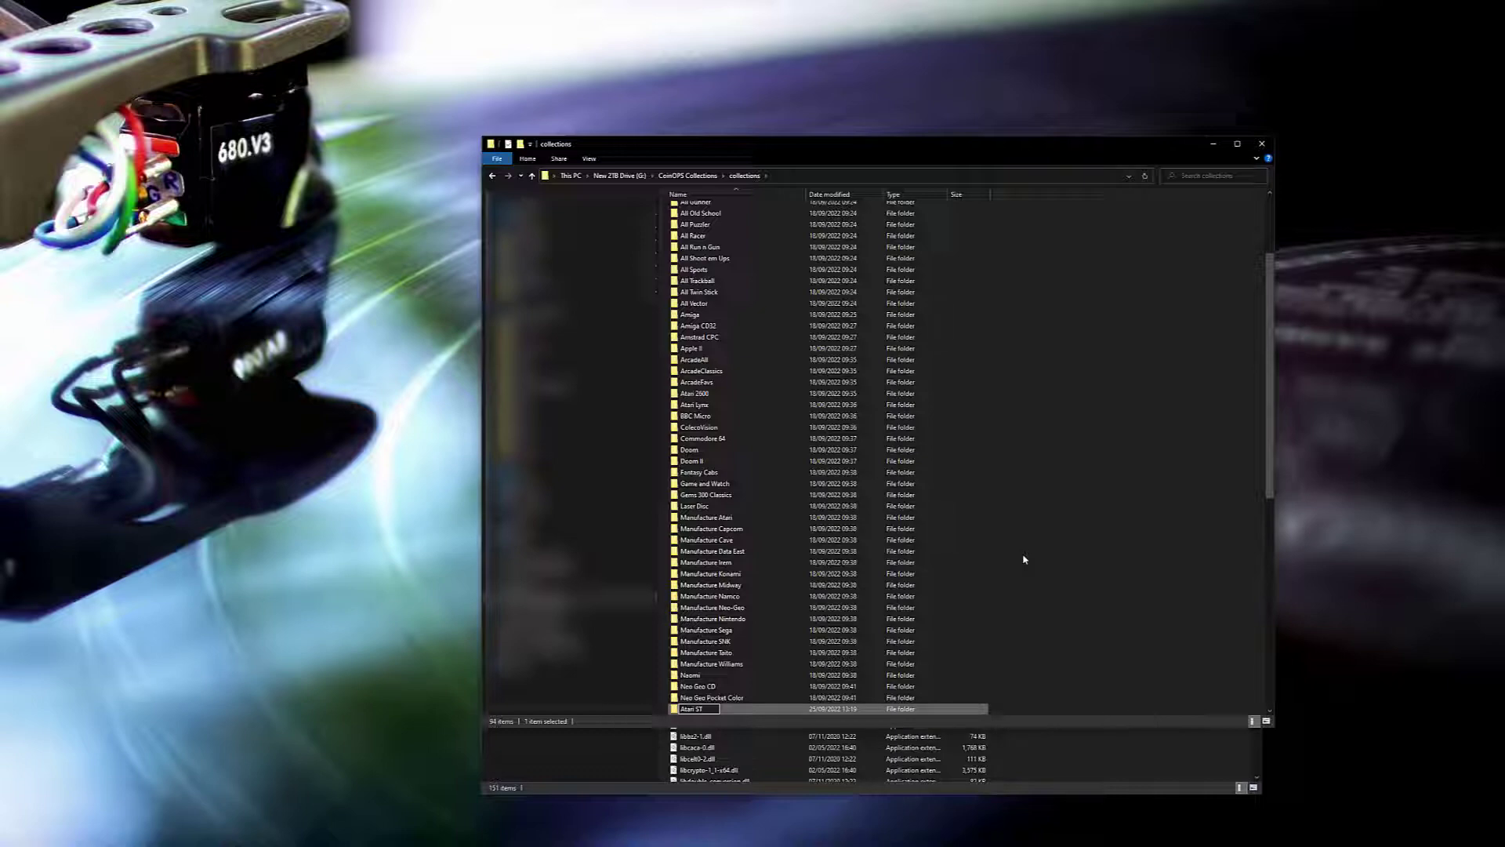
{"action": "double_click", "coordinate": [693, 708]}
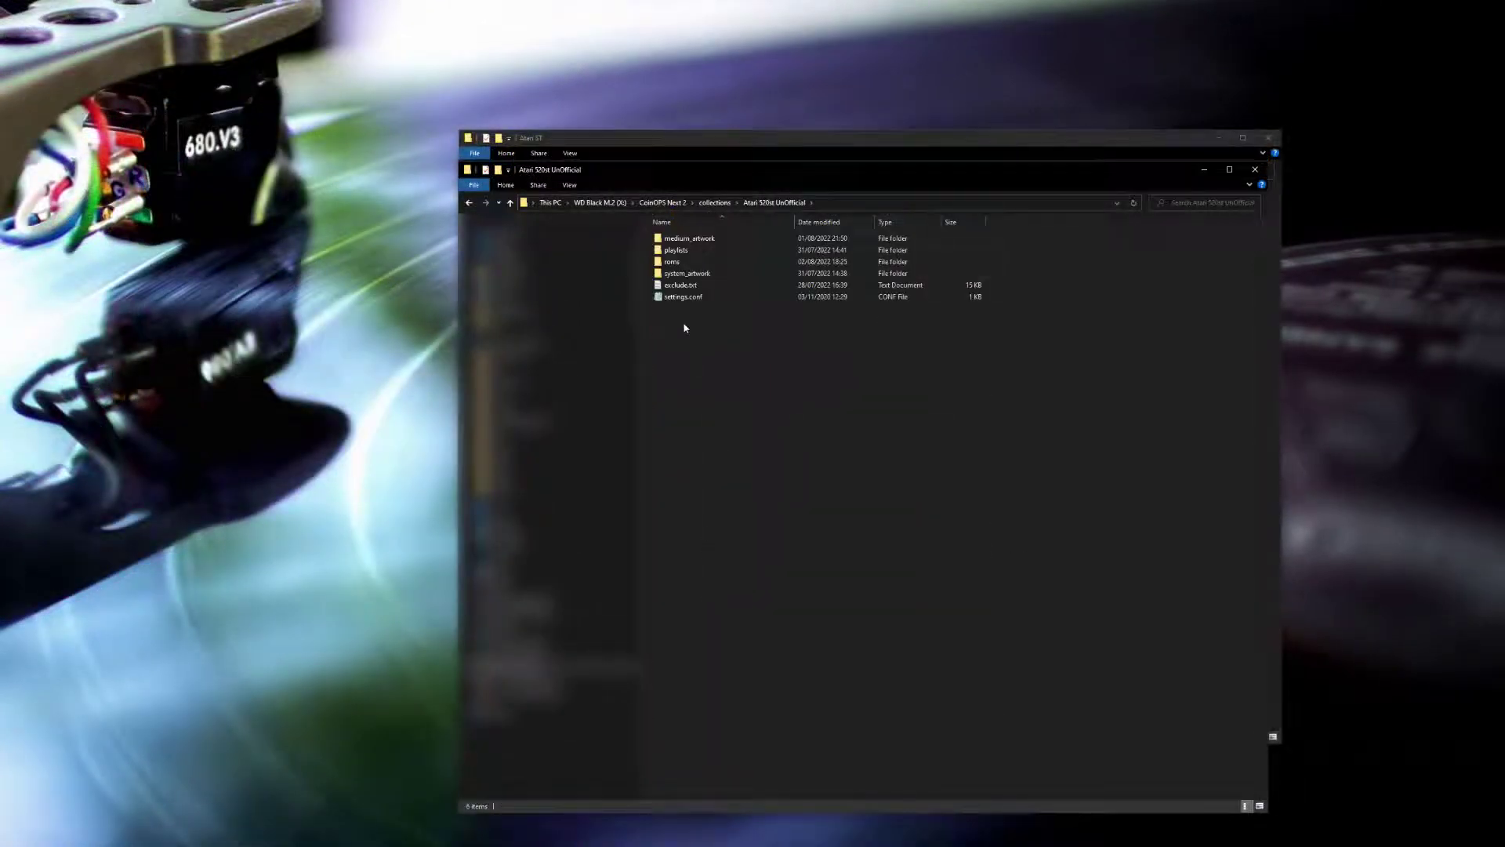
{"action": "left_click", "coordinate": [683, 296]}
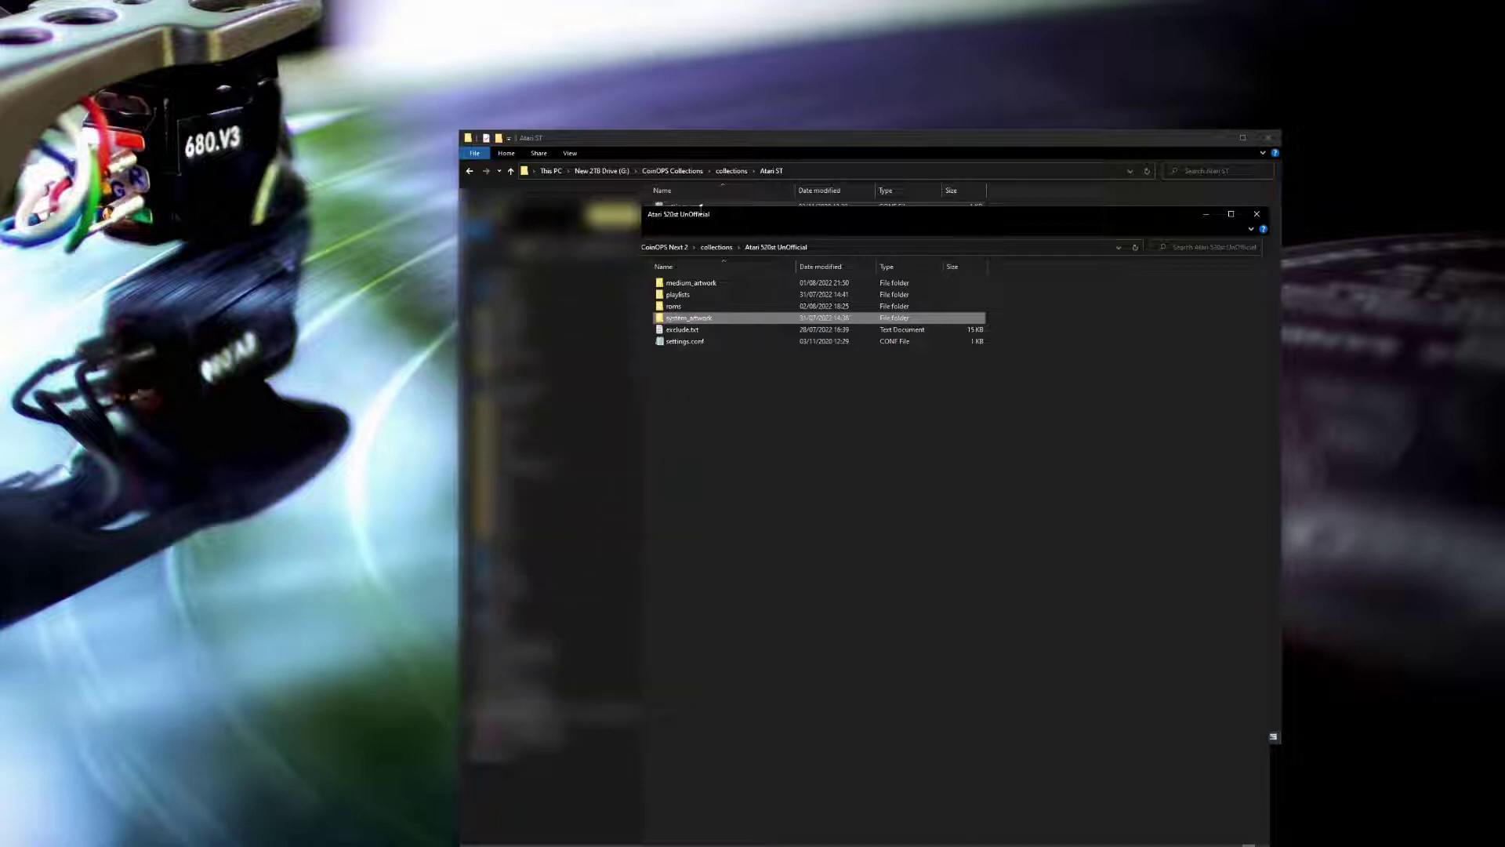
{"action": "left_click", "coordinate": [1257, 214]}
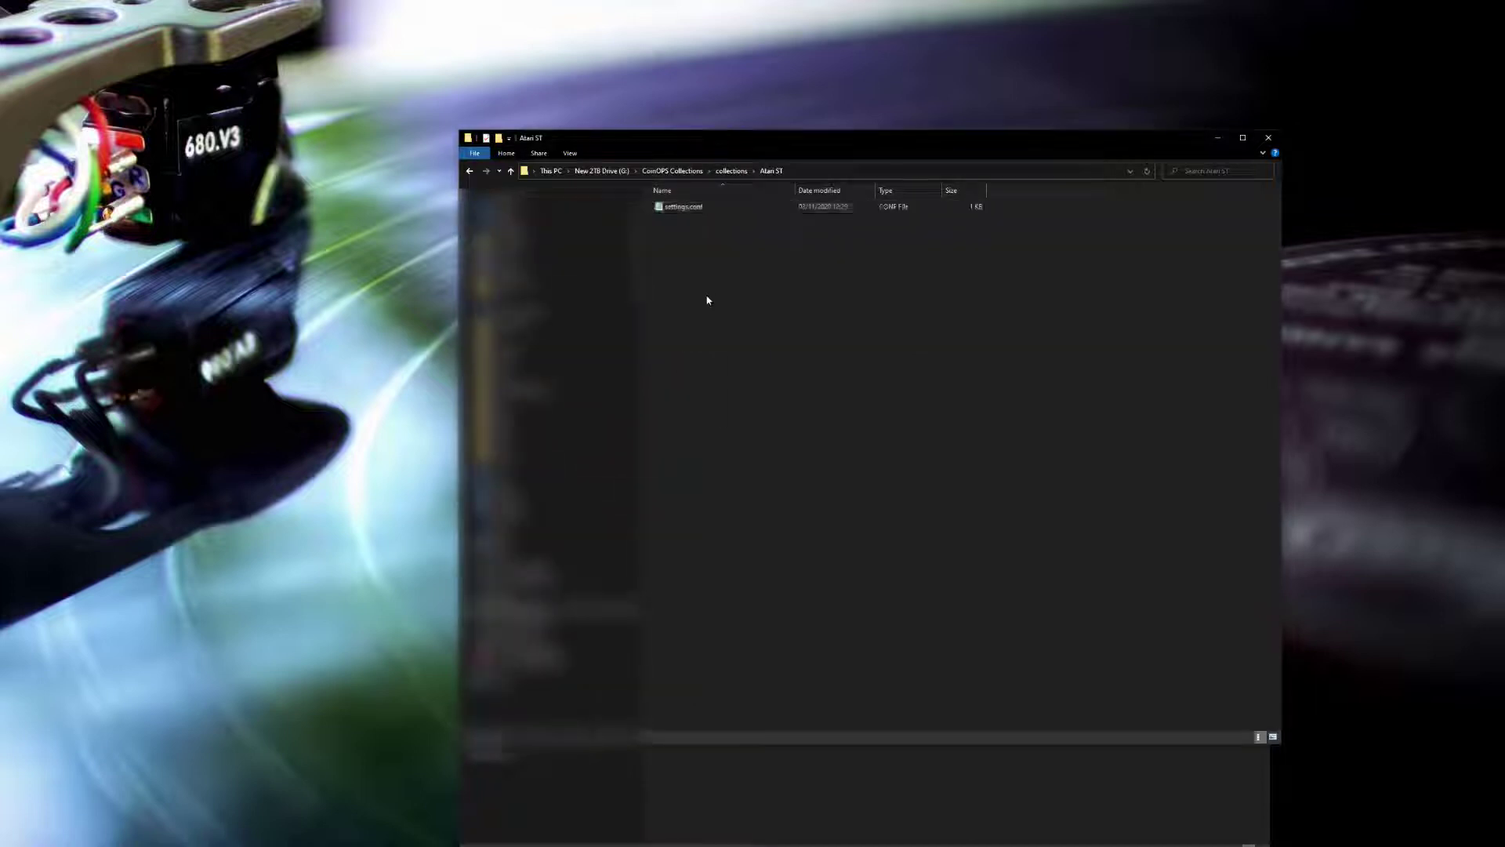
{"action": "mouse_move", "coordinate": [645, 380]}
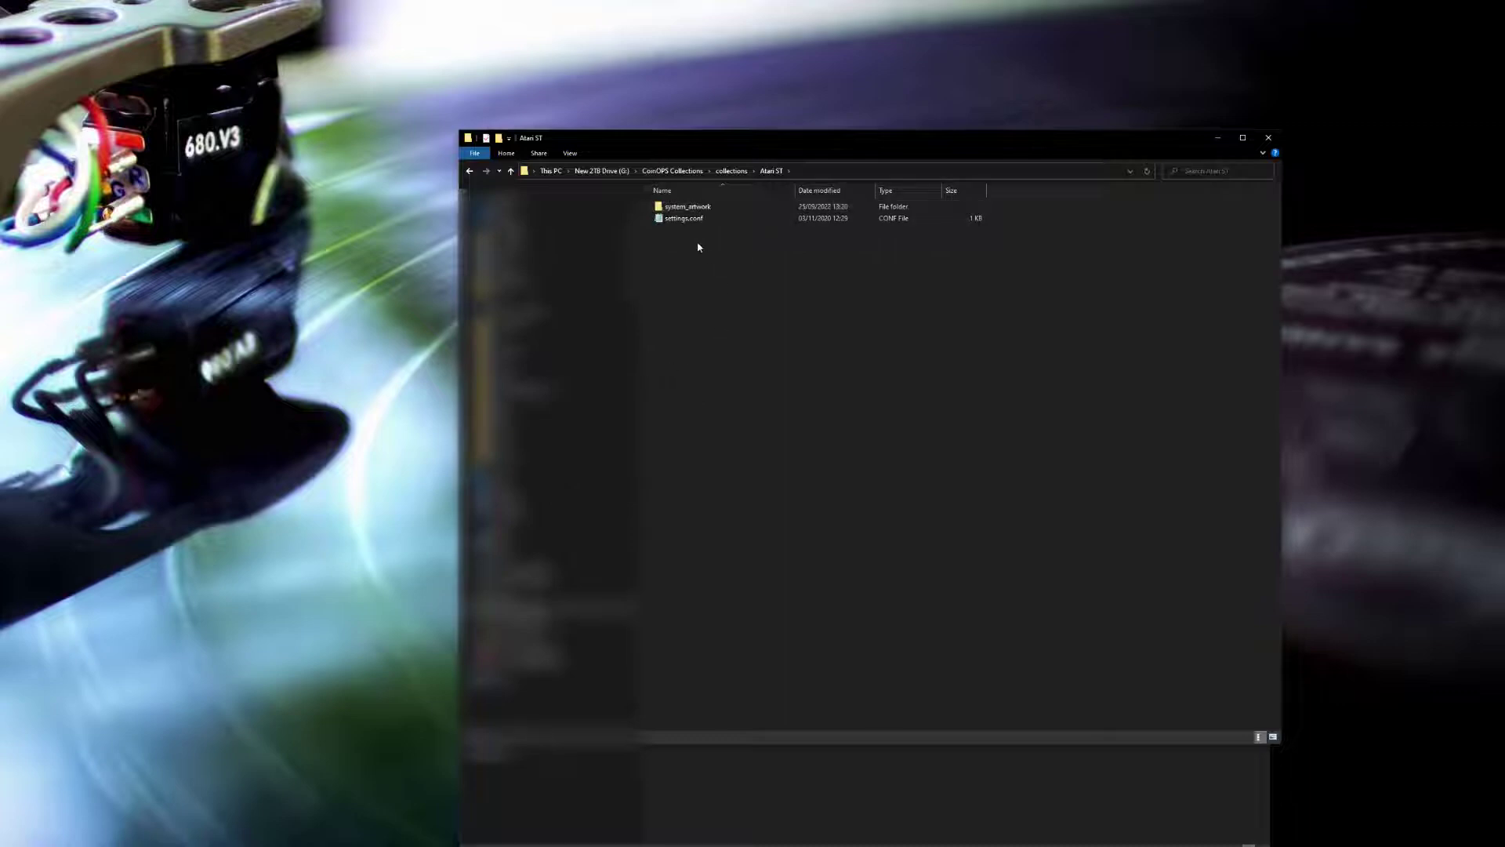
- Open Atari ST settings.conf and enter X:\CoinOPS Next 2\collections\Atari 520st UnOfficial\roms as list.path
{"action": "left_click", "coordinate": [743, 235]}
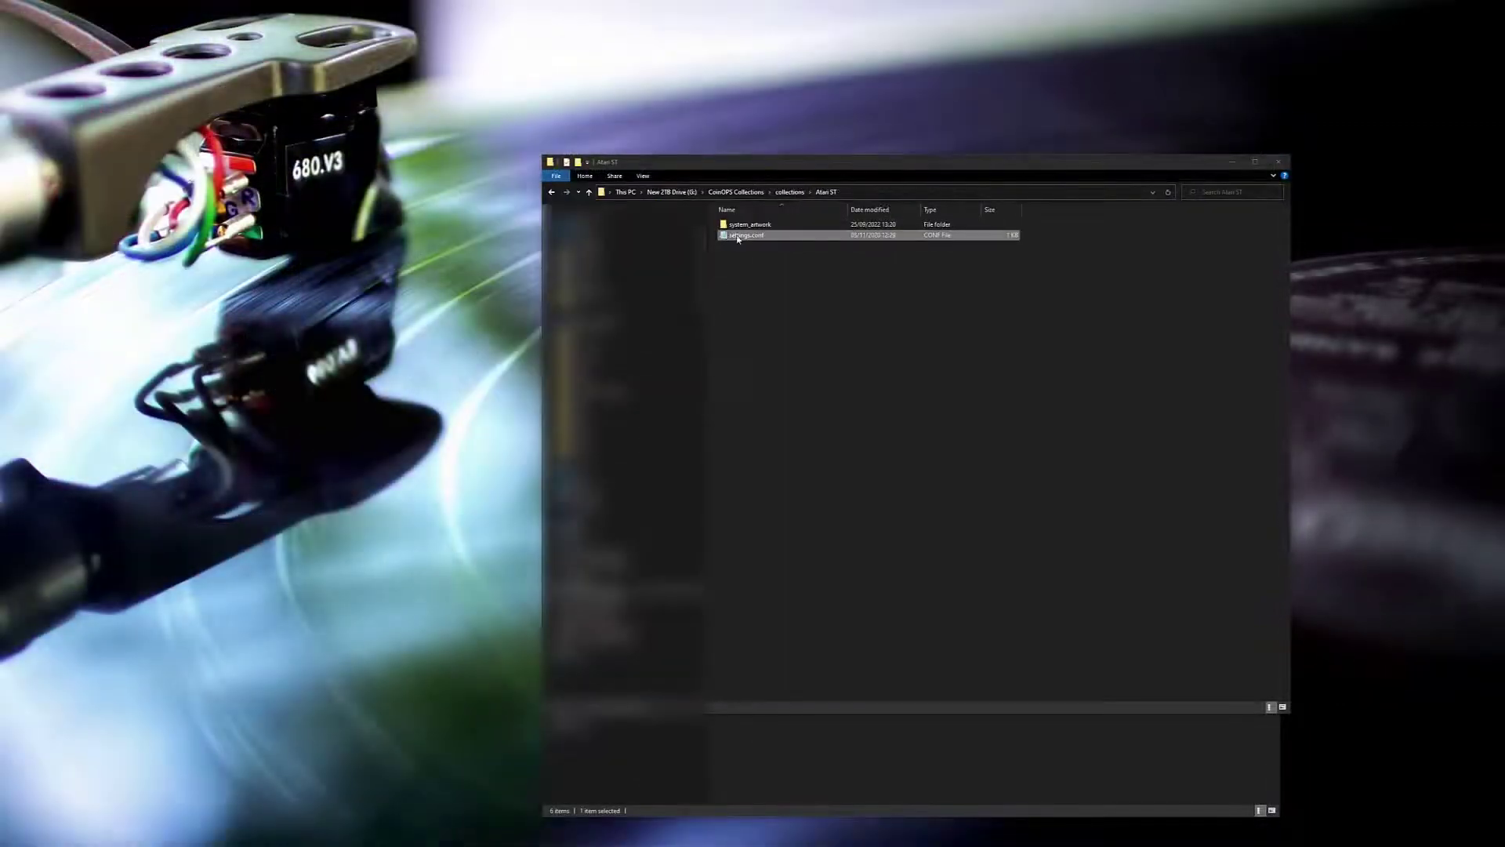
{"action": "double_click", "coordinate": [746, 236]}
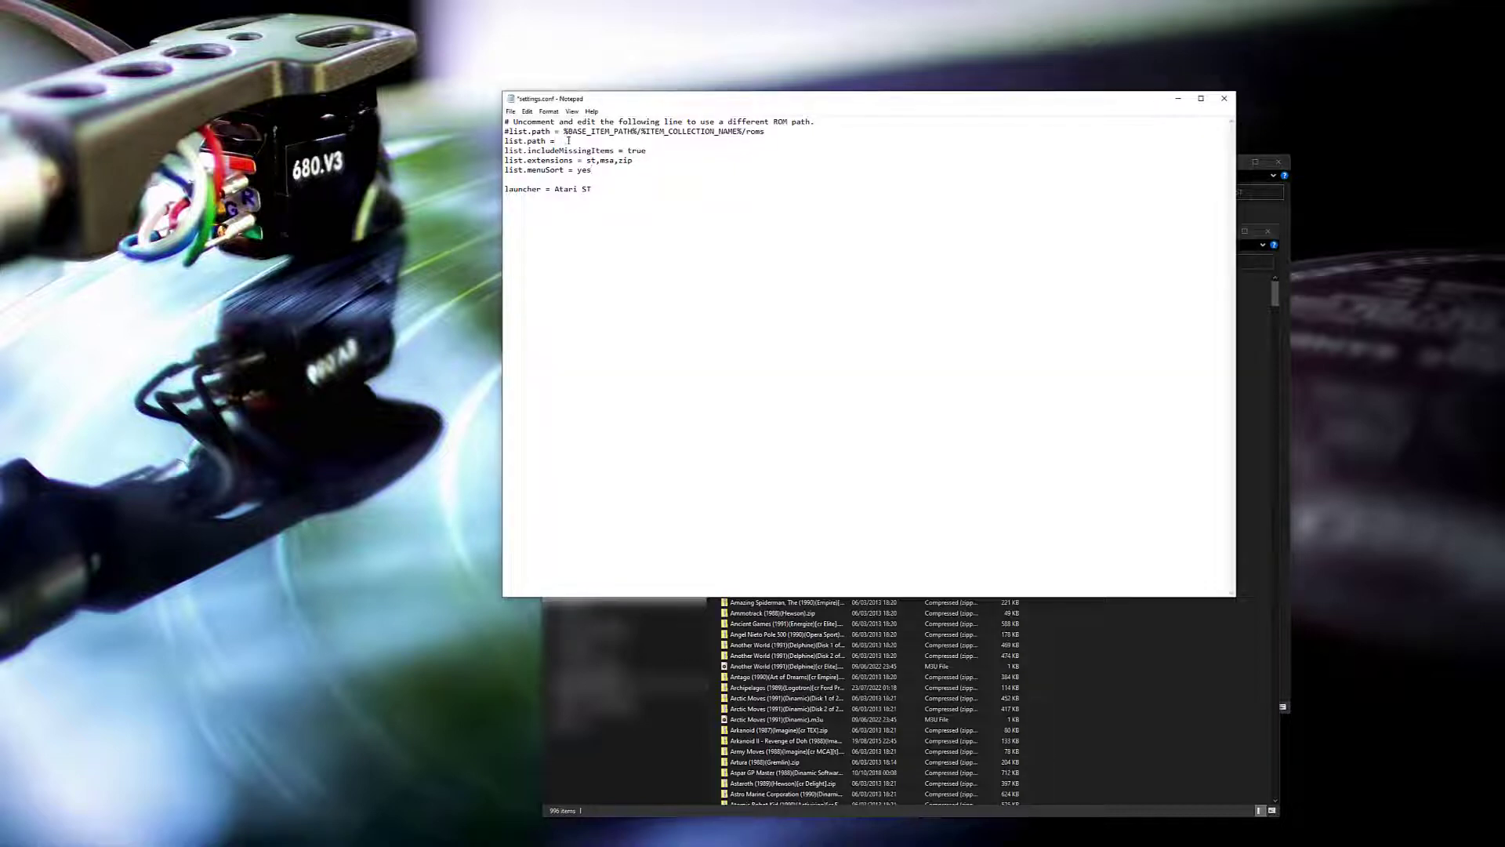
{"action": "type", "text": "X:\\CoinOPS Next 2\\collections\\Atari 520st UnOfficial\\roms"}
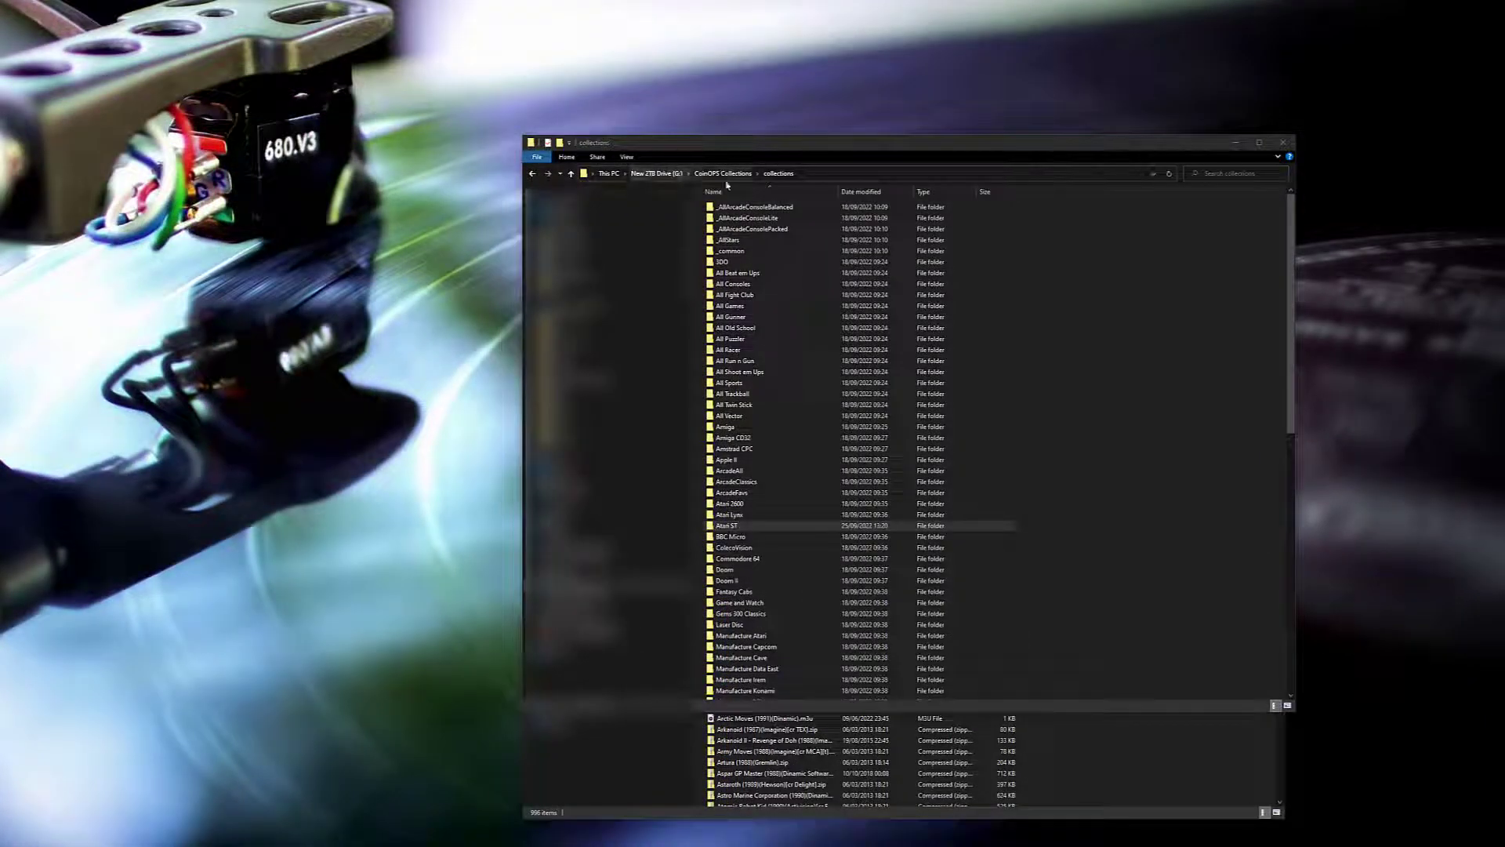
- Open _AllArcadeConsoleBalanced menu.txt and type 'atari ST' on a new line after Atari Lynx
{"action": "left_click", "coordinate": [739, 525]}
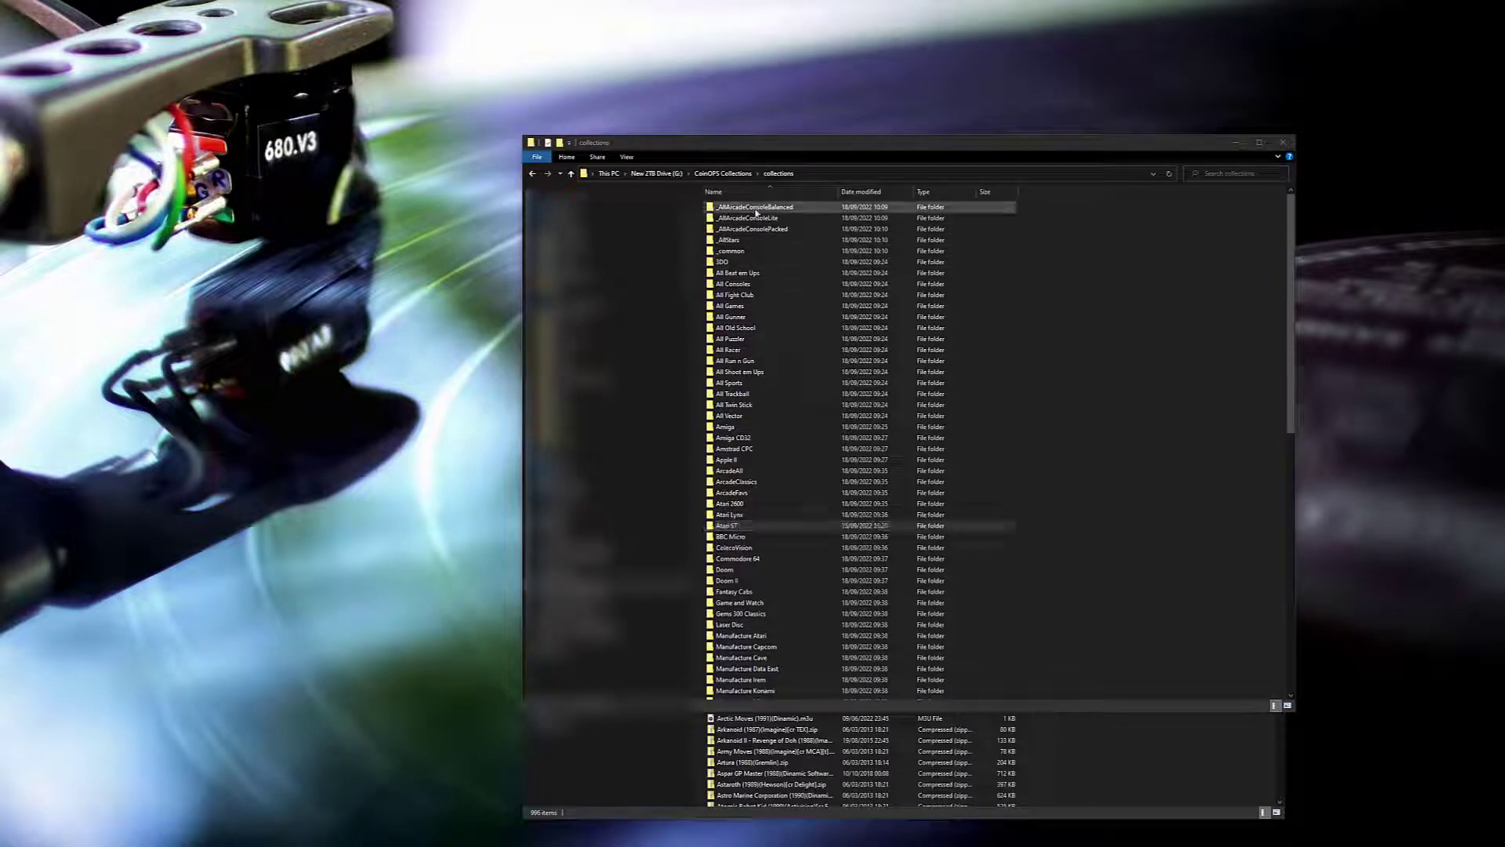
{"action": "double_click", "coordinate": [753, 206]}
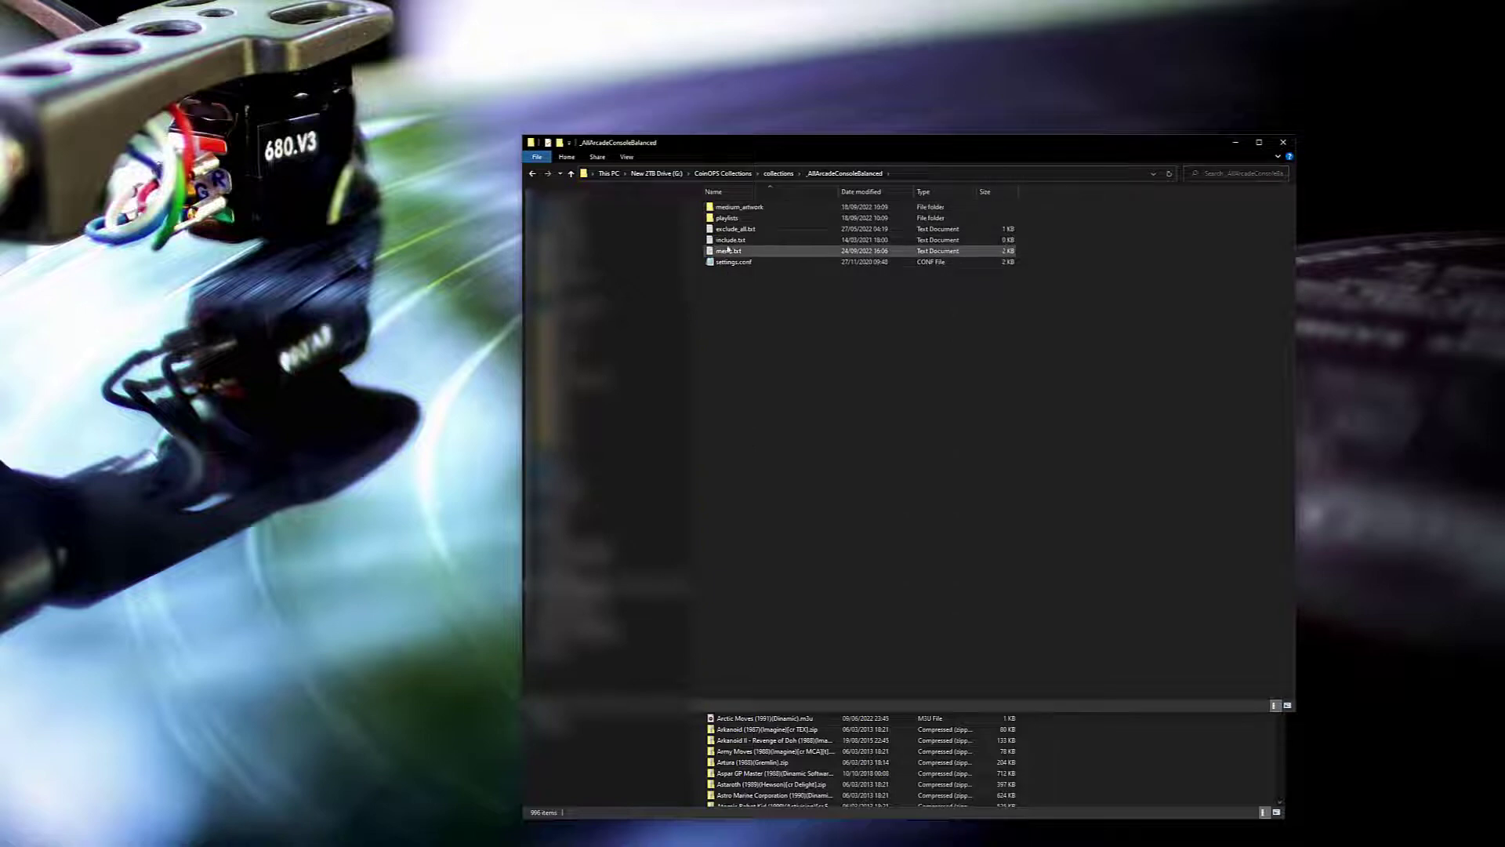
{"action": "left_click", "coordinate": [768, 251]}
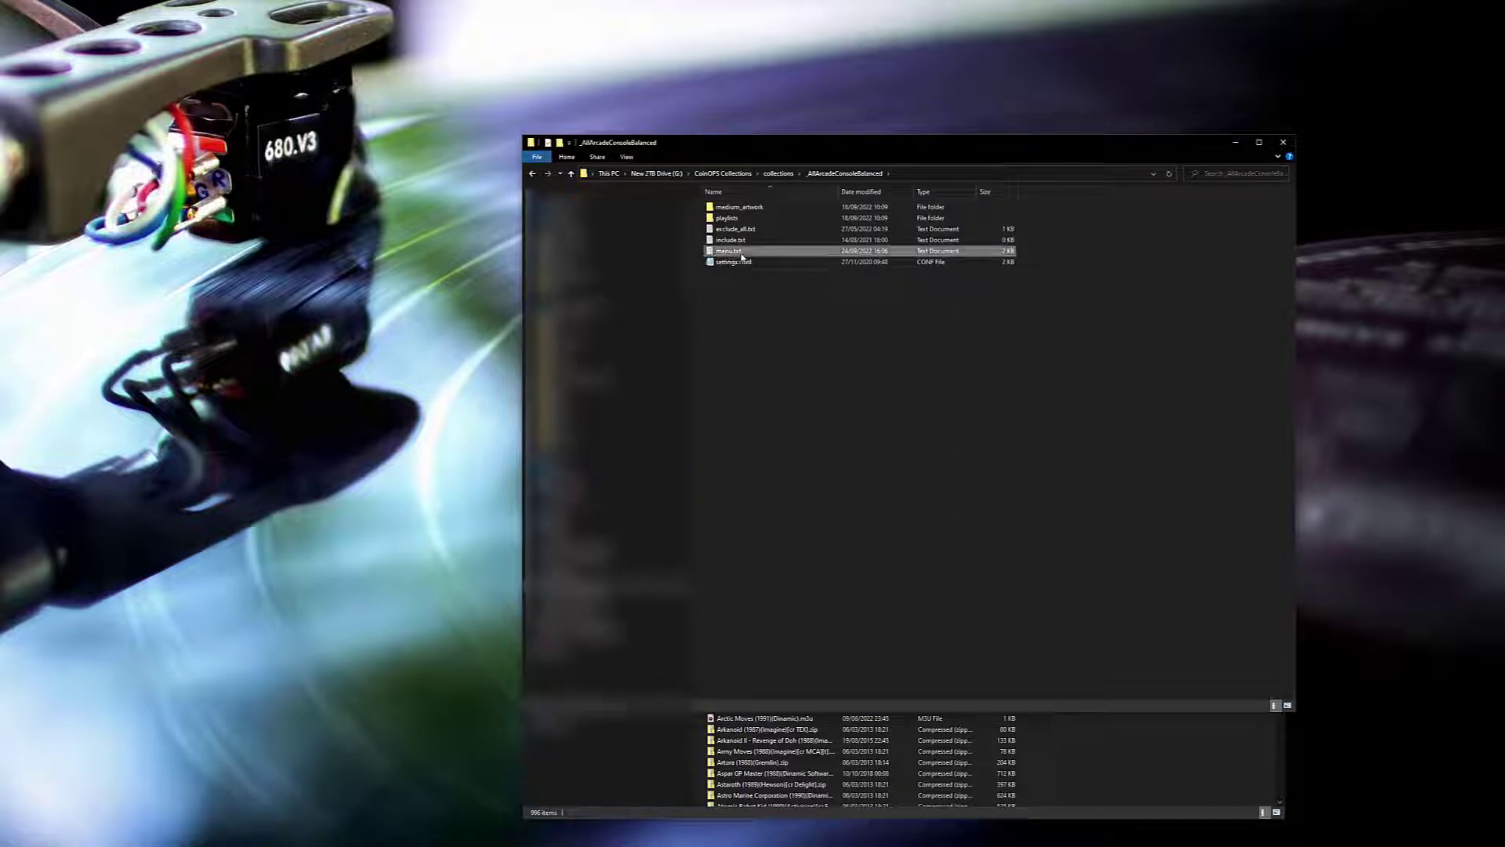
{"action": "double_click", "coordinate": [730, 251]}
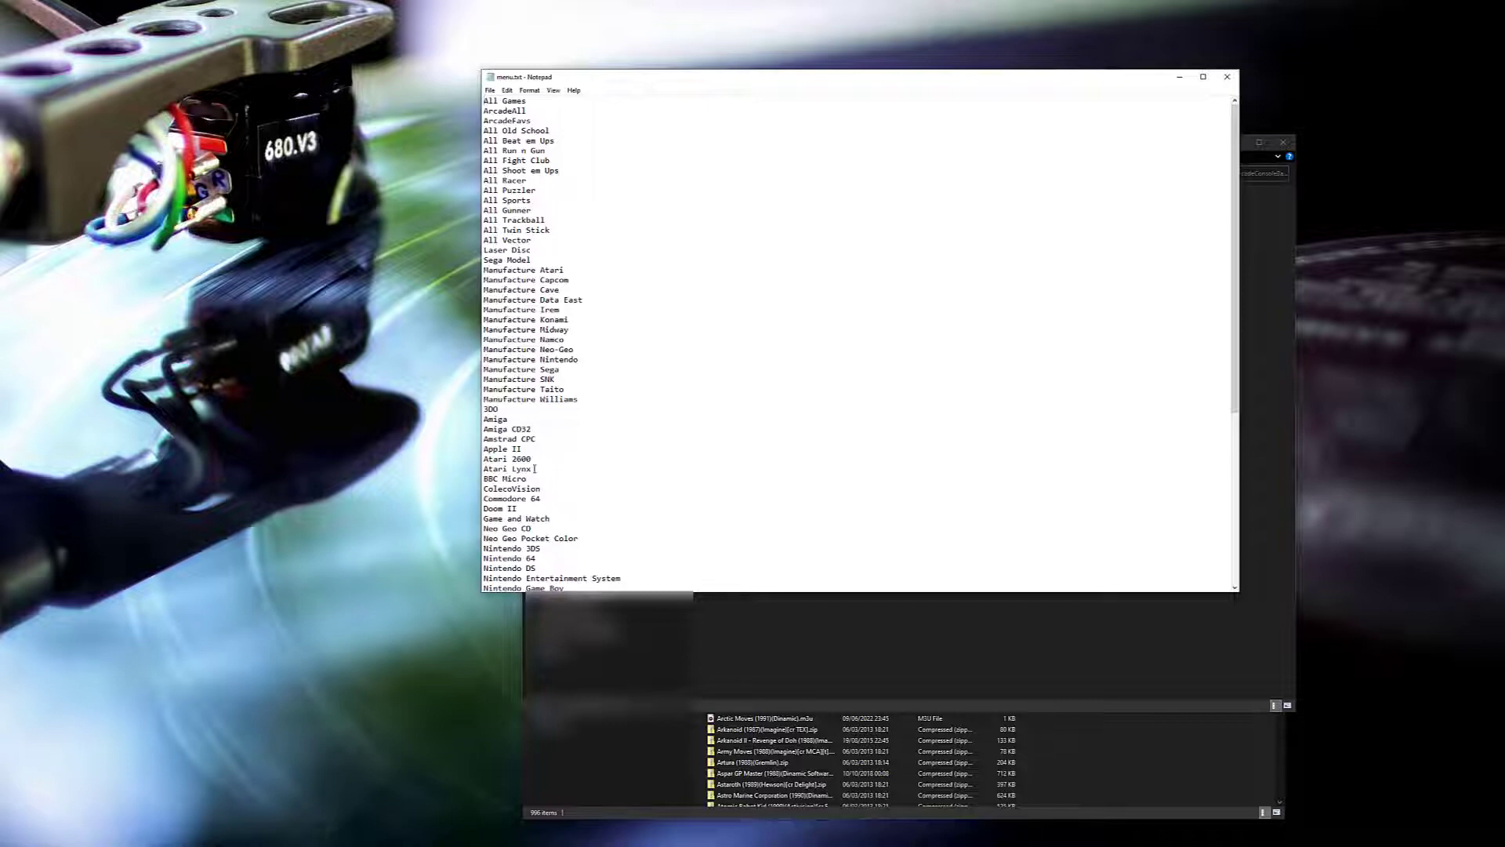
{"action": "key", "text": "enter"}
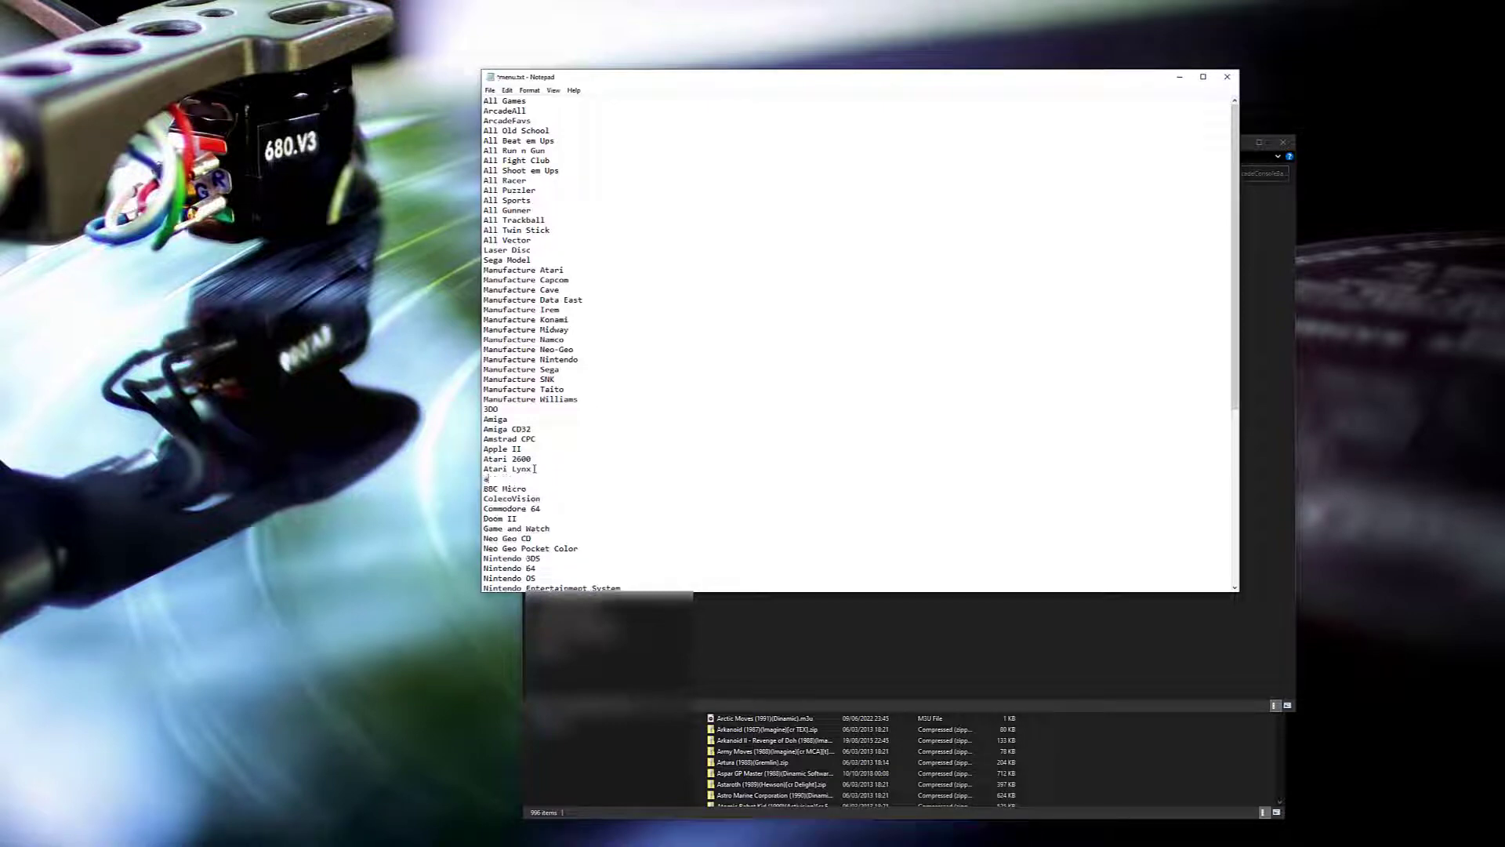
{"action": "type", "text": "atari ST"}
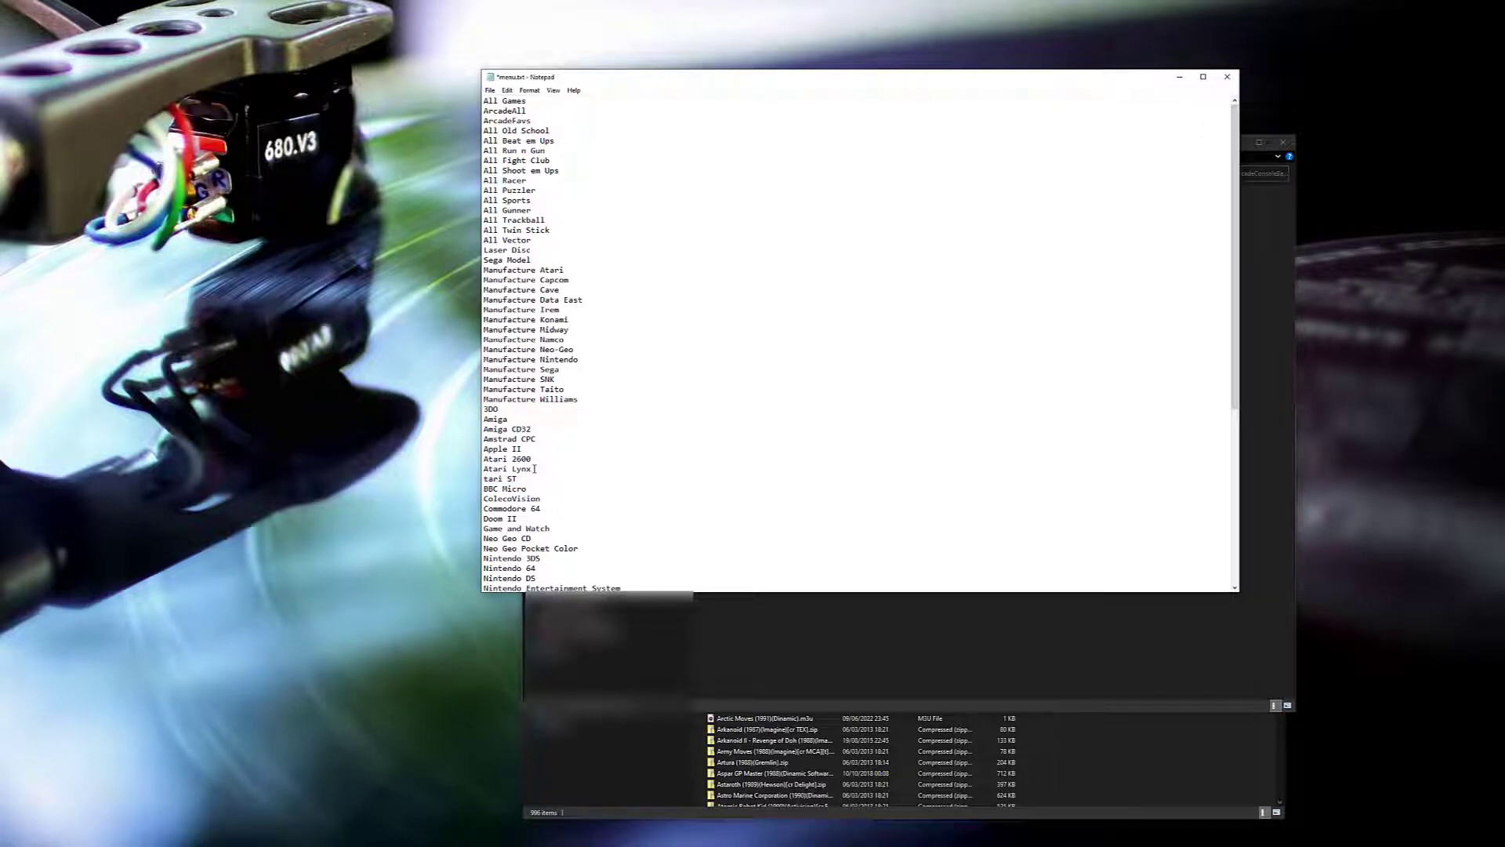
{"action": "double_click", "coordinate": [500, 478]}
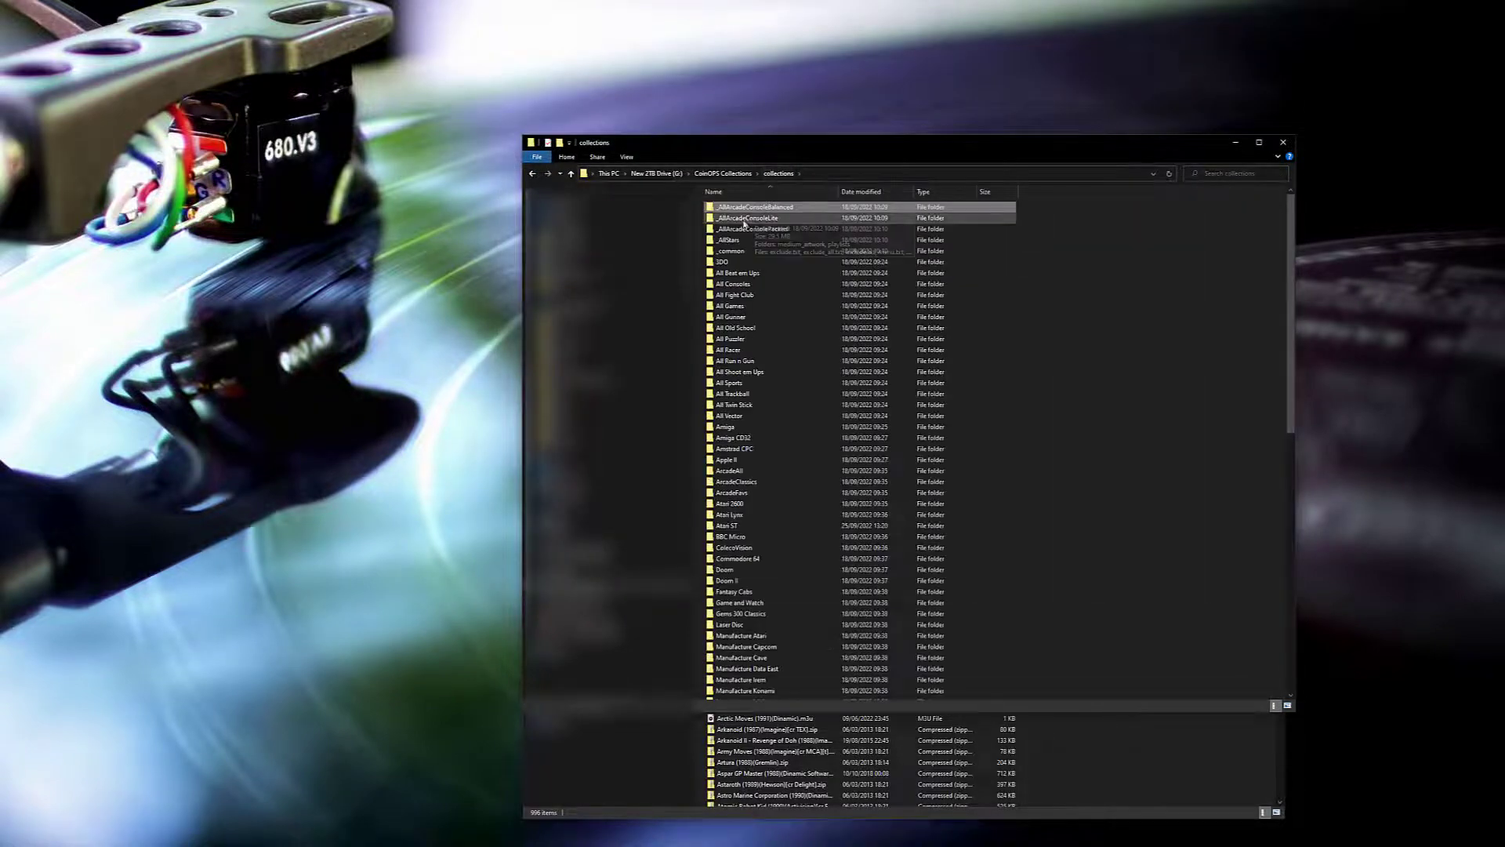
- Check the _AllArcadeConsoleLite menu, then type 'Atari ST' into the _AllArcadeConsolePacked menu list
{"action": "double_click", "coordinate": [741, 217]}
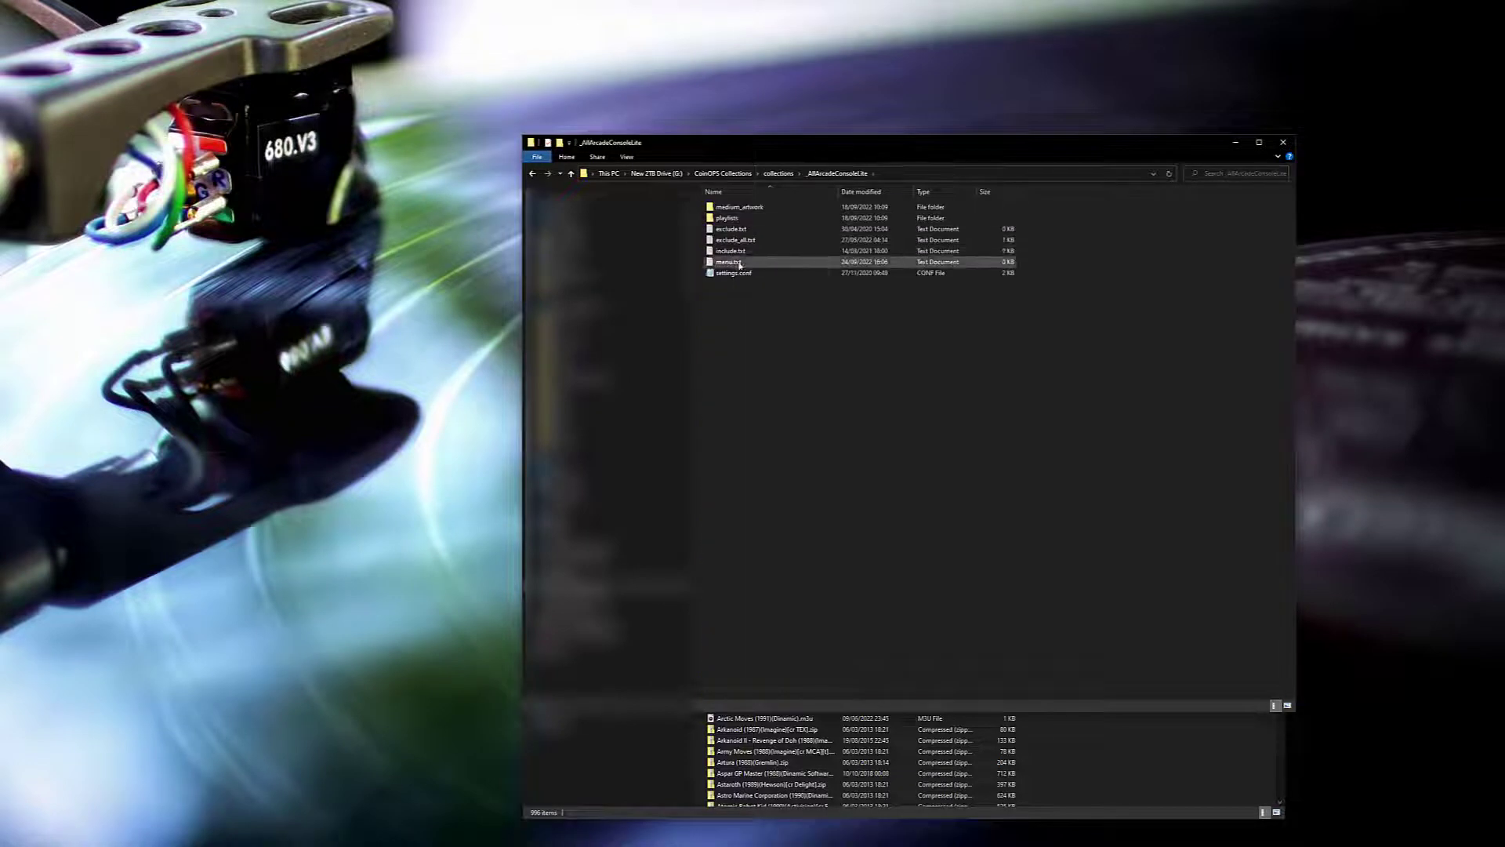
{"action": "double_click", "coordinate": [728, 261]}
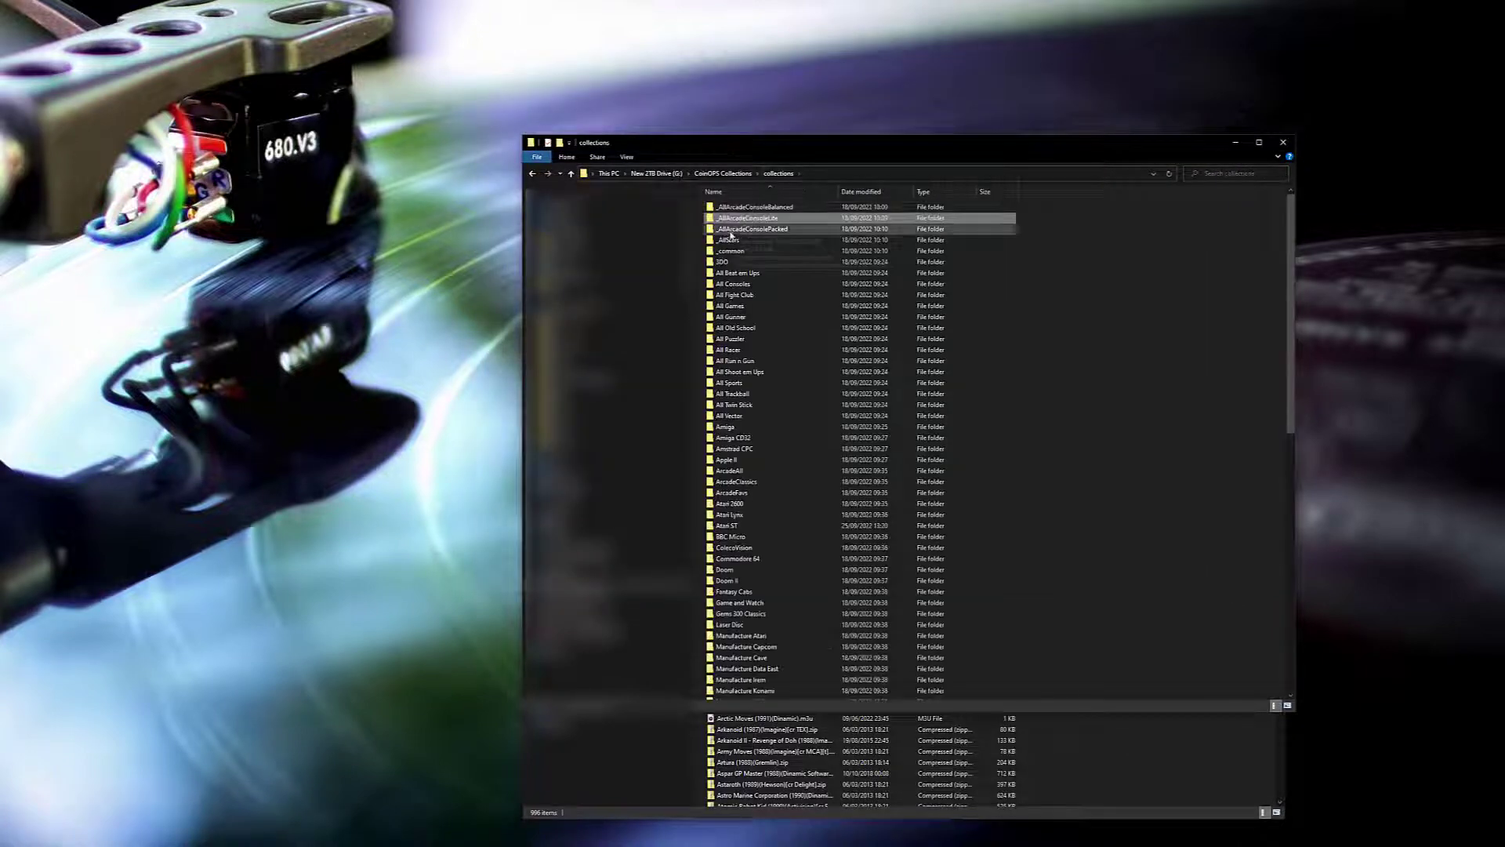
{"action": "double_click", "coordinate": [752, 229]}
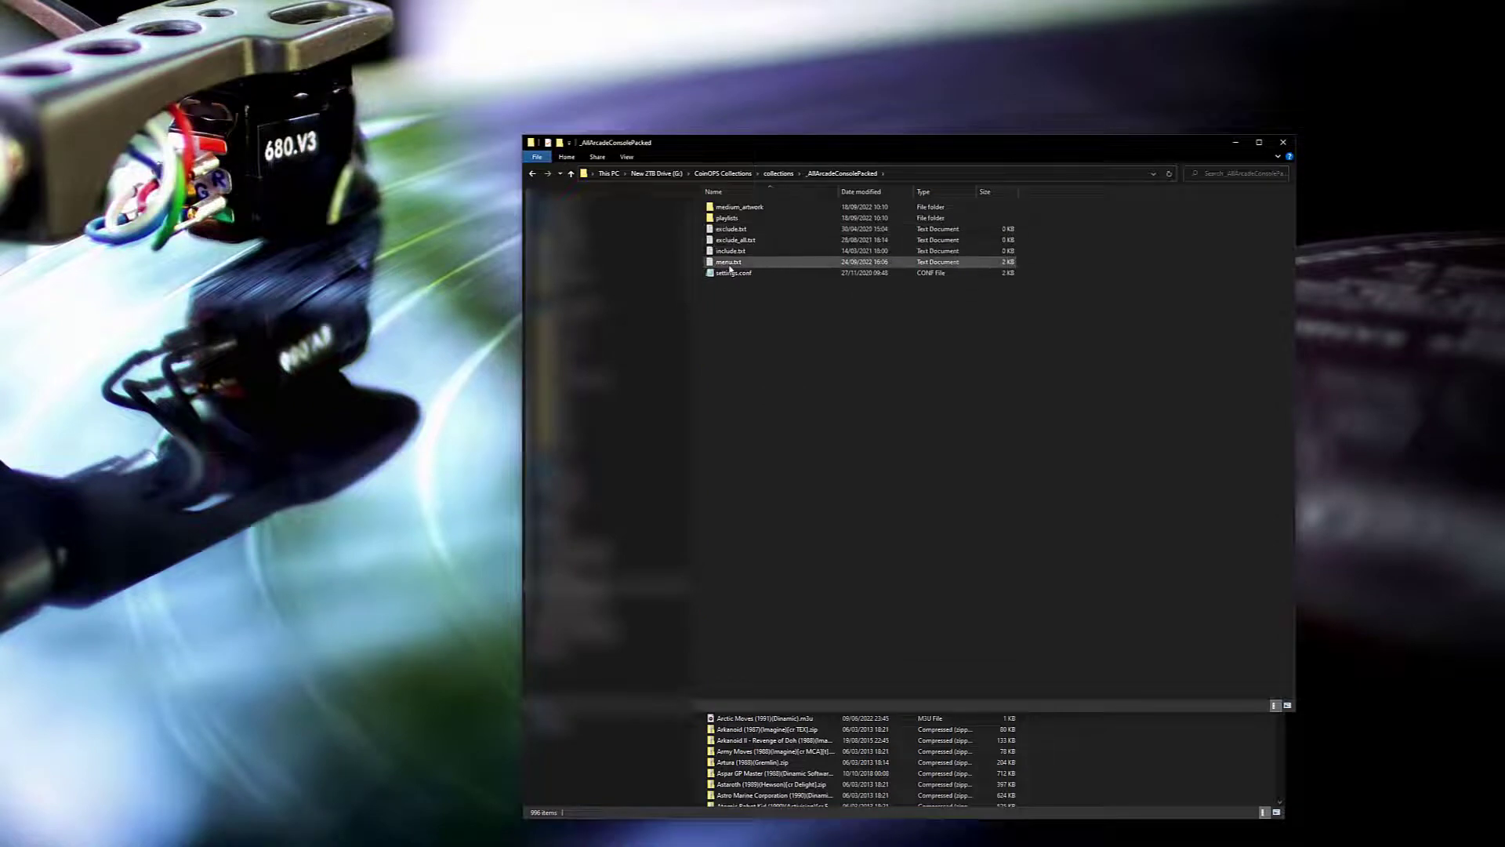
{"action": "double_click", "coordinate": [728, 261]}
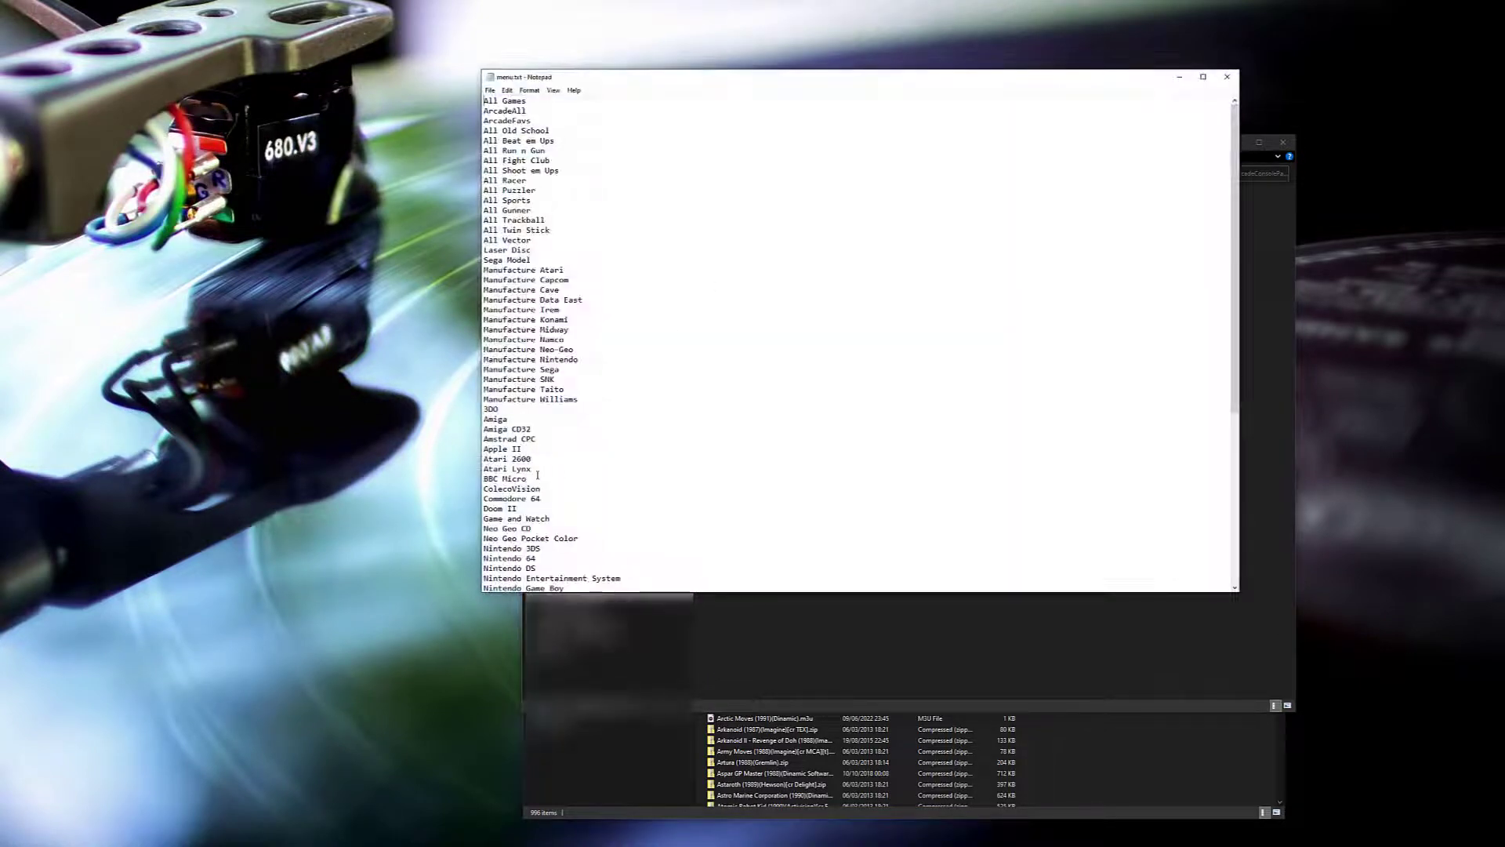
{"action": "type", "text": "Atari ST"}
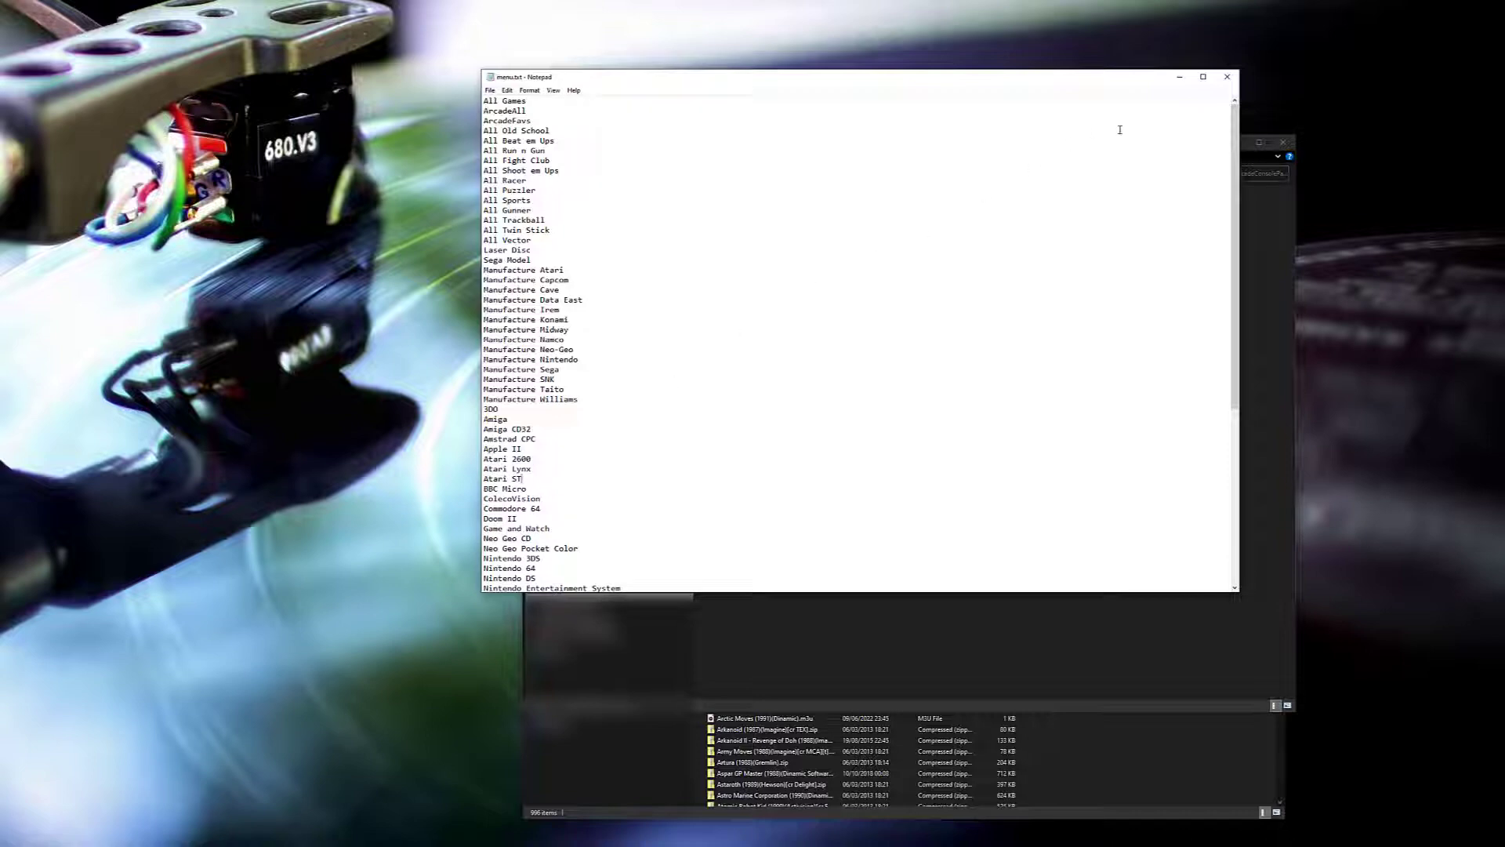
{"action": "left_click", "coordinate": [1228, 76]}
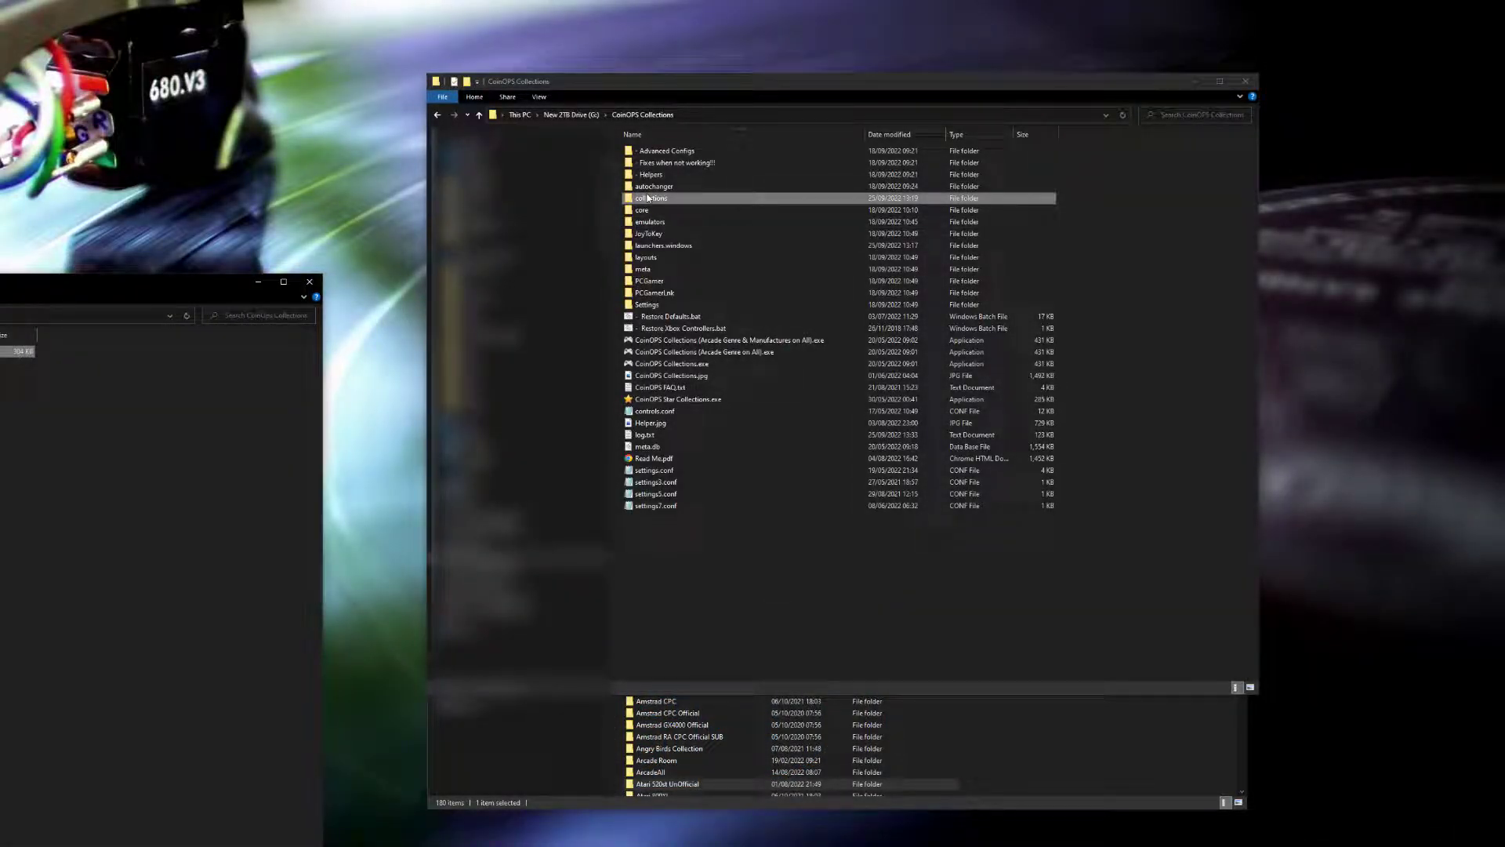
- Go to _AllArcadeConsoleLite\medium_artwork\promo and place the Atari ST.jpg image there
{"action": "double_click", "coordinate": [650, 198]}
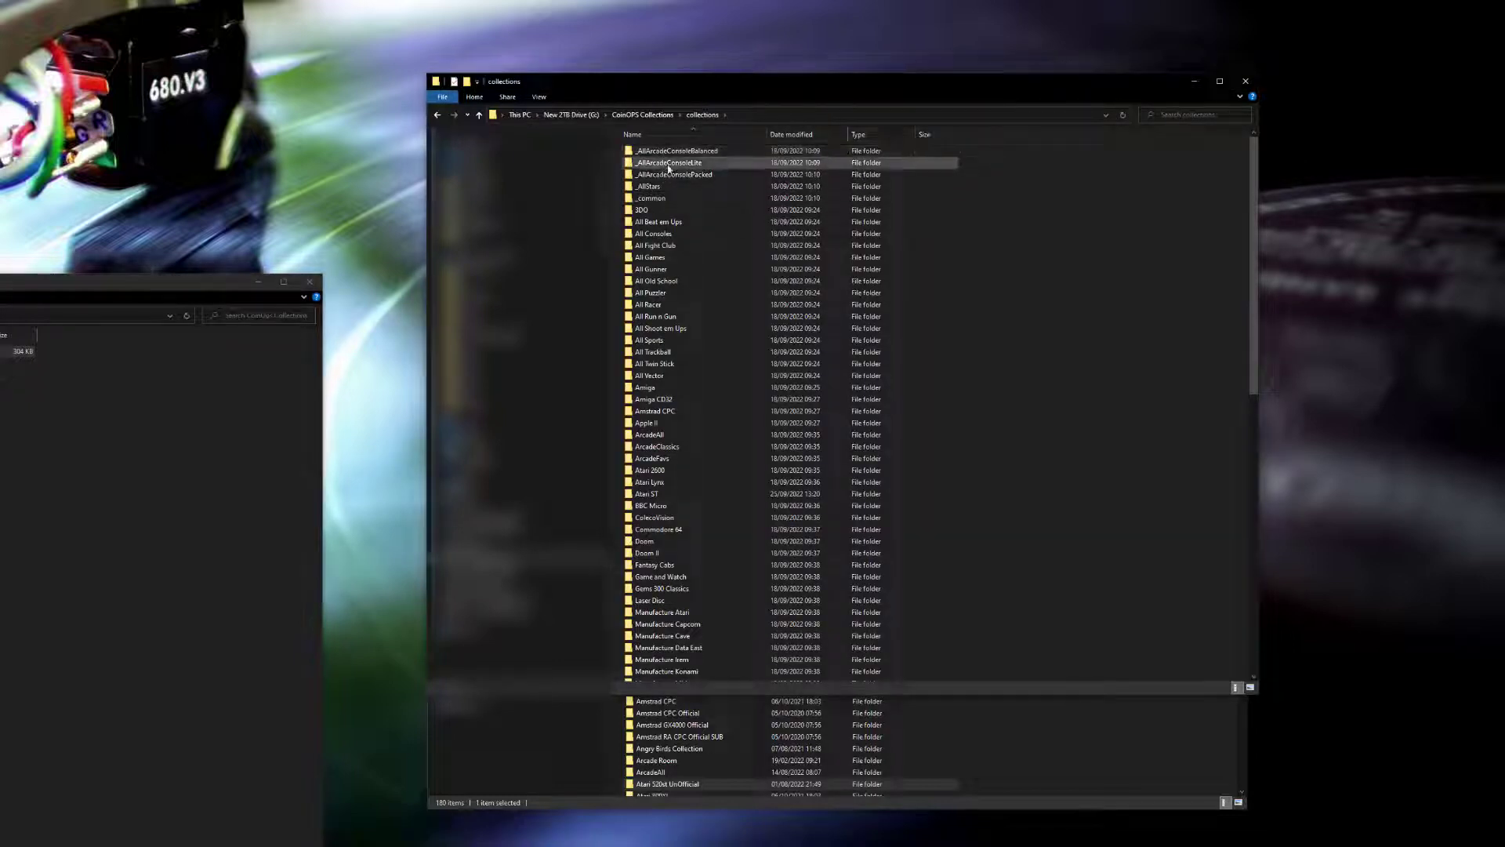
{"action": "double_click", "coordinate": [669, 162]}
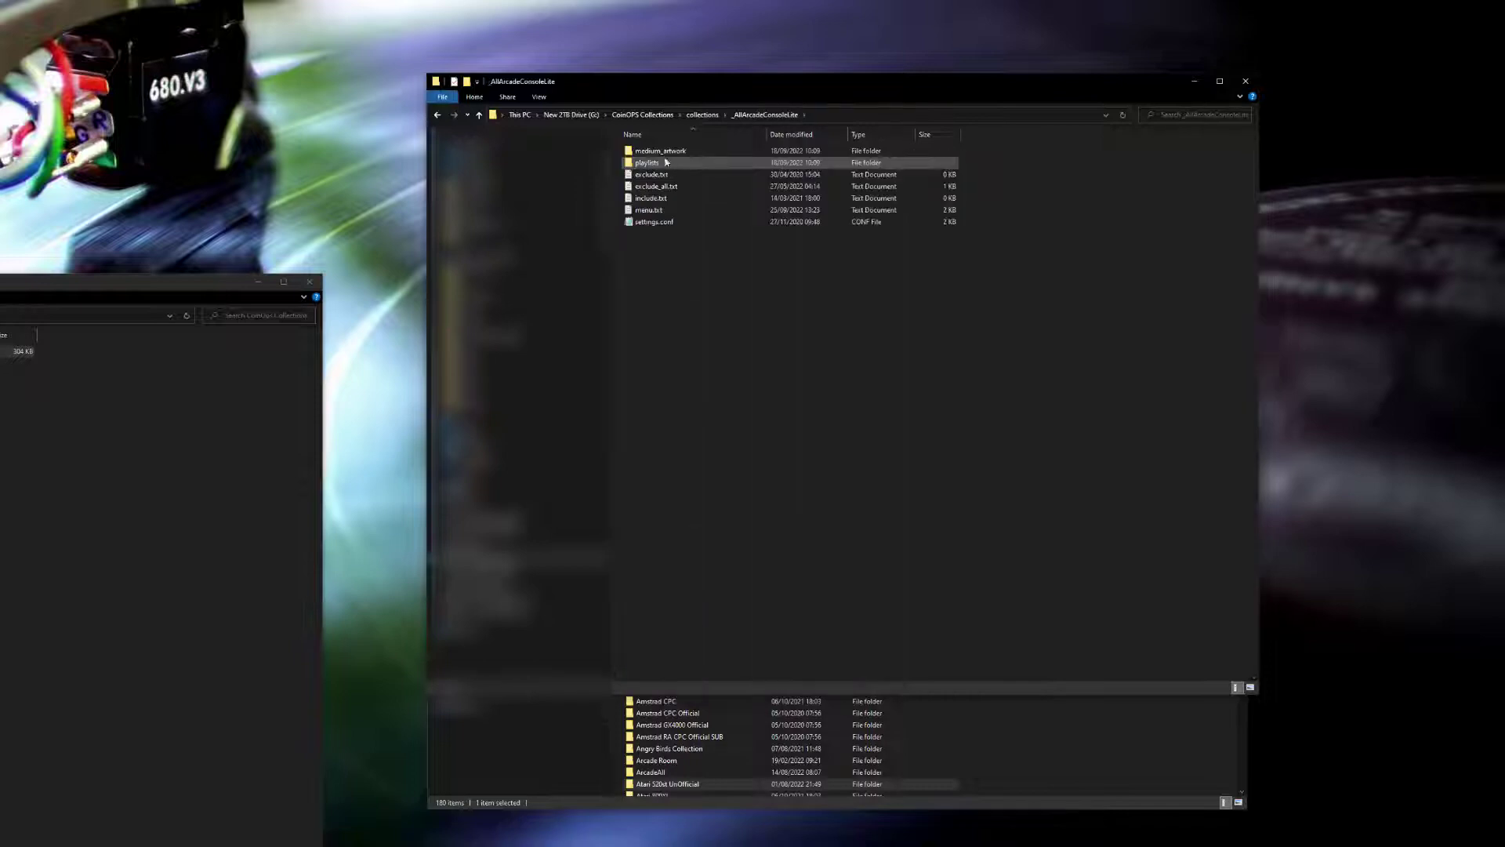
{"action": "double_click", "coordinate": [659, 150]}
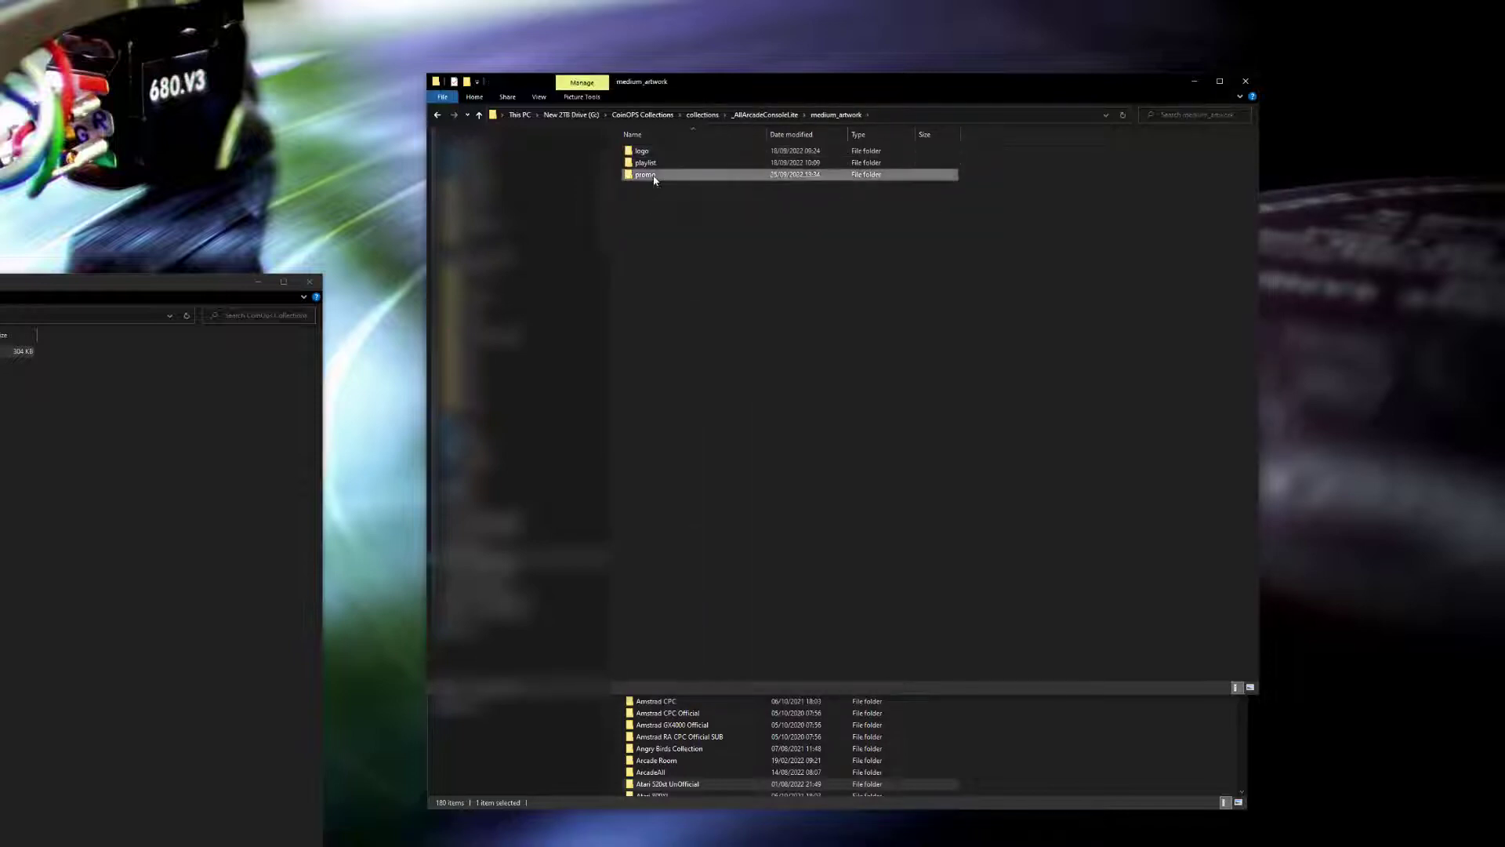
{"action": "double_click", "coordinate": [644, 175]}
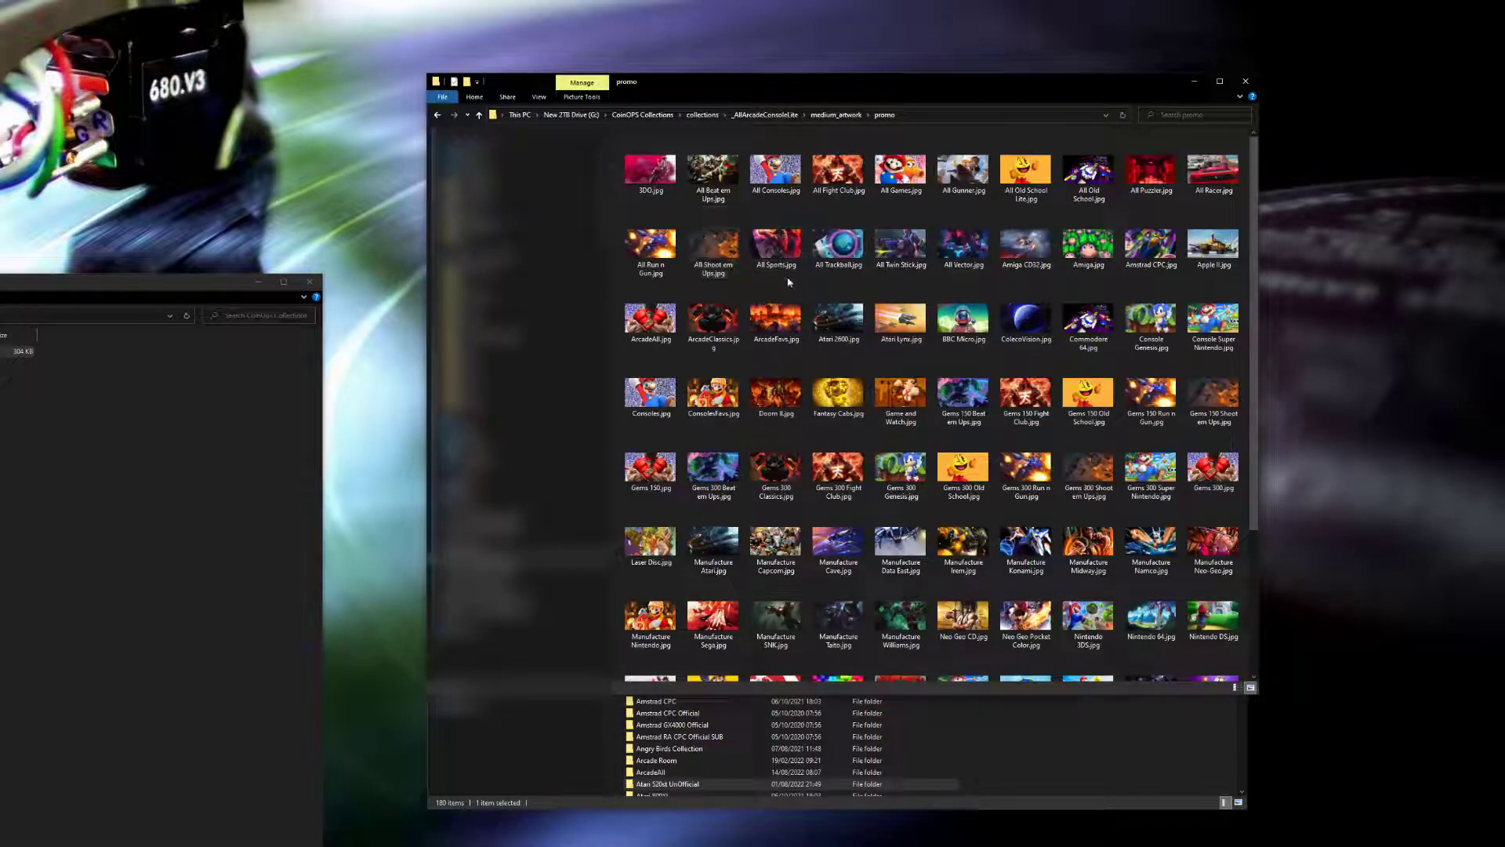
{"action": "left_click", "coordinate": [838, 317]}
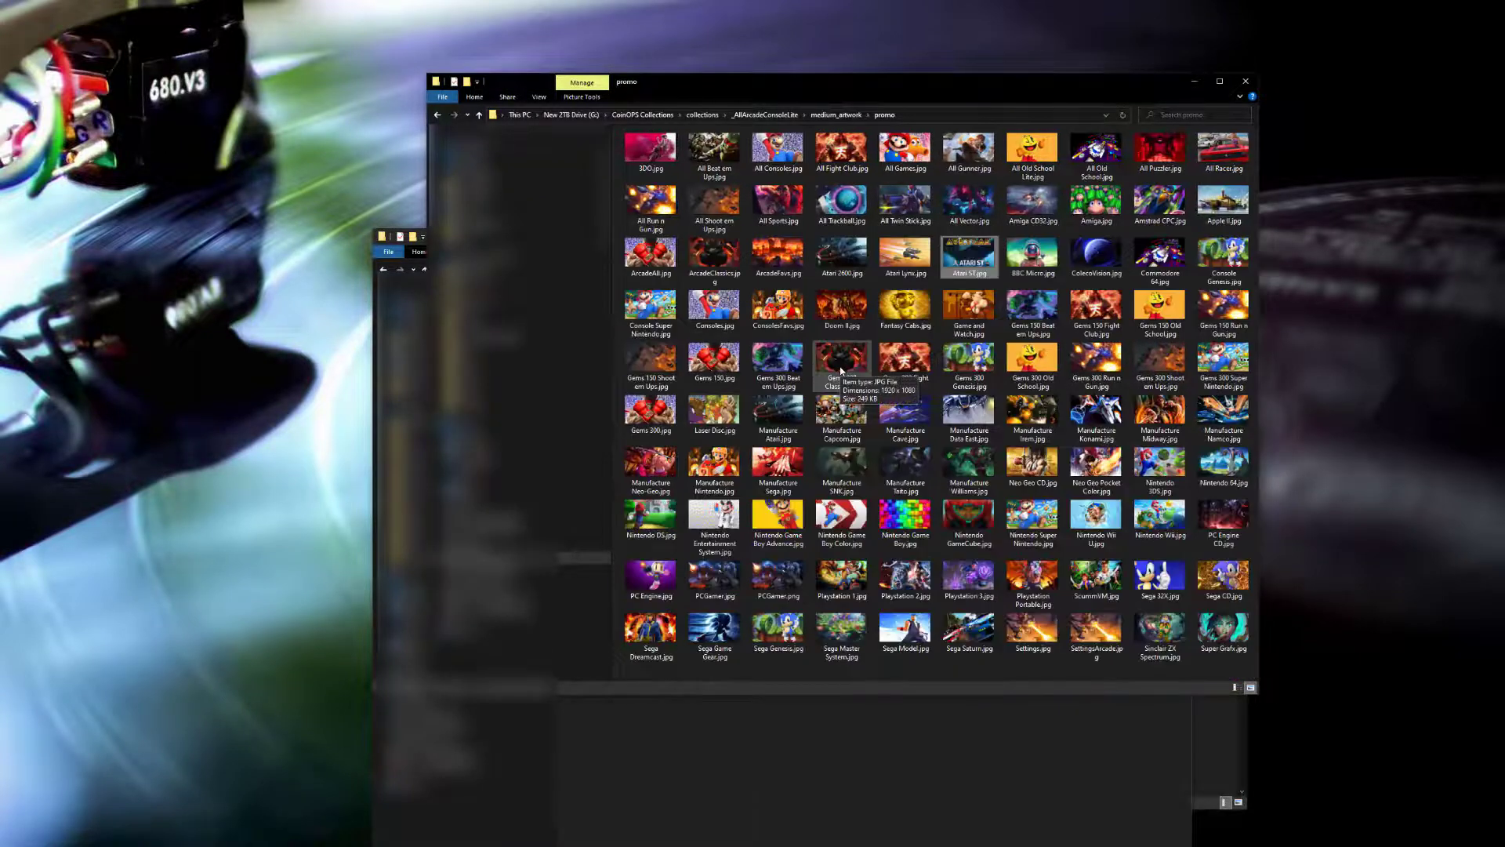
{"action": "mouse_move", "coordinate": [969, 260]}
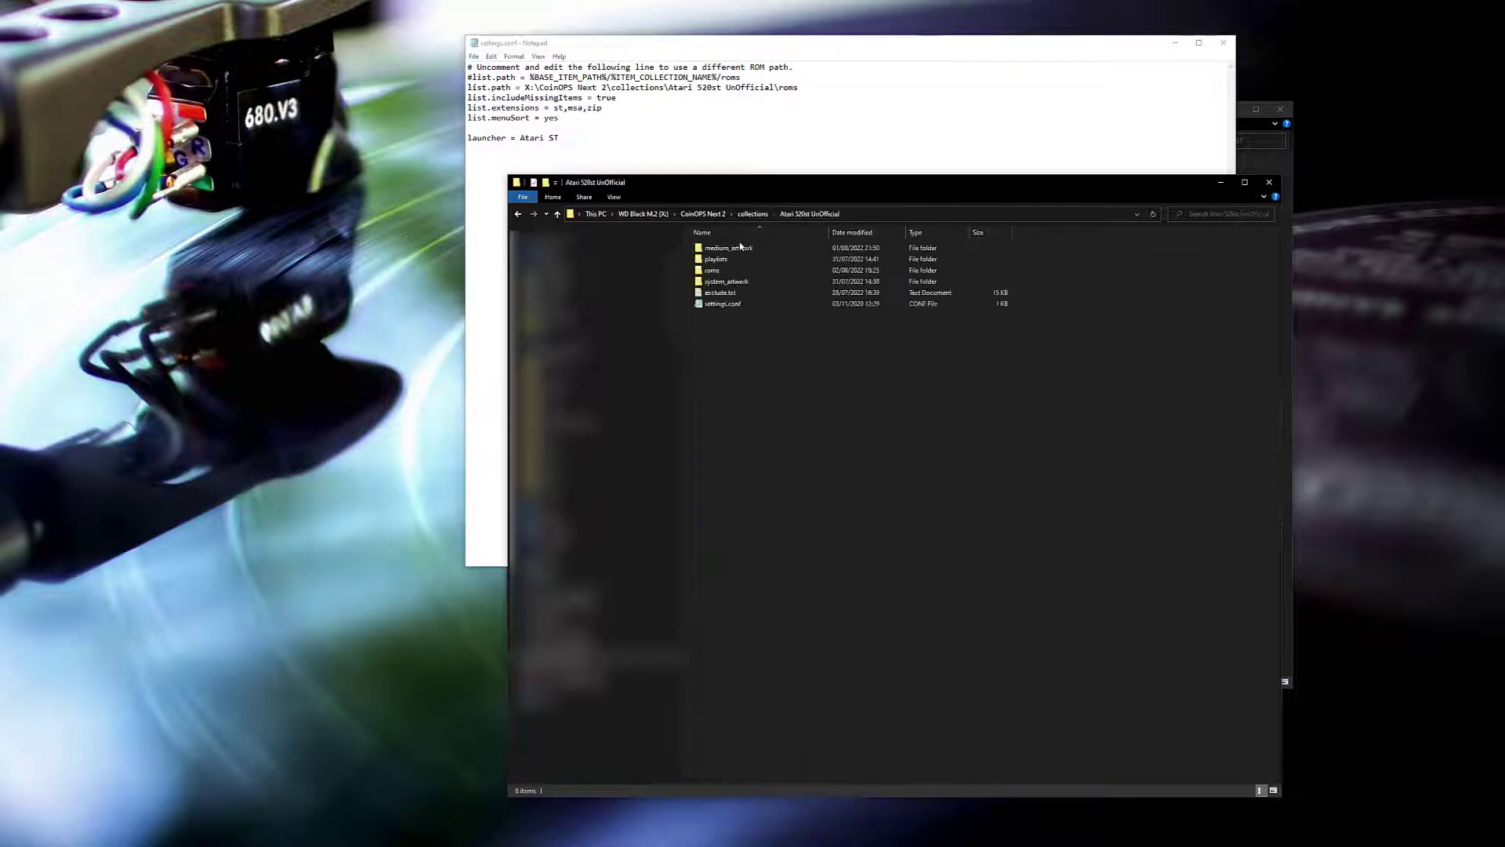
- Browse the 520st UnOfficial medium_artwork video folder, then add a media.logo path line to settings.conf
{"action": "left_click", "coordinate": [728, 248]}
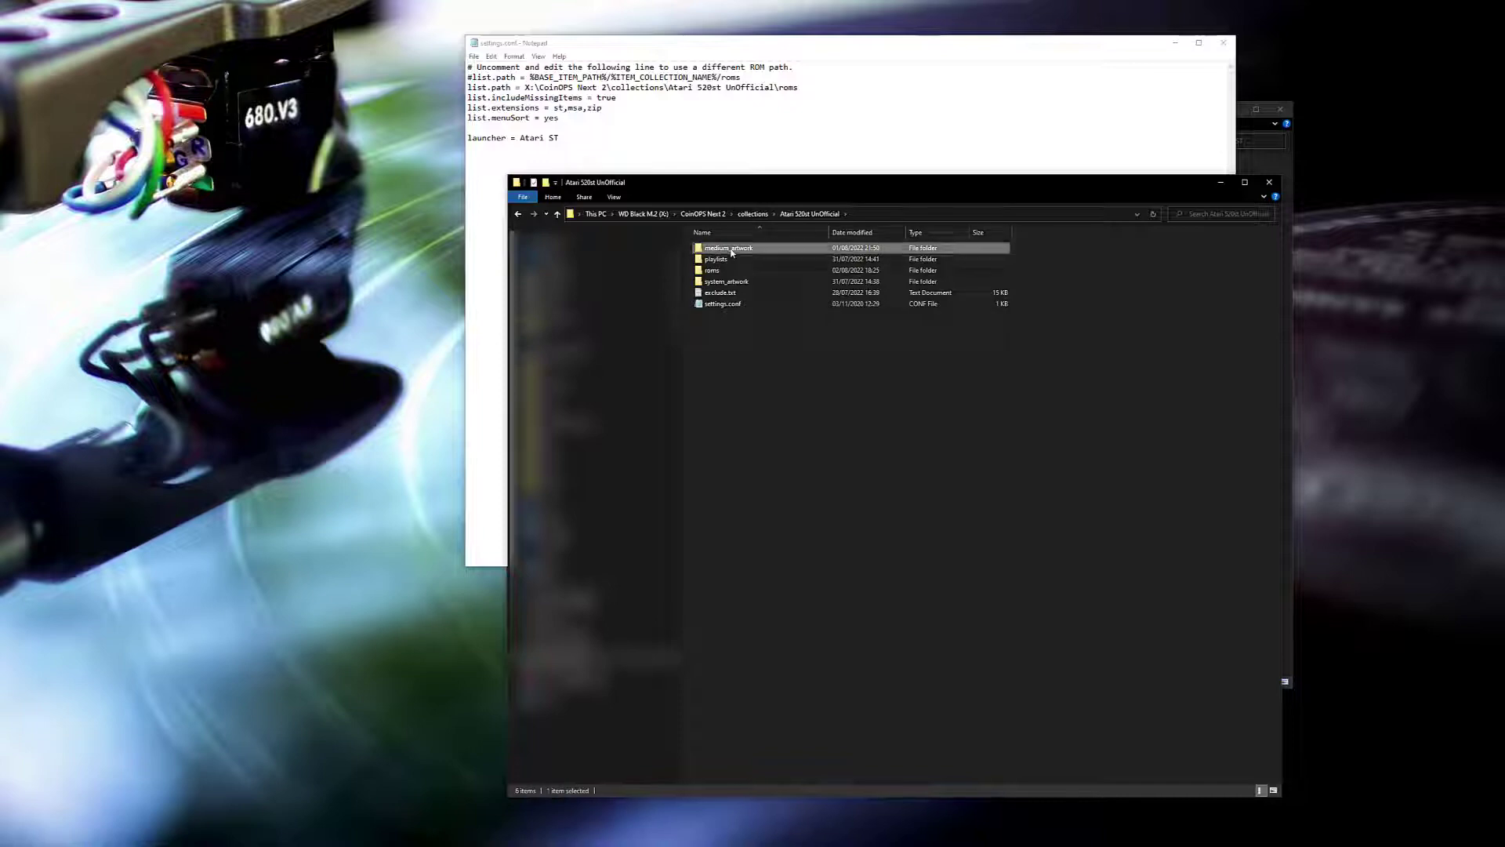
{"action": "double_click", "coordinate": [728, 247]}
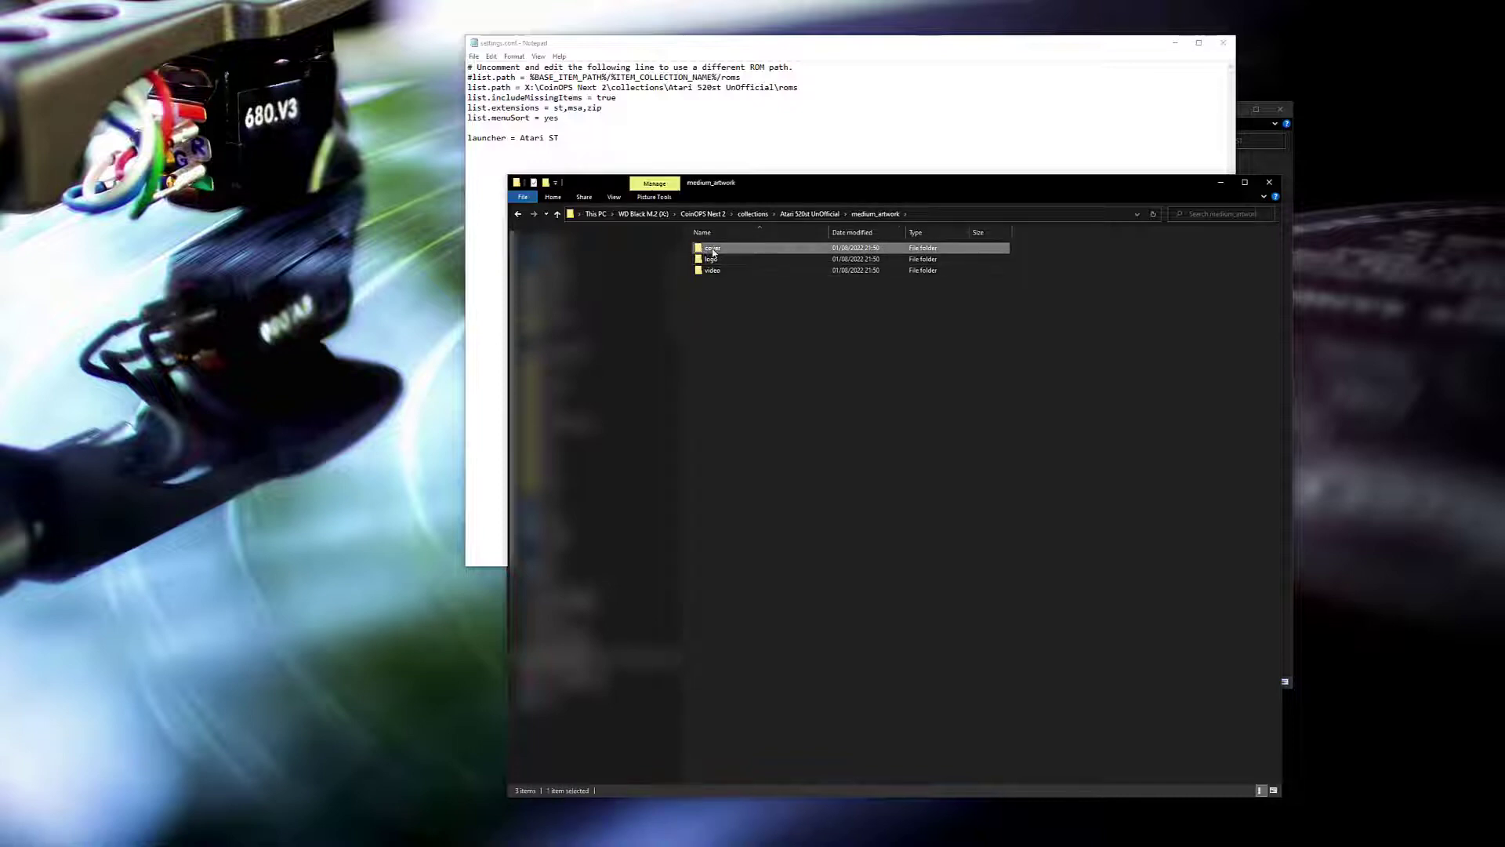
{"action": "double_click", "coordinate": [711, 248]}
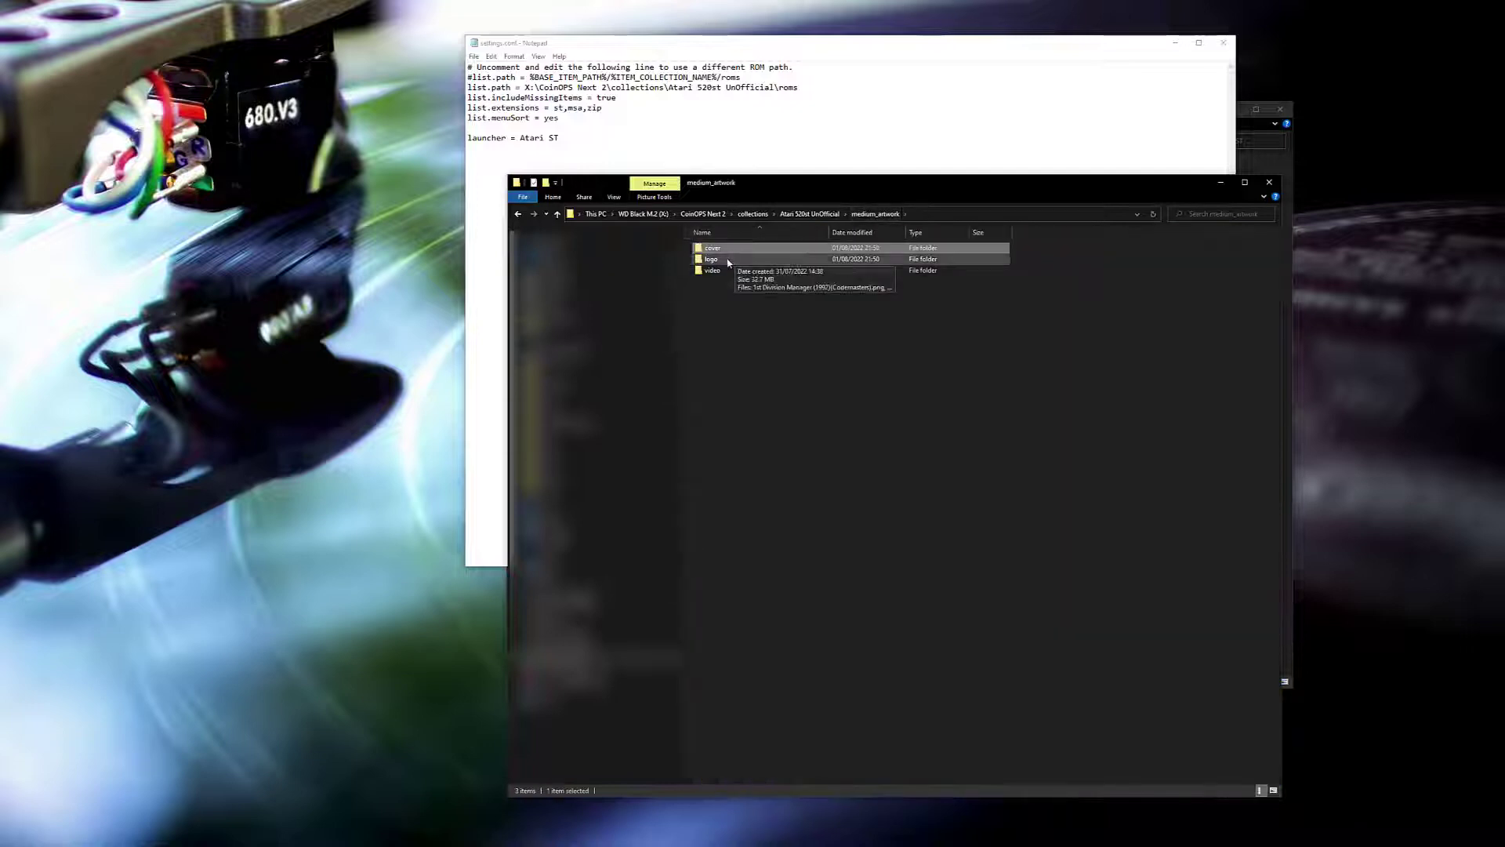
{"action": "double_click", "coordinate": [711, 257]}
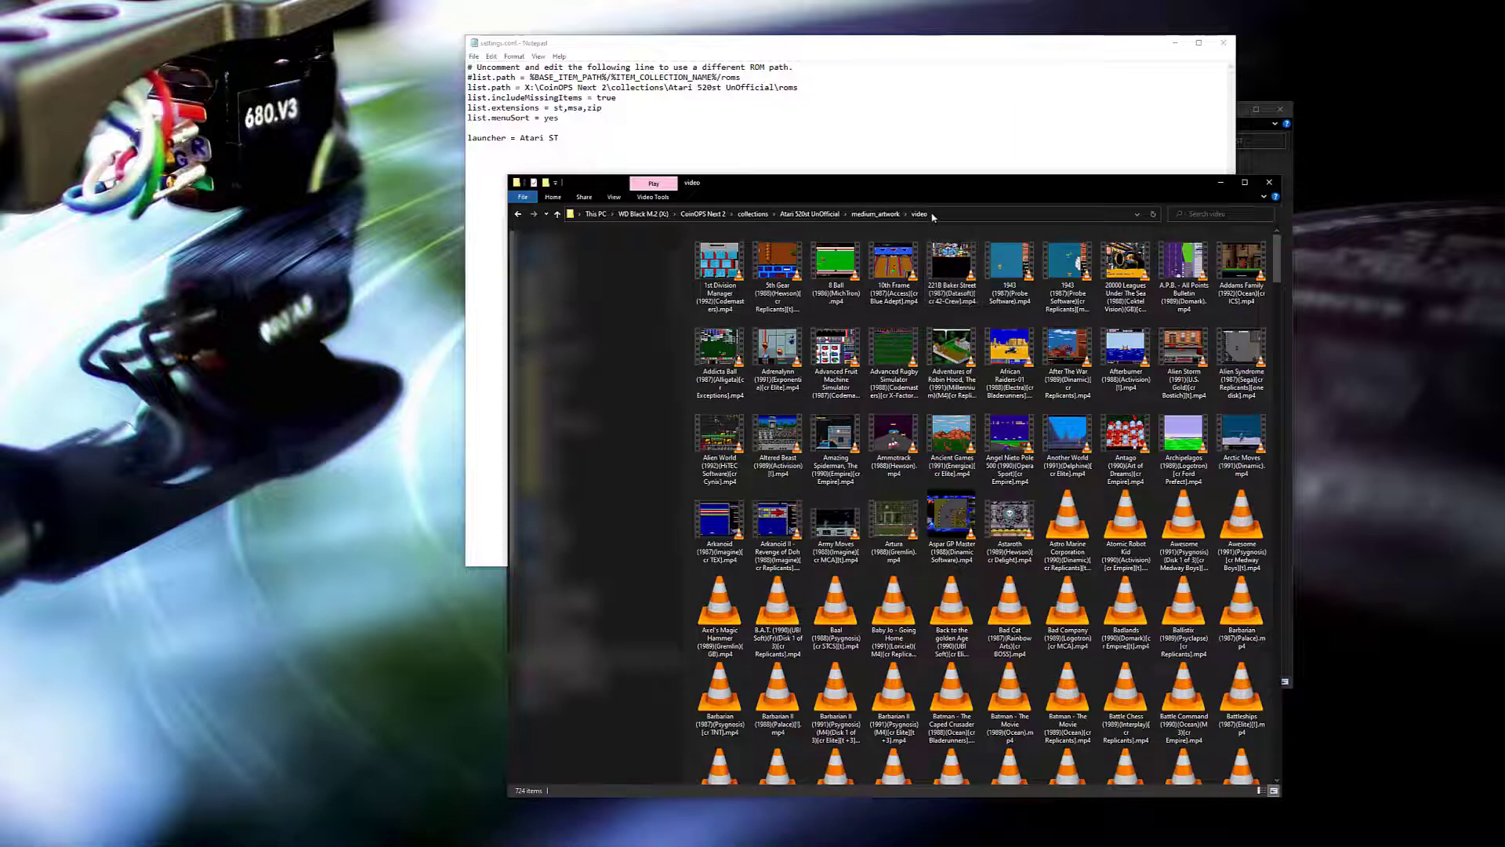
{"action": "left_click", "coordinate": [864, 214]}
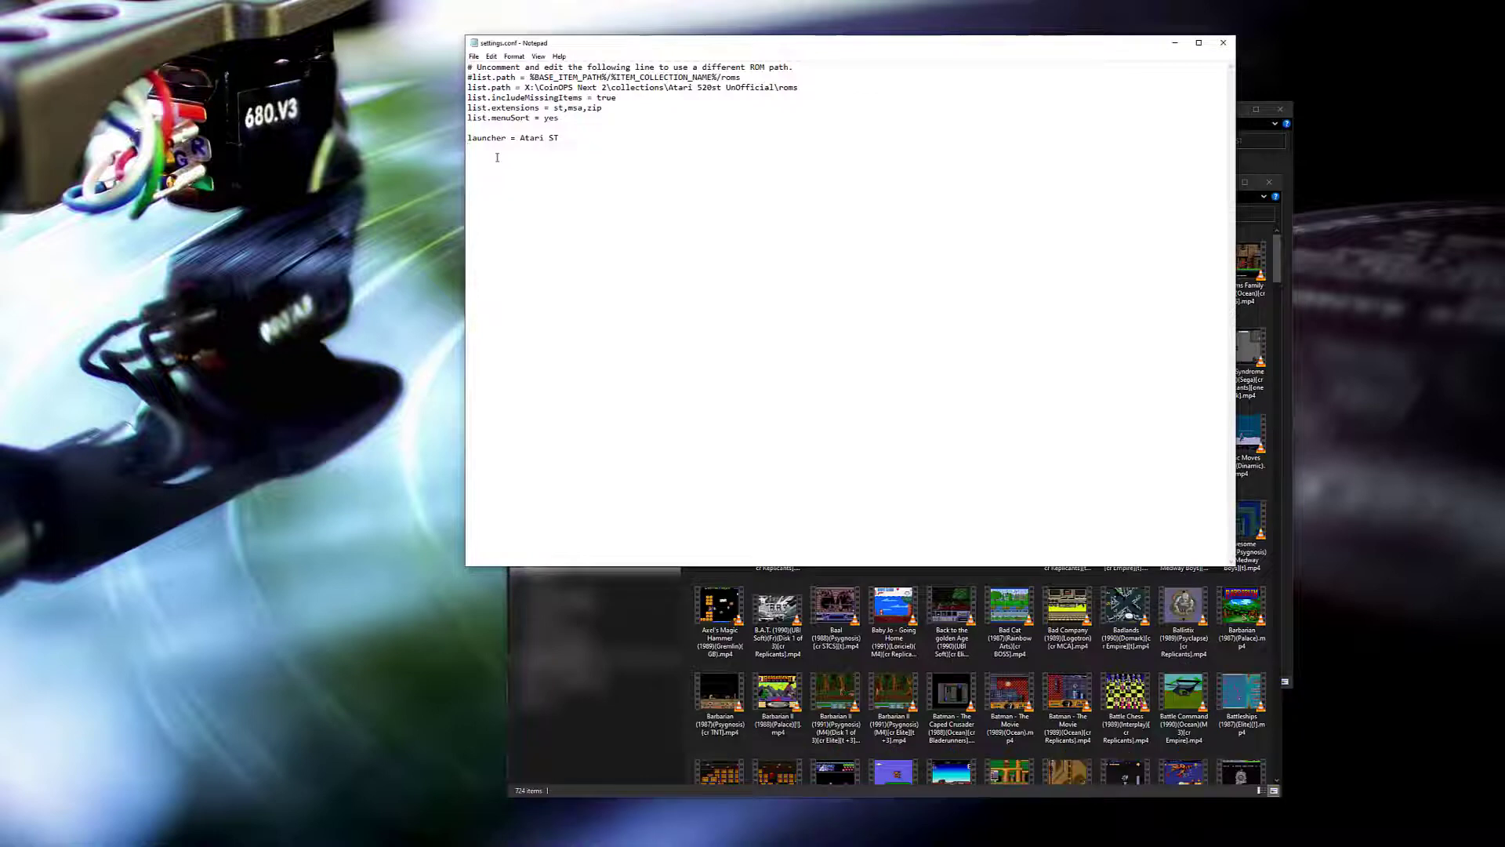
{"action": "type", "text": "media.logo = X:\\CoinOPS Next 2\\collections\\Atari 520st UnOfficial\\medium_artwork\\logo"}
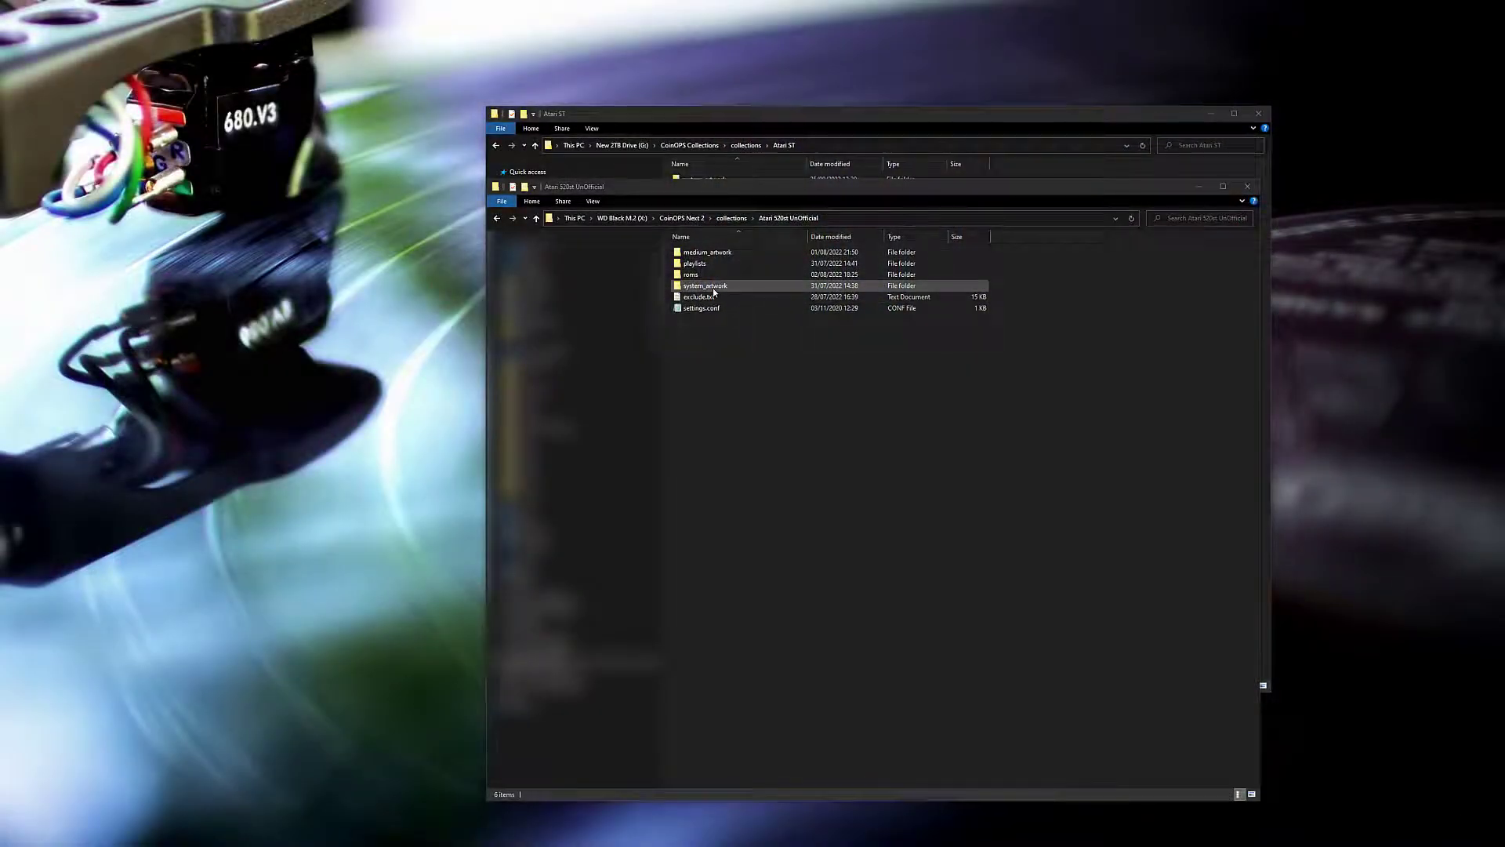
- View the 520st UnOfficial system_artwork images, then return to the Atari ST collection window
{"action": "double_click", "coordinate": [704, 286]}
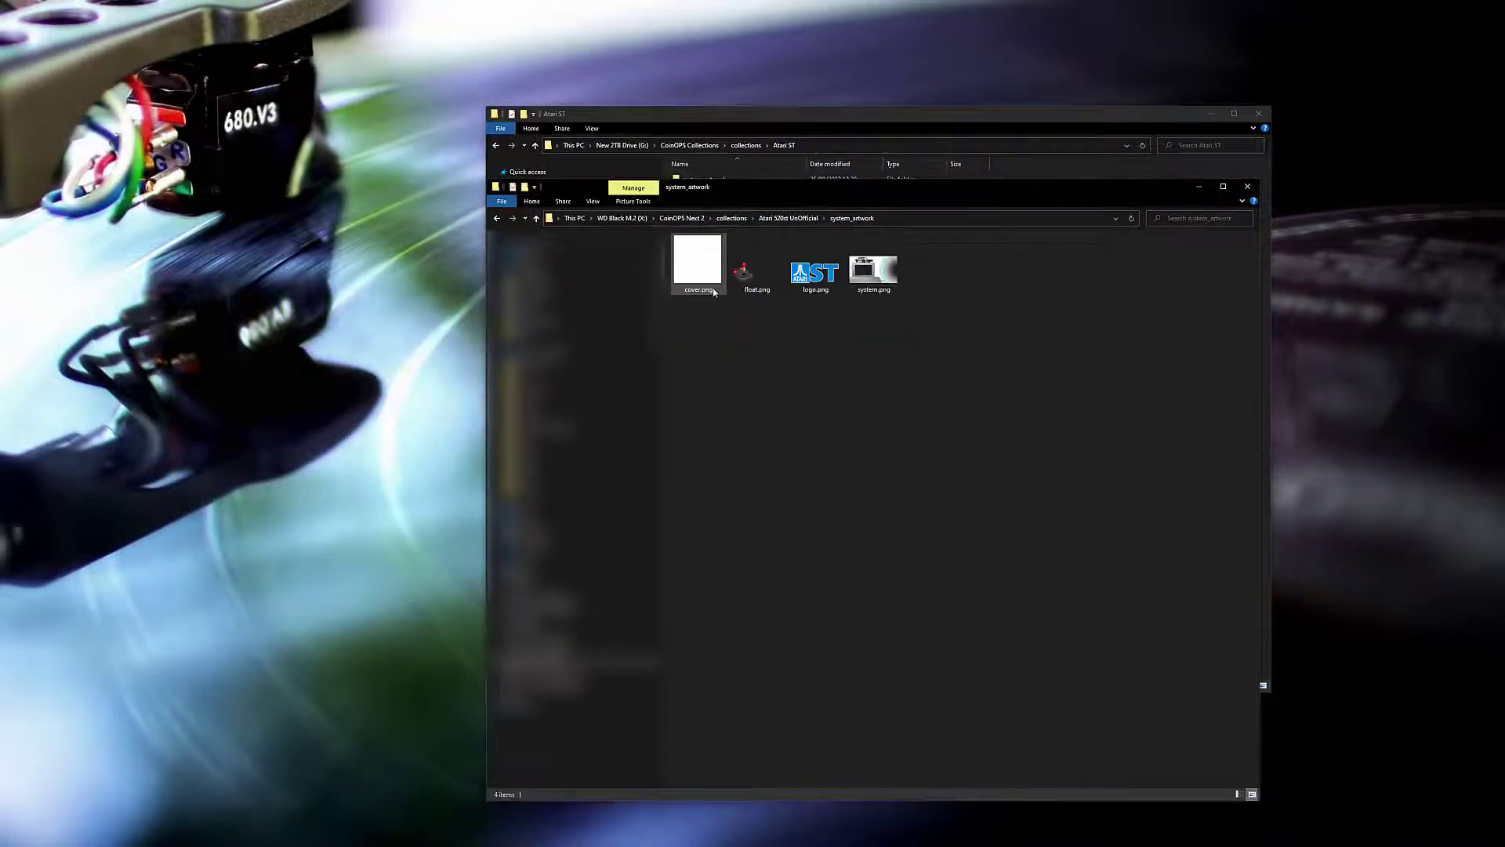
{"action": "right_click", "coordinate": [698, 264]}
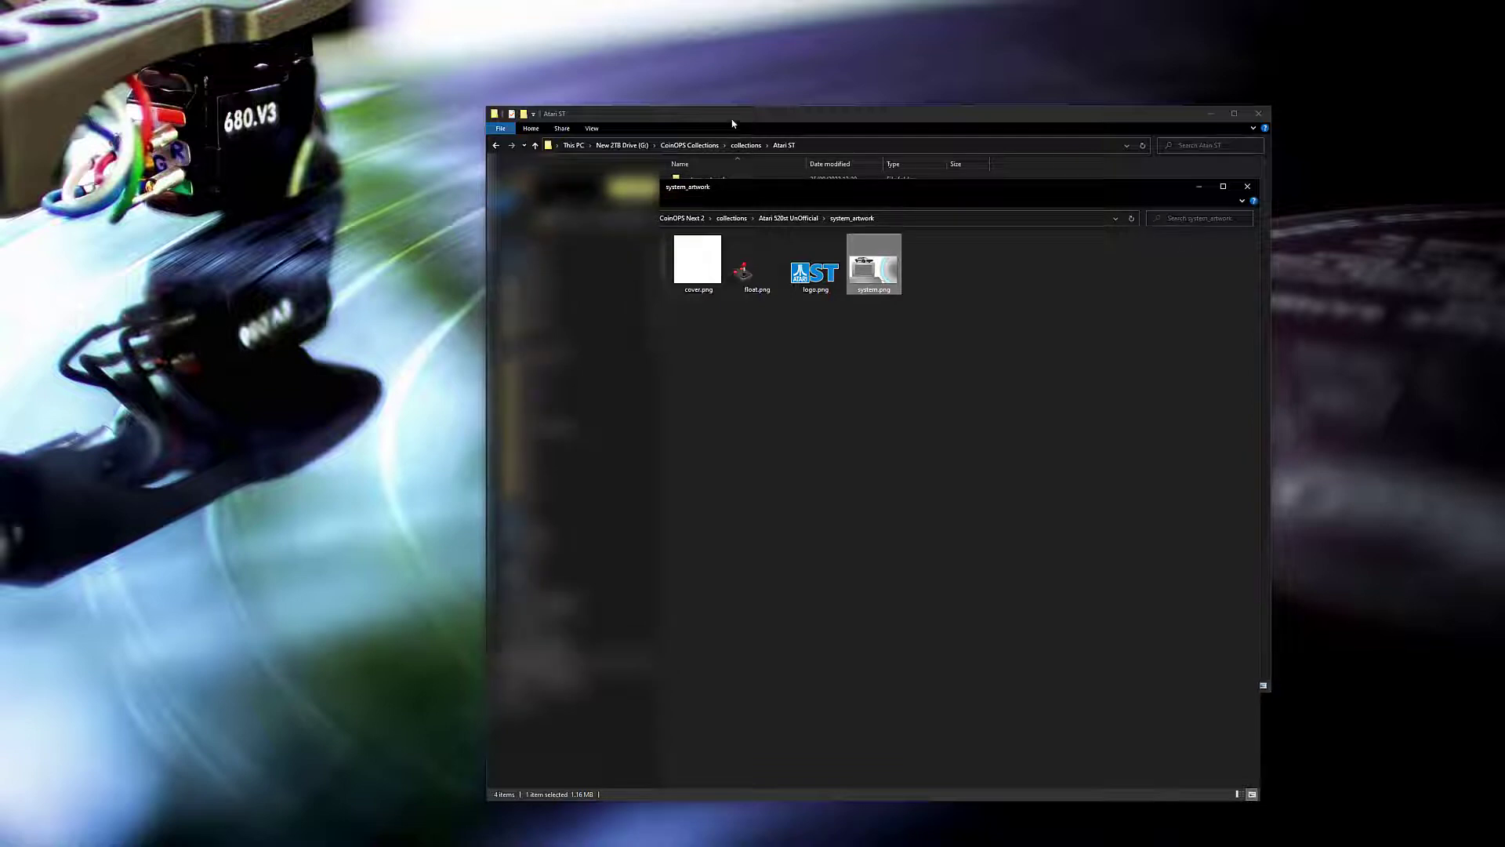
{"action": "left_click", "coordinate": [1247, 186]}
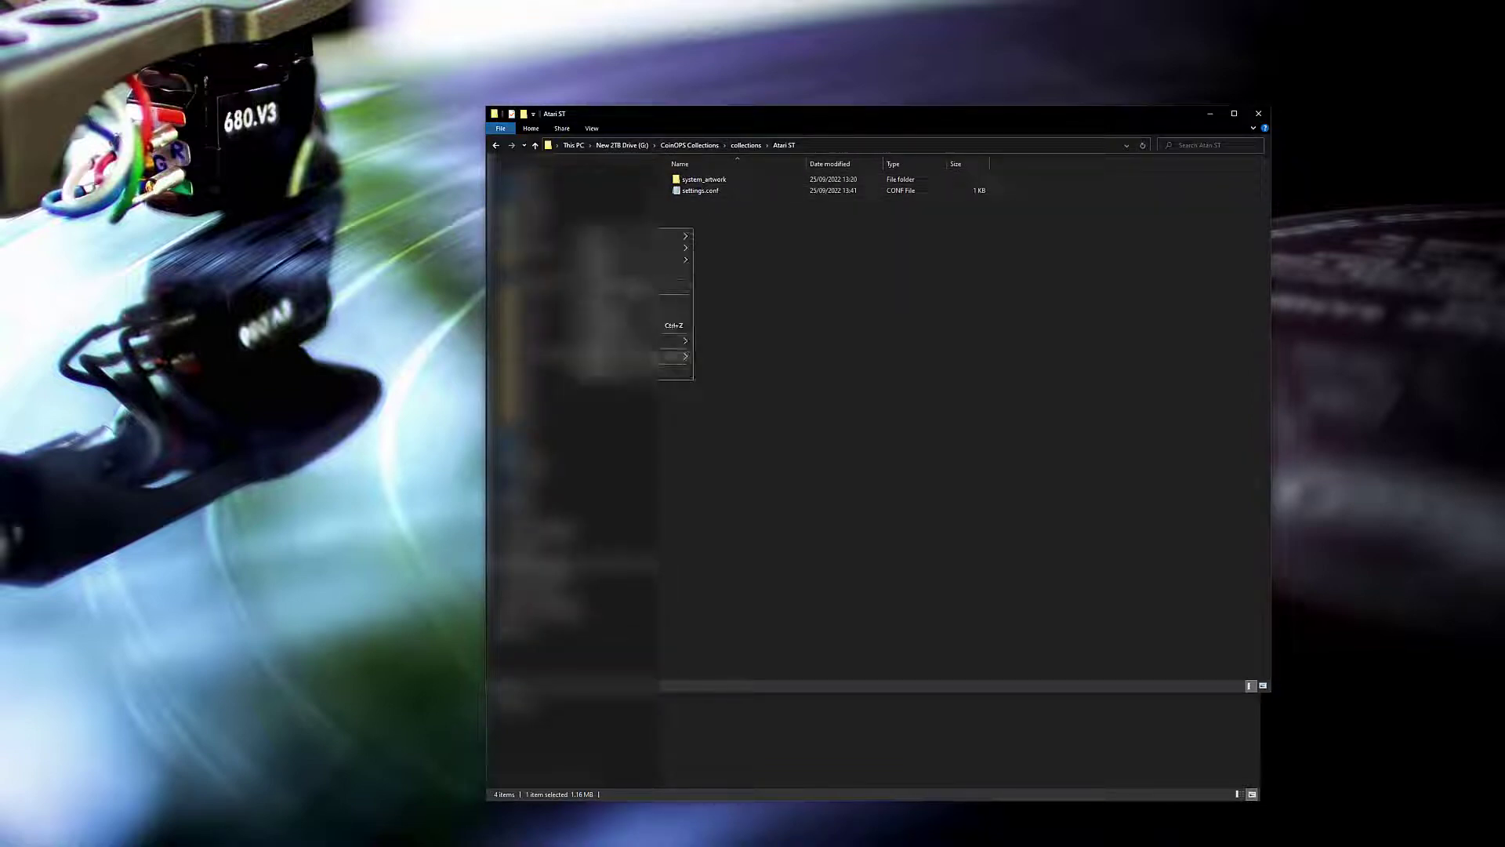
- Create a medium_artwork folder in the Atari ST collection and open it
{"action": "left_click", "coordinate": [686, 340]}
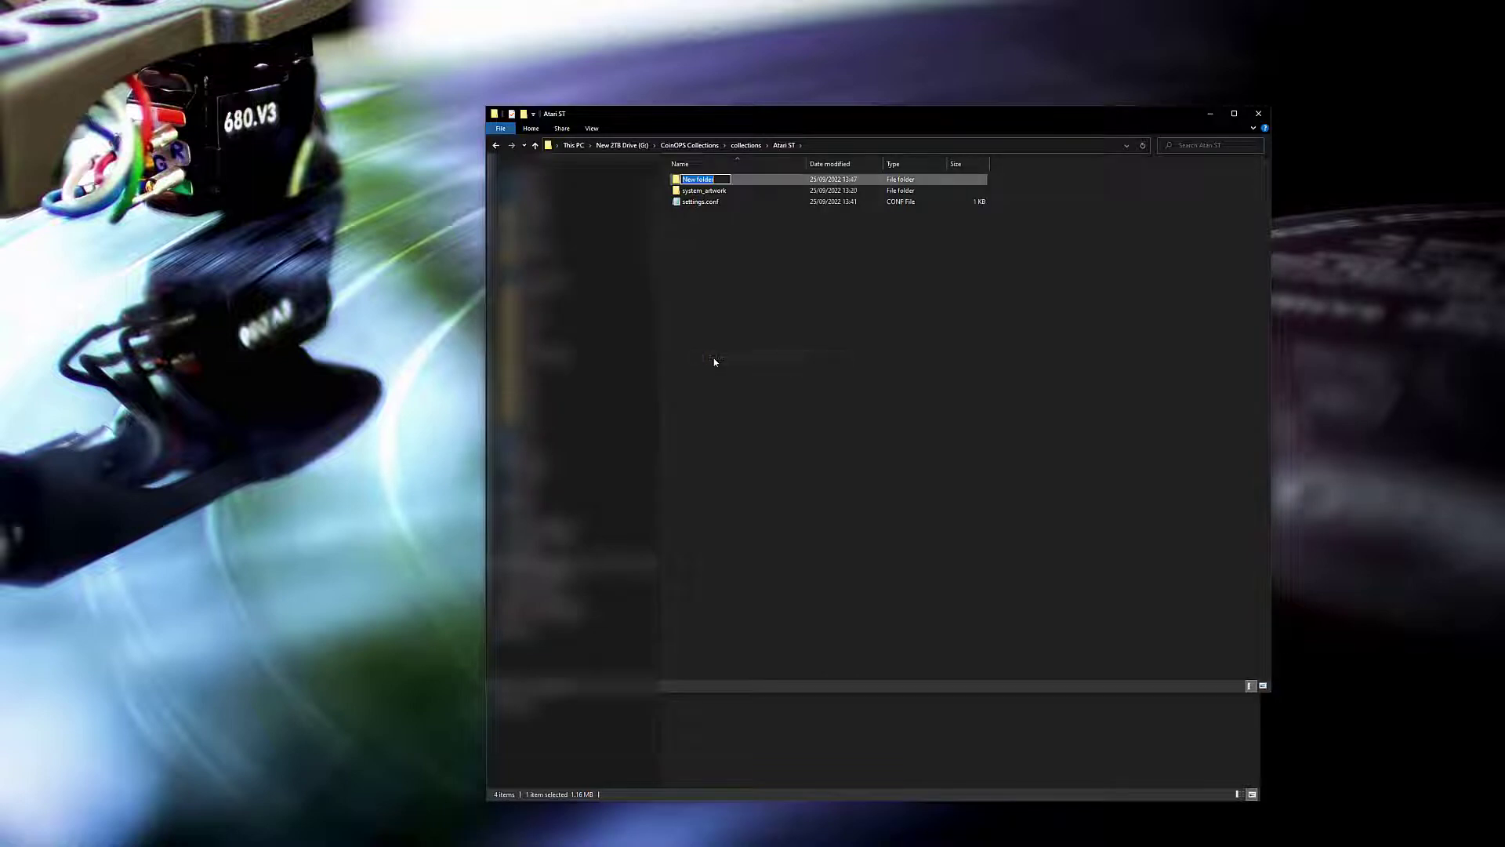
{"action": "type", "text": "medium_artwork"}
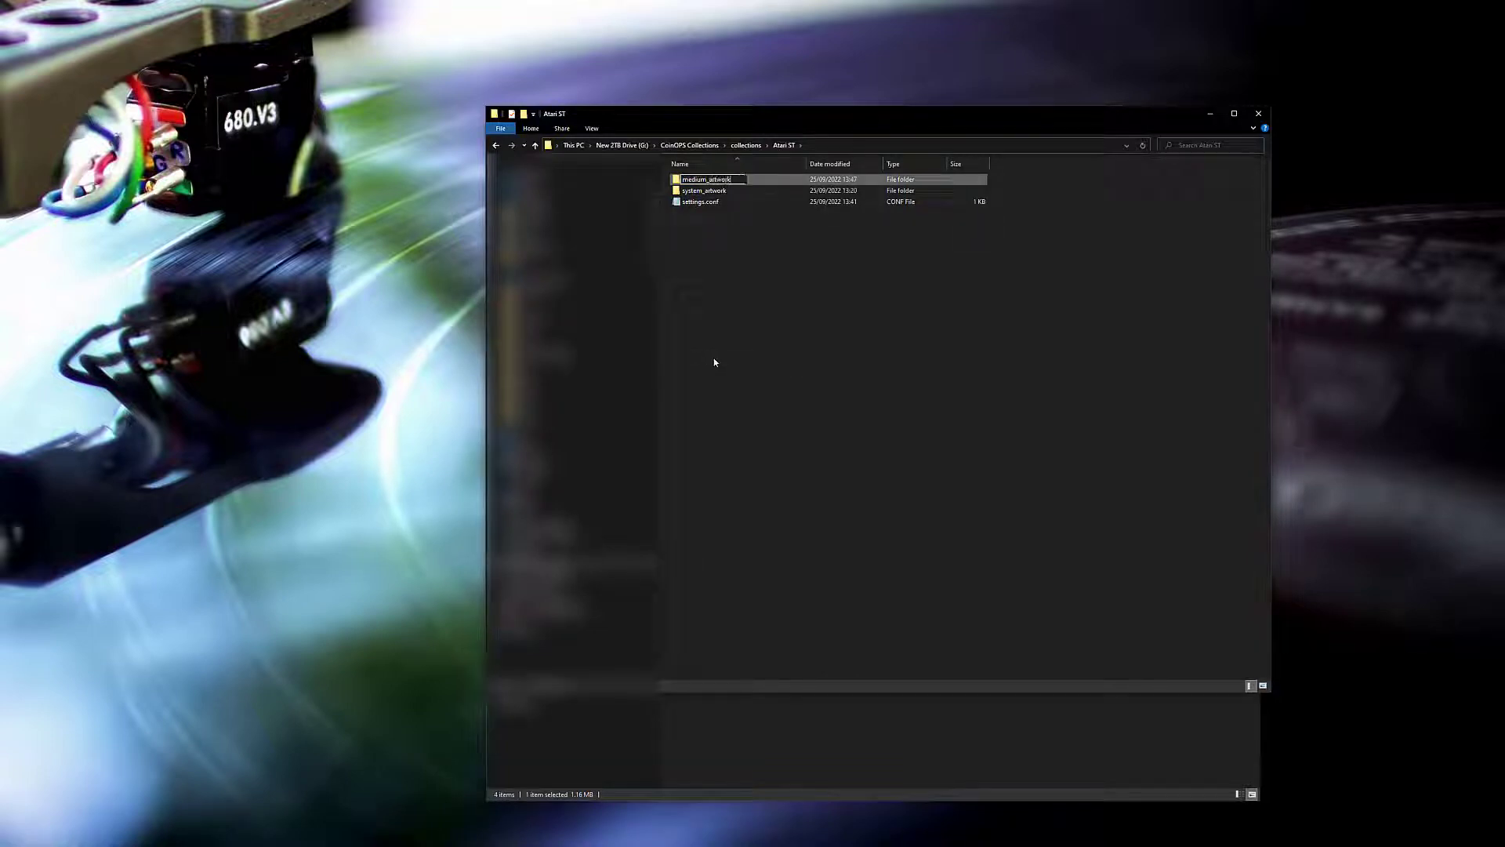
{"action": "double_click", "coordinate": [707, 179]}
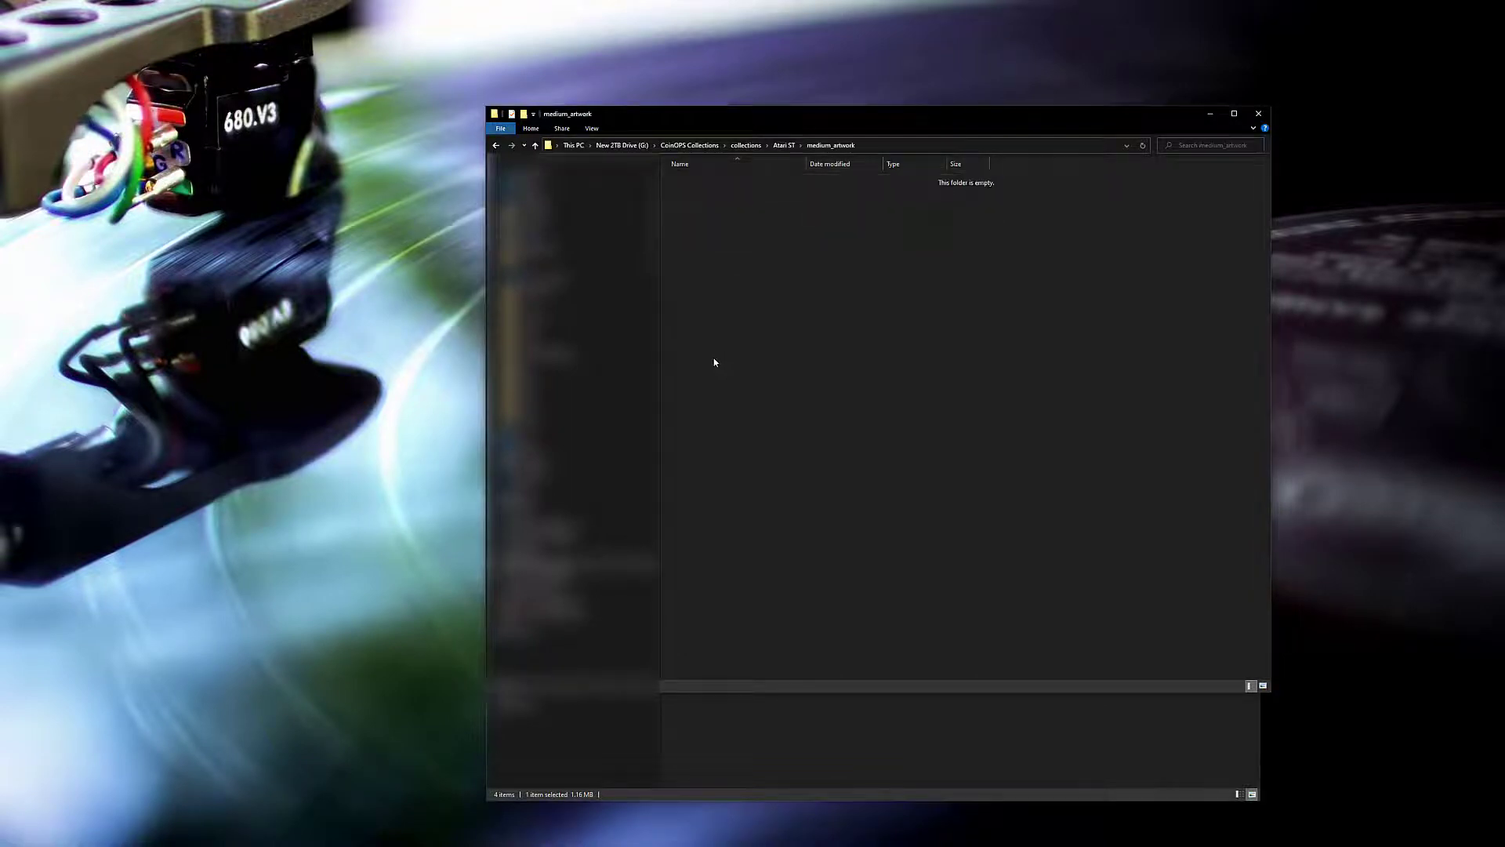
- Create a cabs folder inside medium_artwork and open it
{"action": "right_click", "coordinate": [714, 362]}
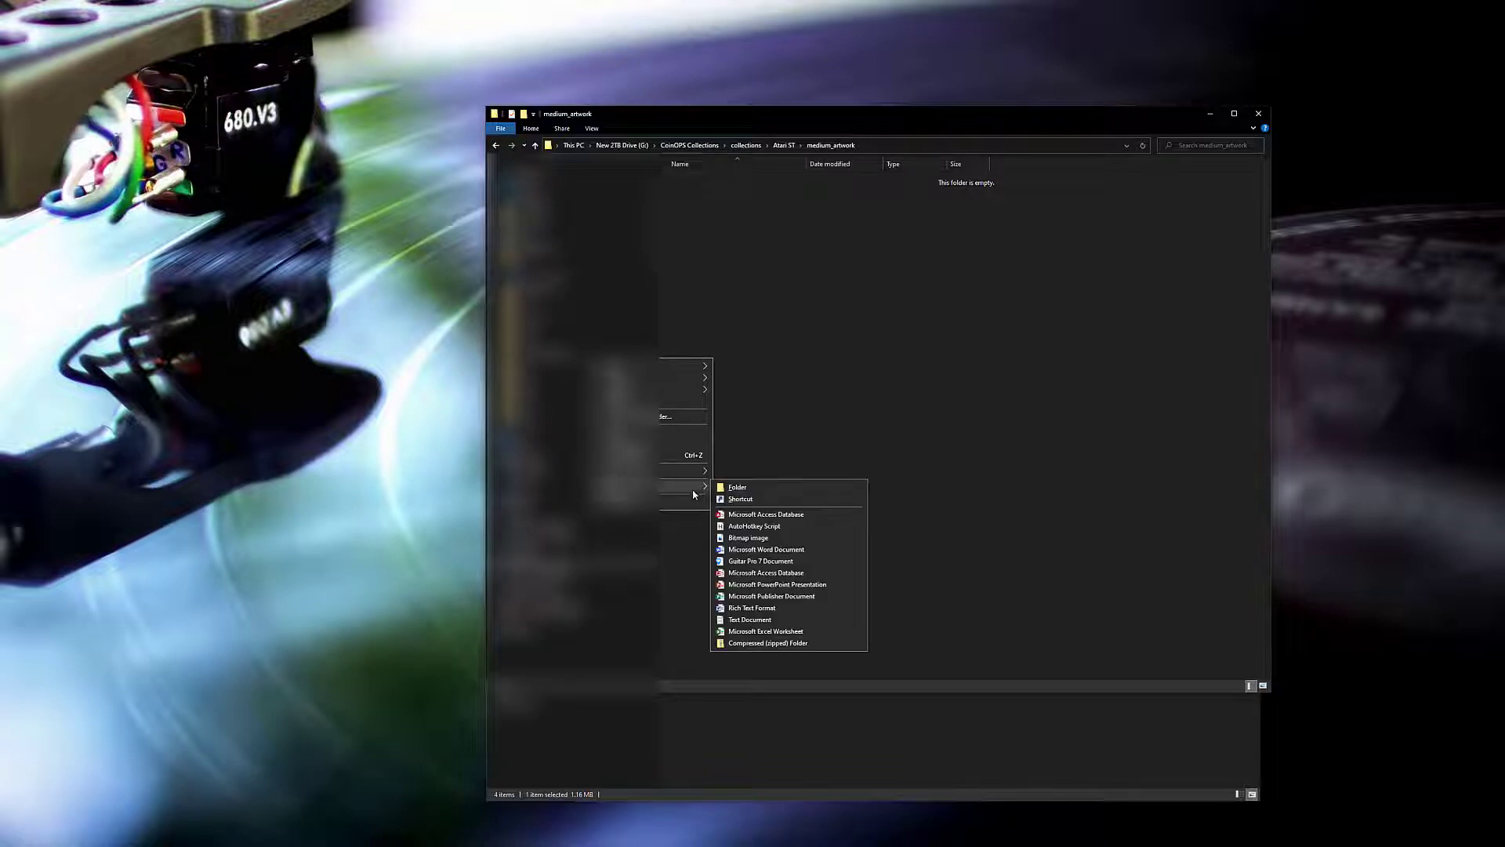
{"action": "left_click", "coordinate": [737, 487]}
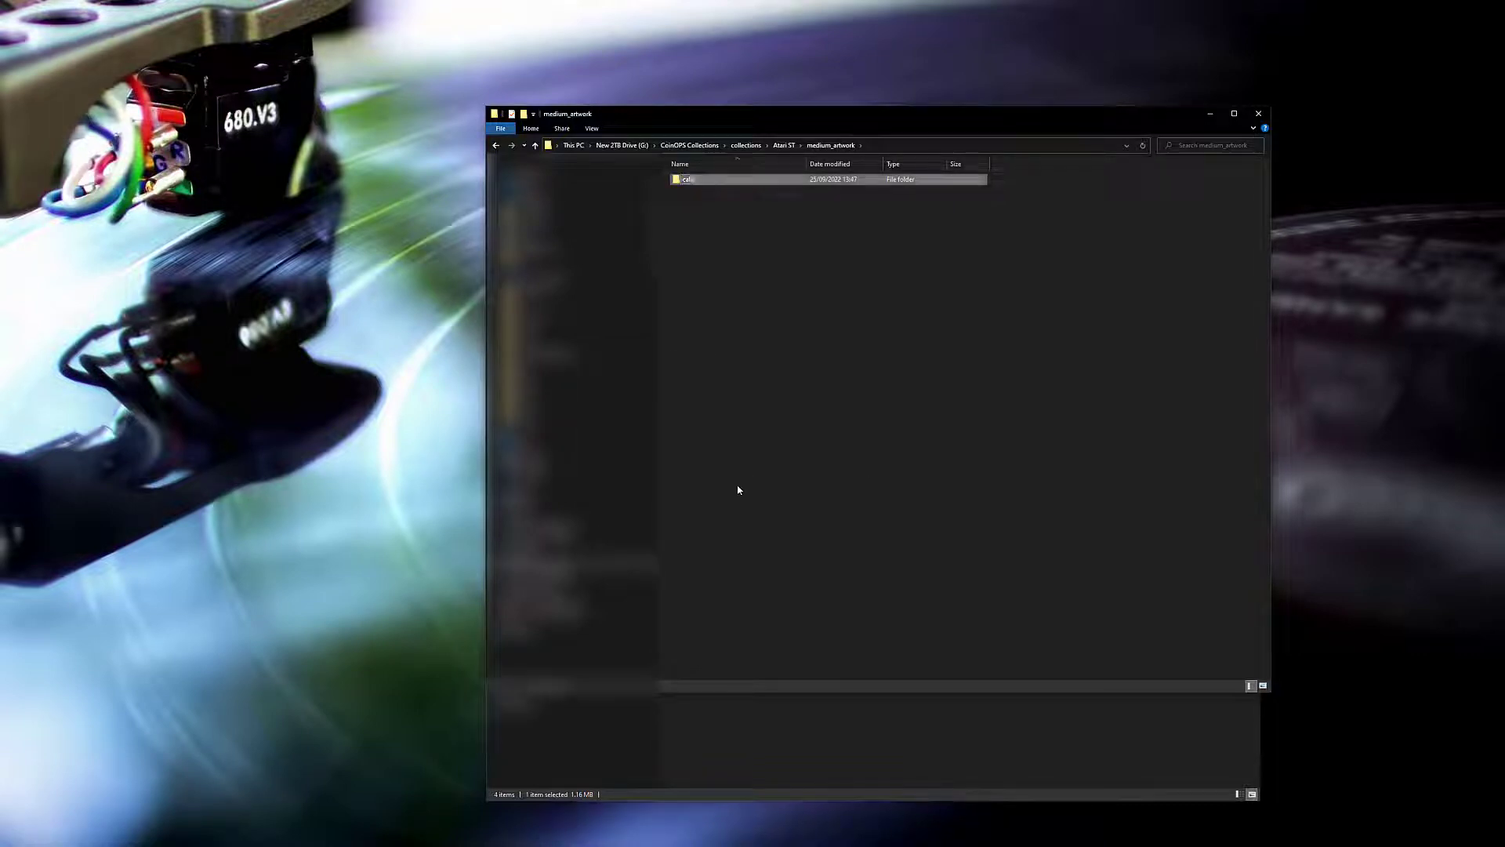
{"action": "double_click", "coordinate": [687, 179]}
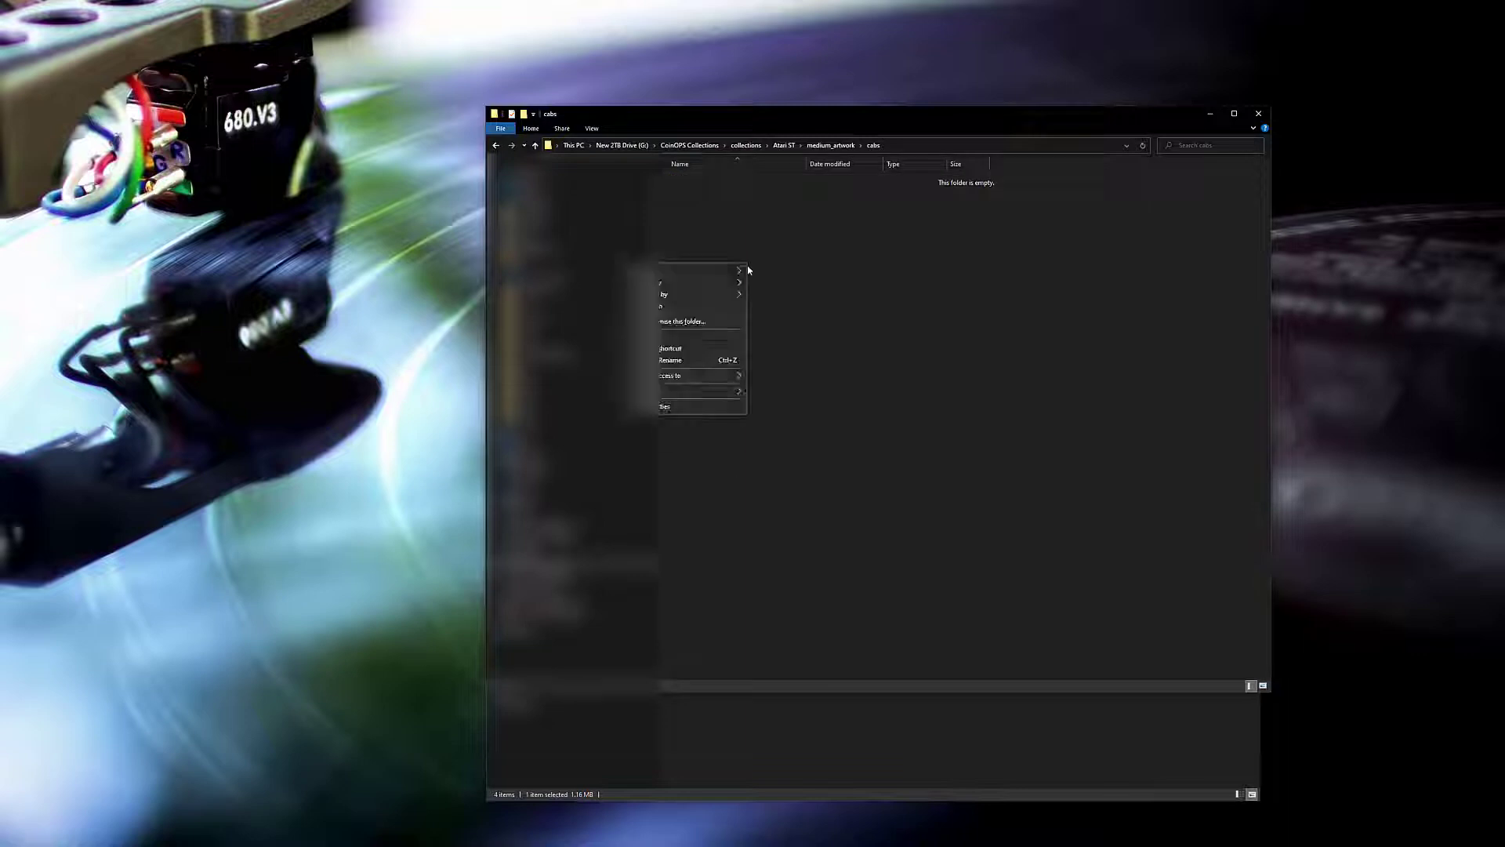